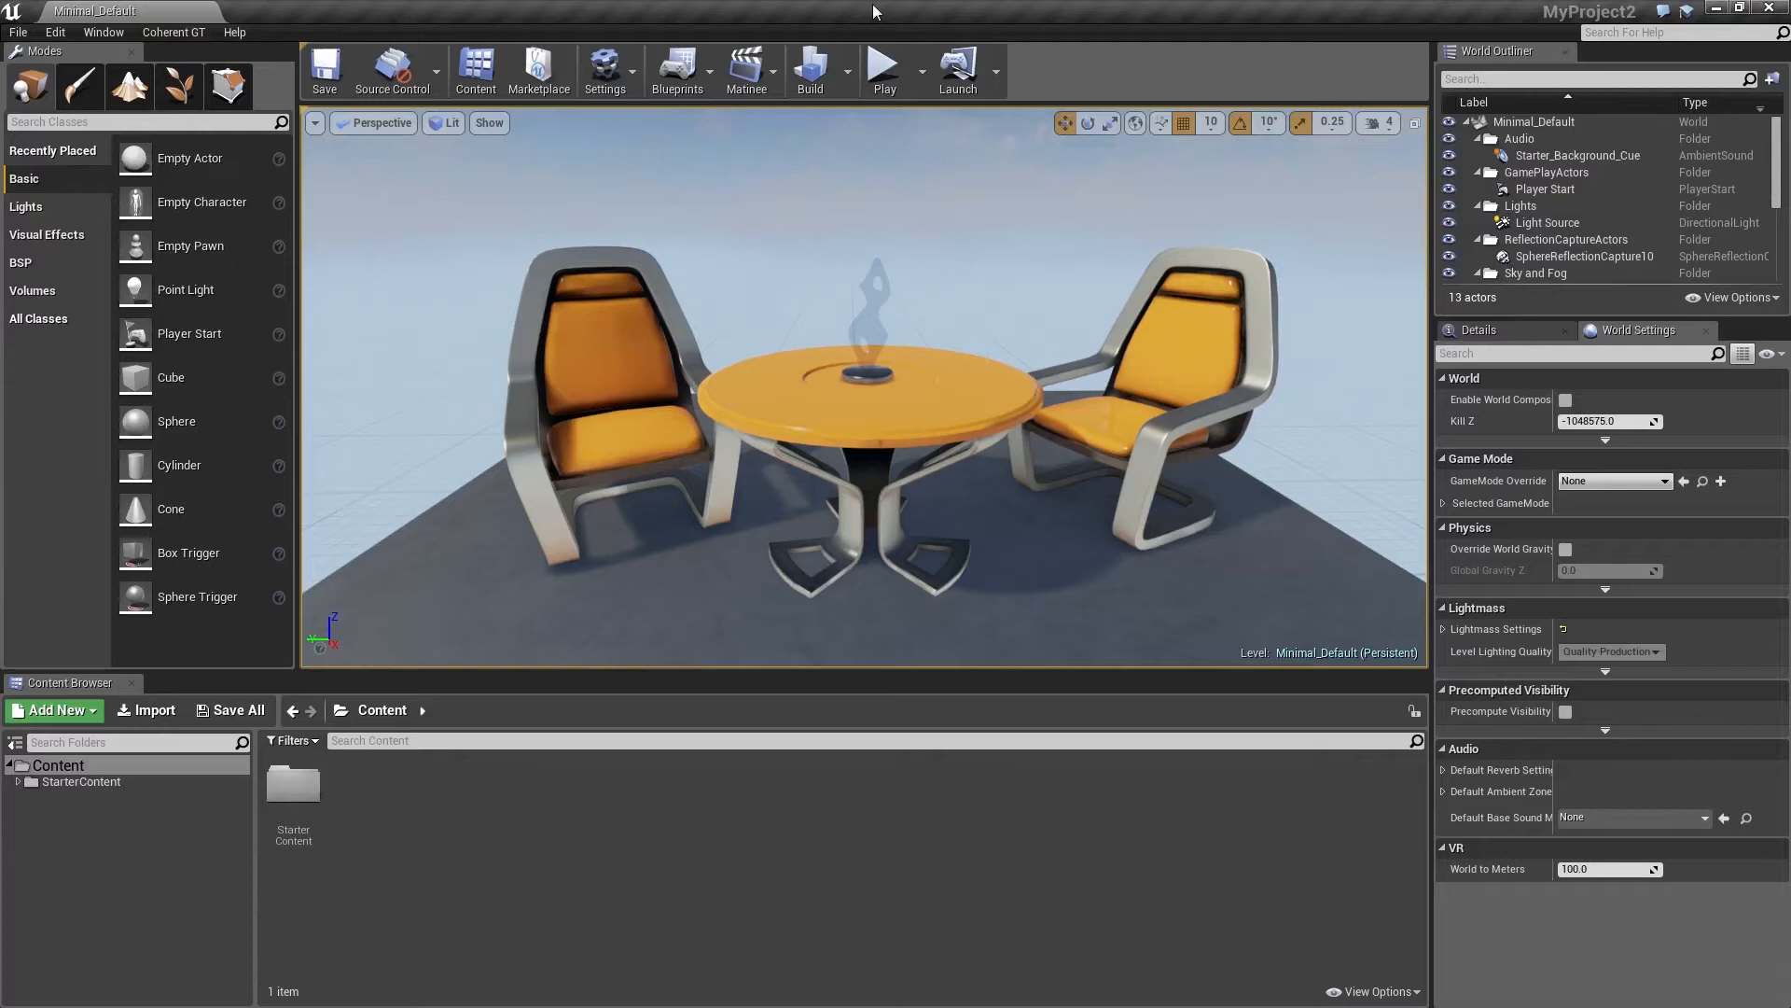
mouse_move(912, 18)
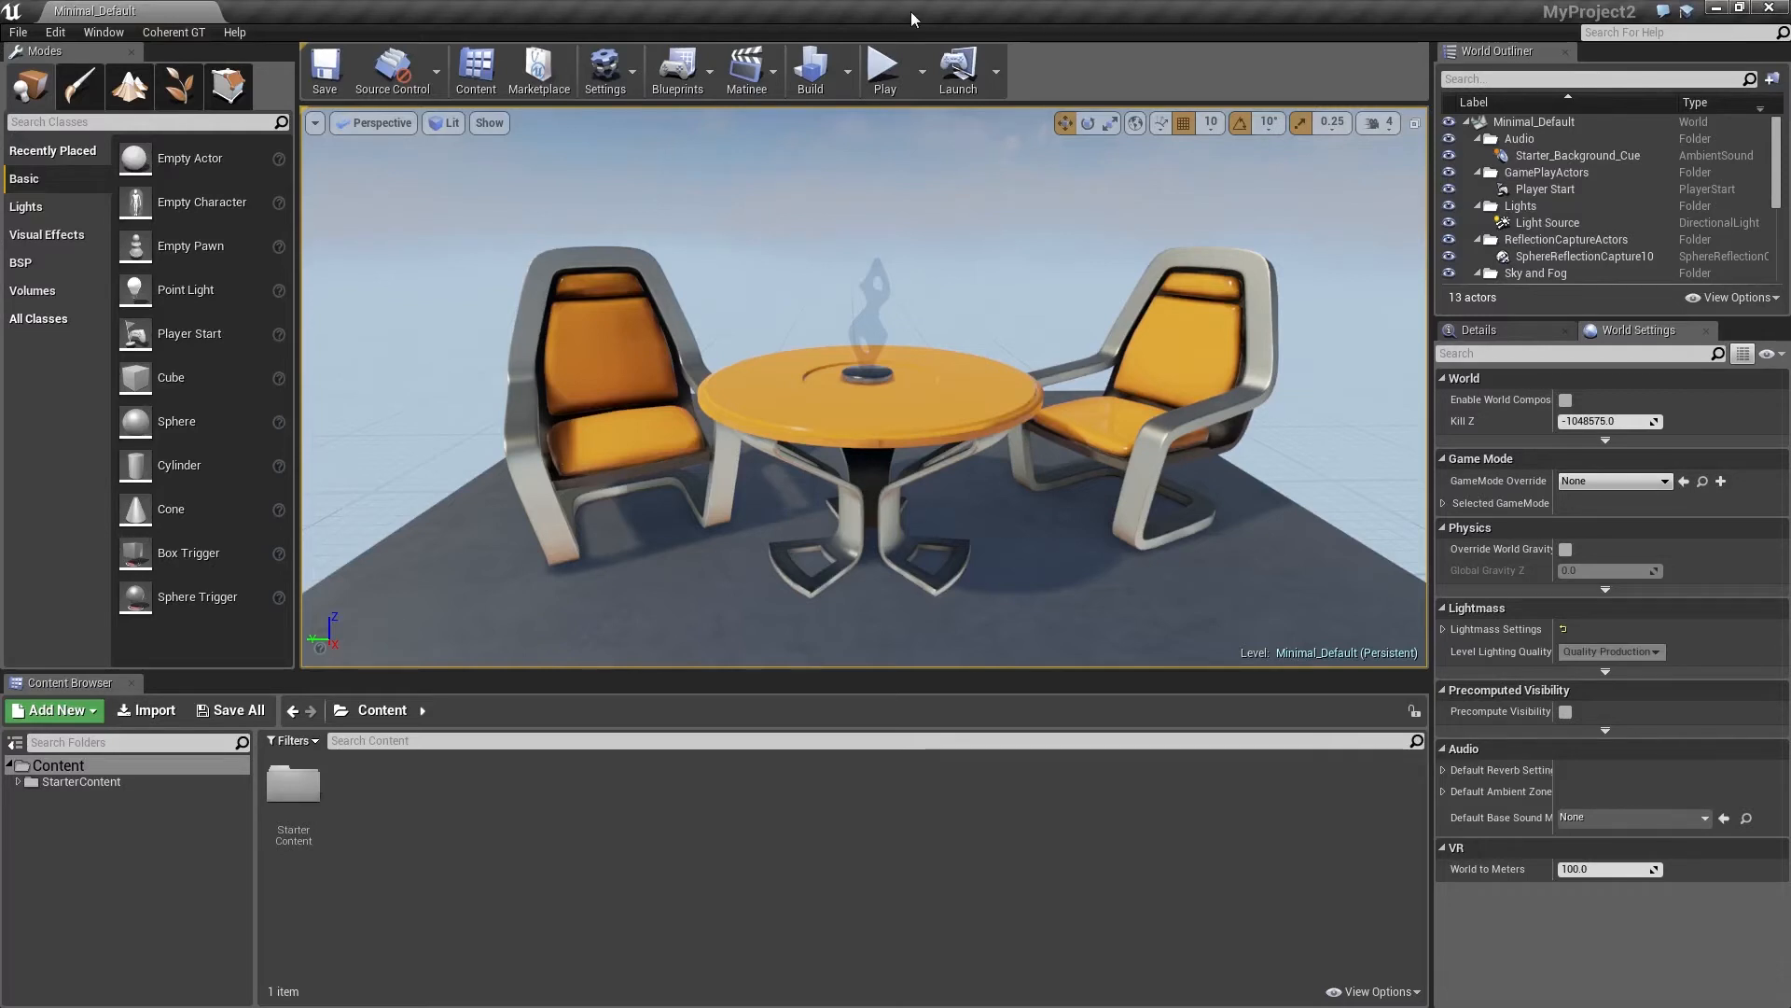
mouse_move(950, 18)
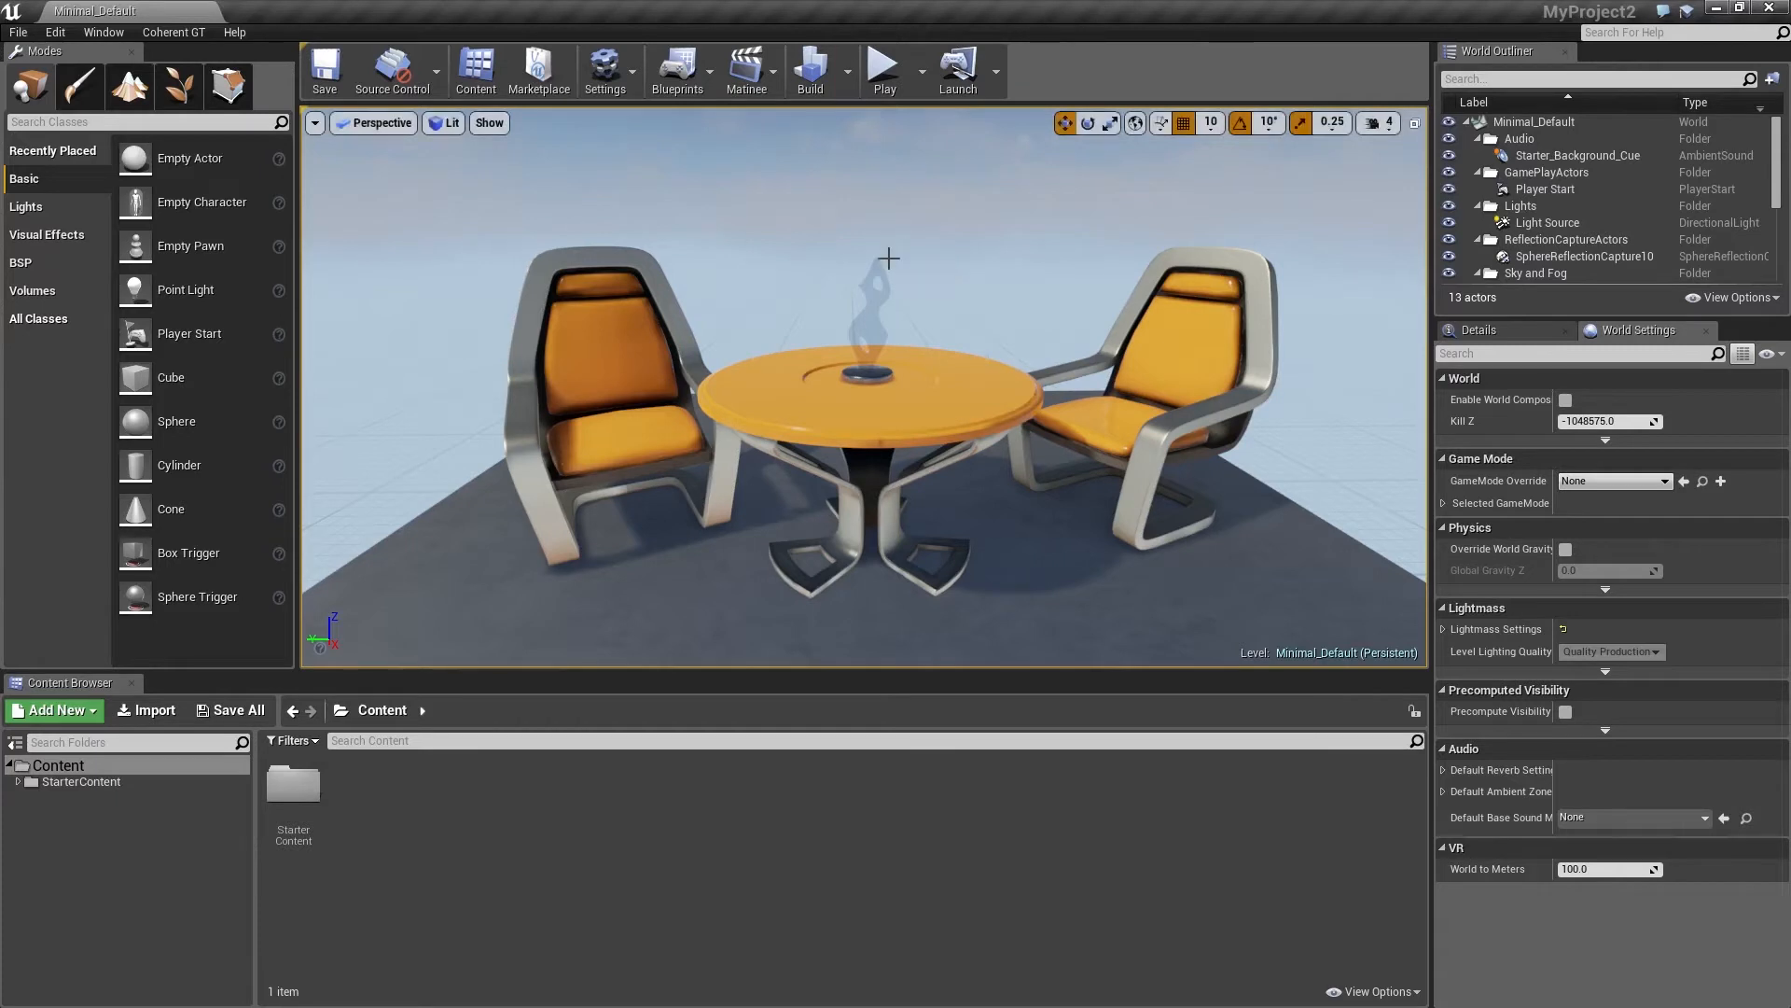
mouse_move(1020, 56)
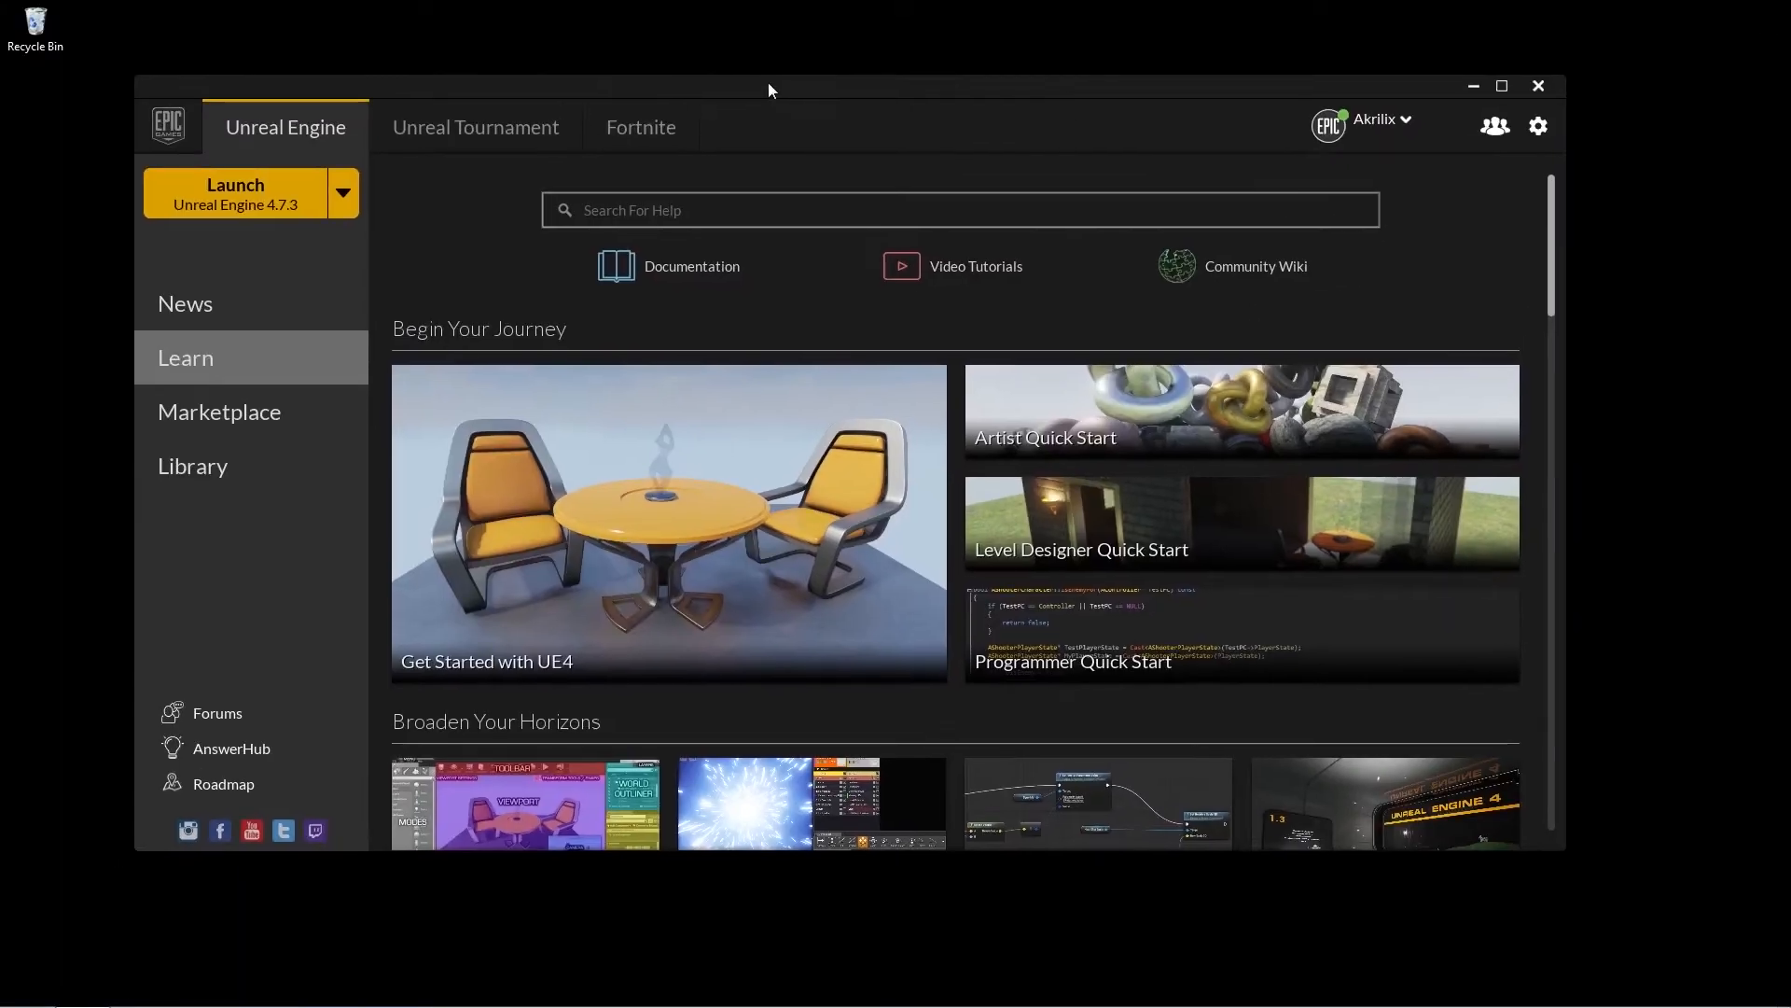
mouse_move(797, 102)
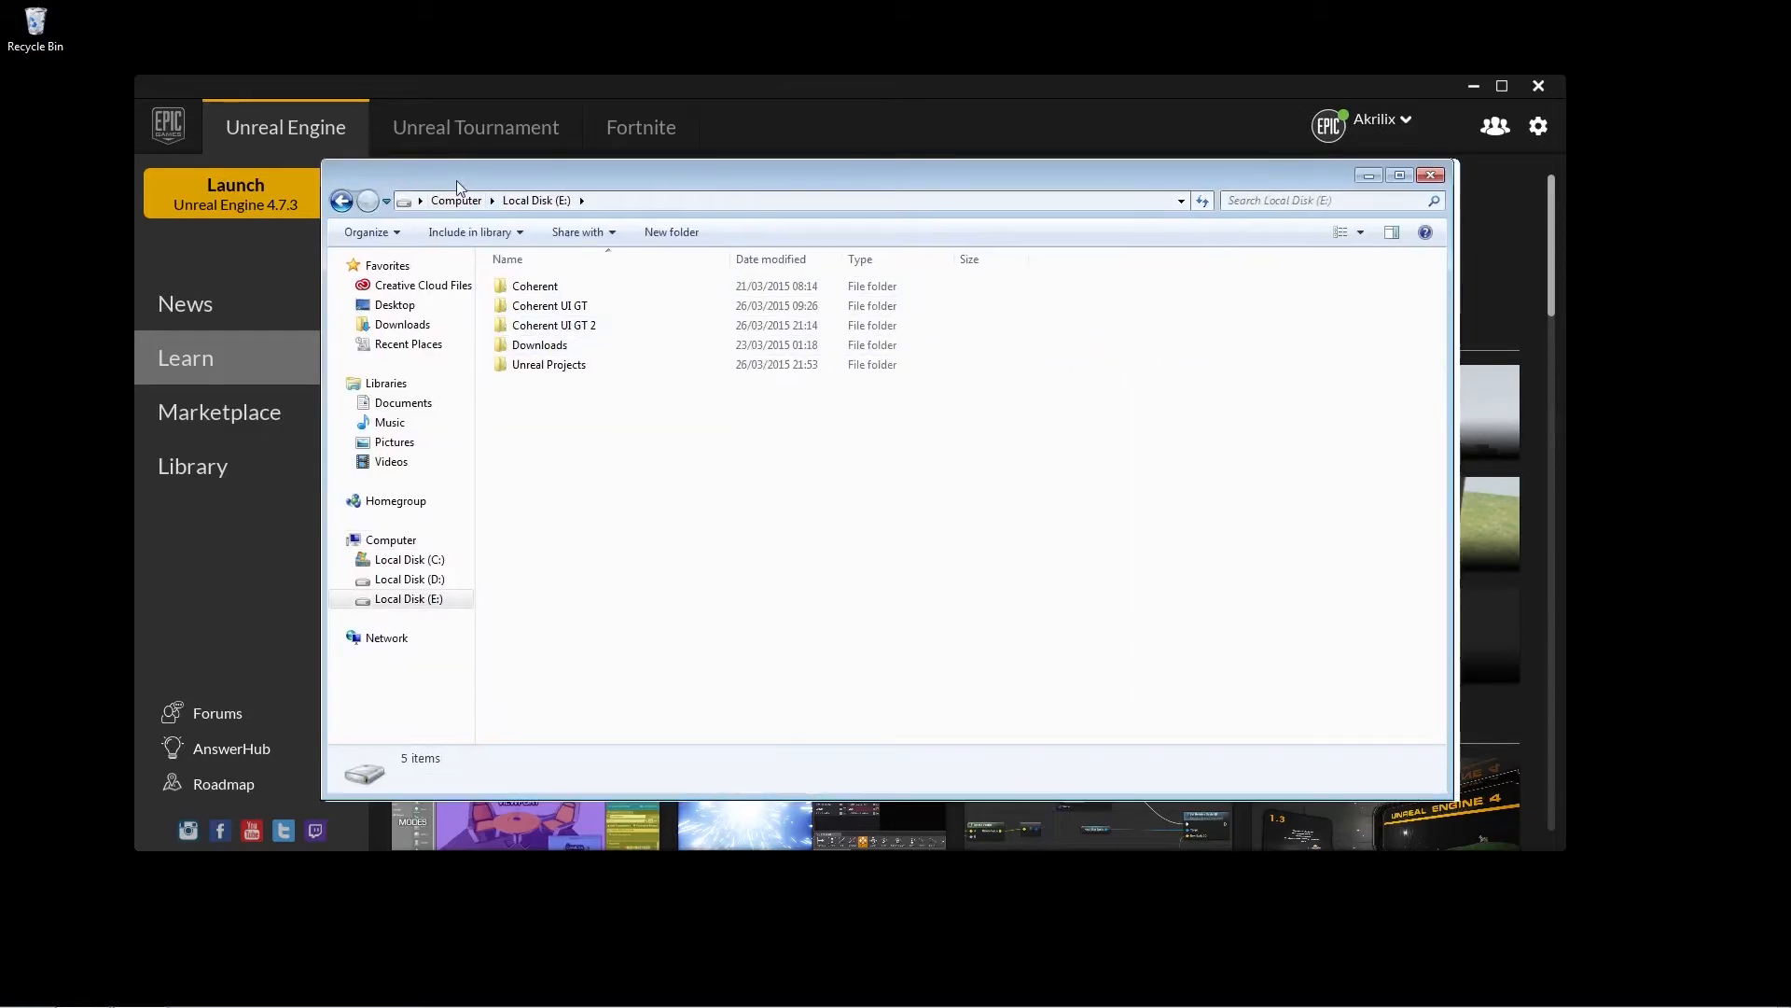
Browse into Coherent UI GT 2's CoUIGTTestFPS Content folder and select uiresources.
click(554, 324)
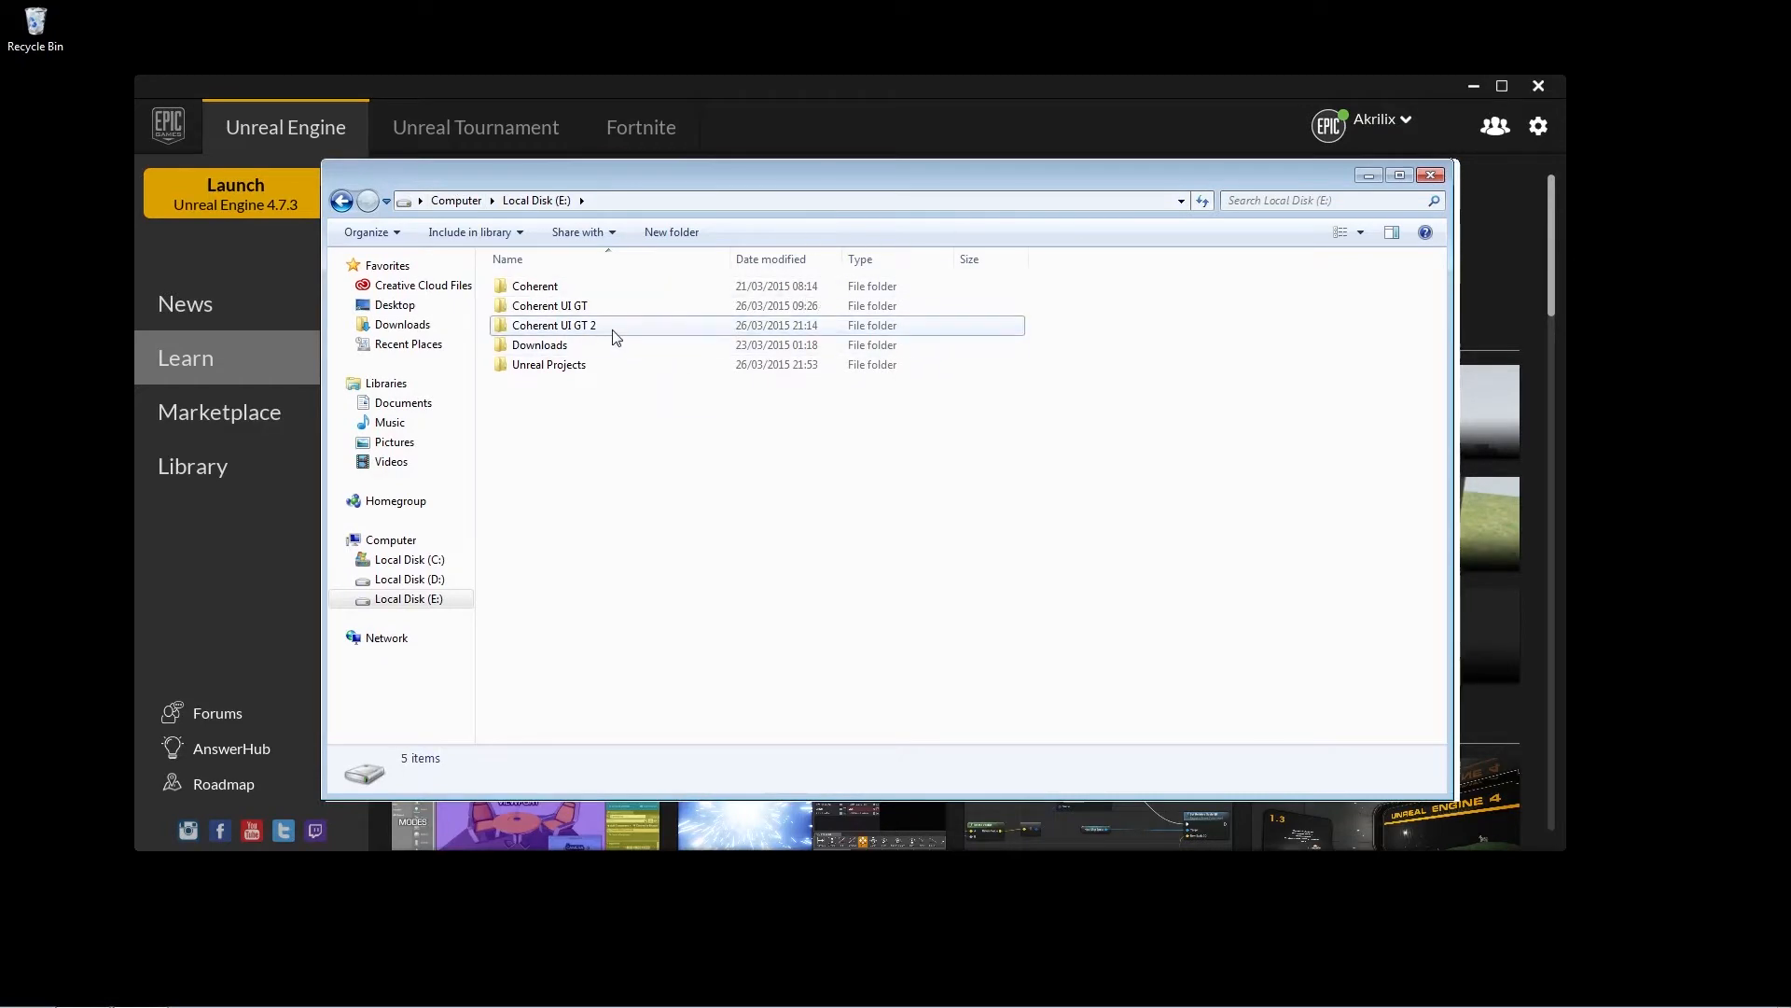
double_click(554, 325)
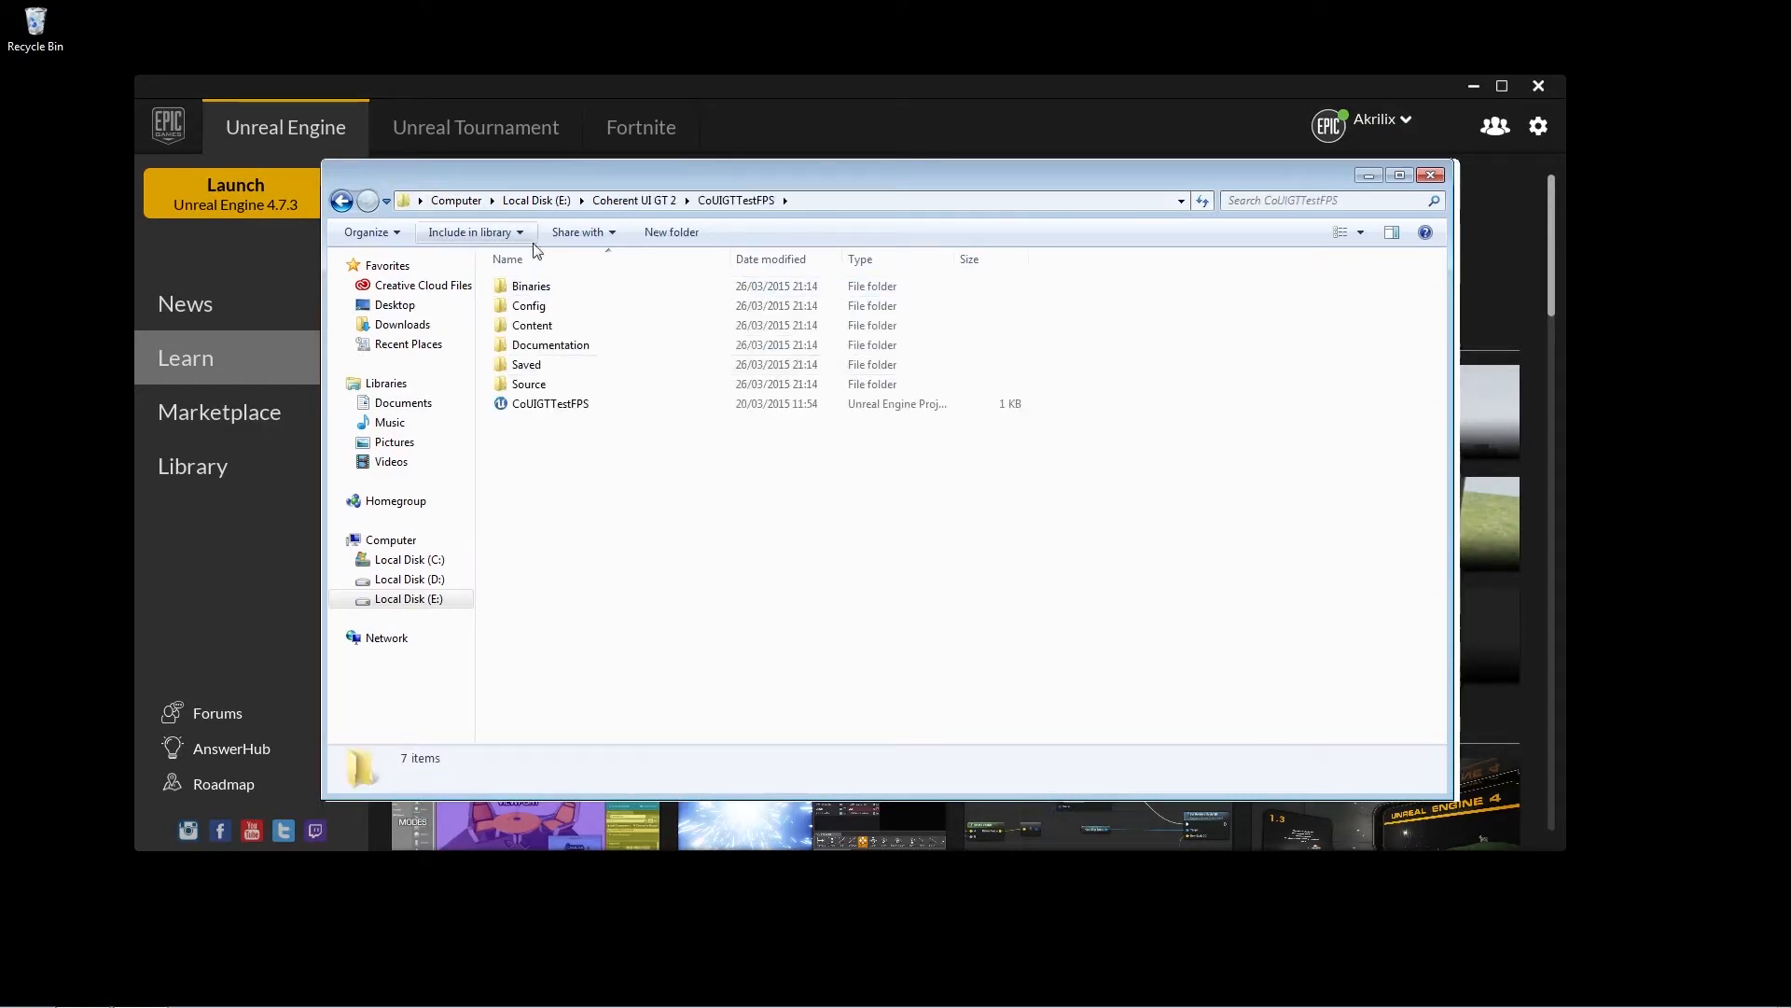
double_click(531, 324)
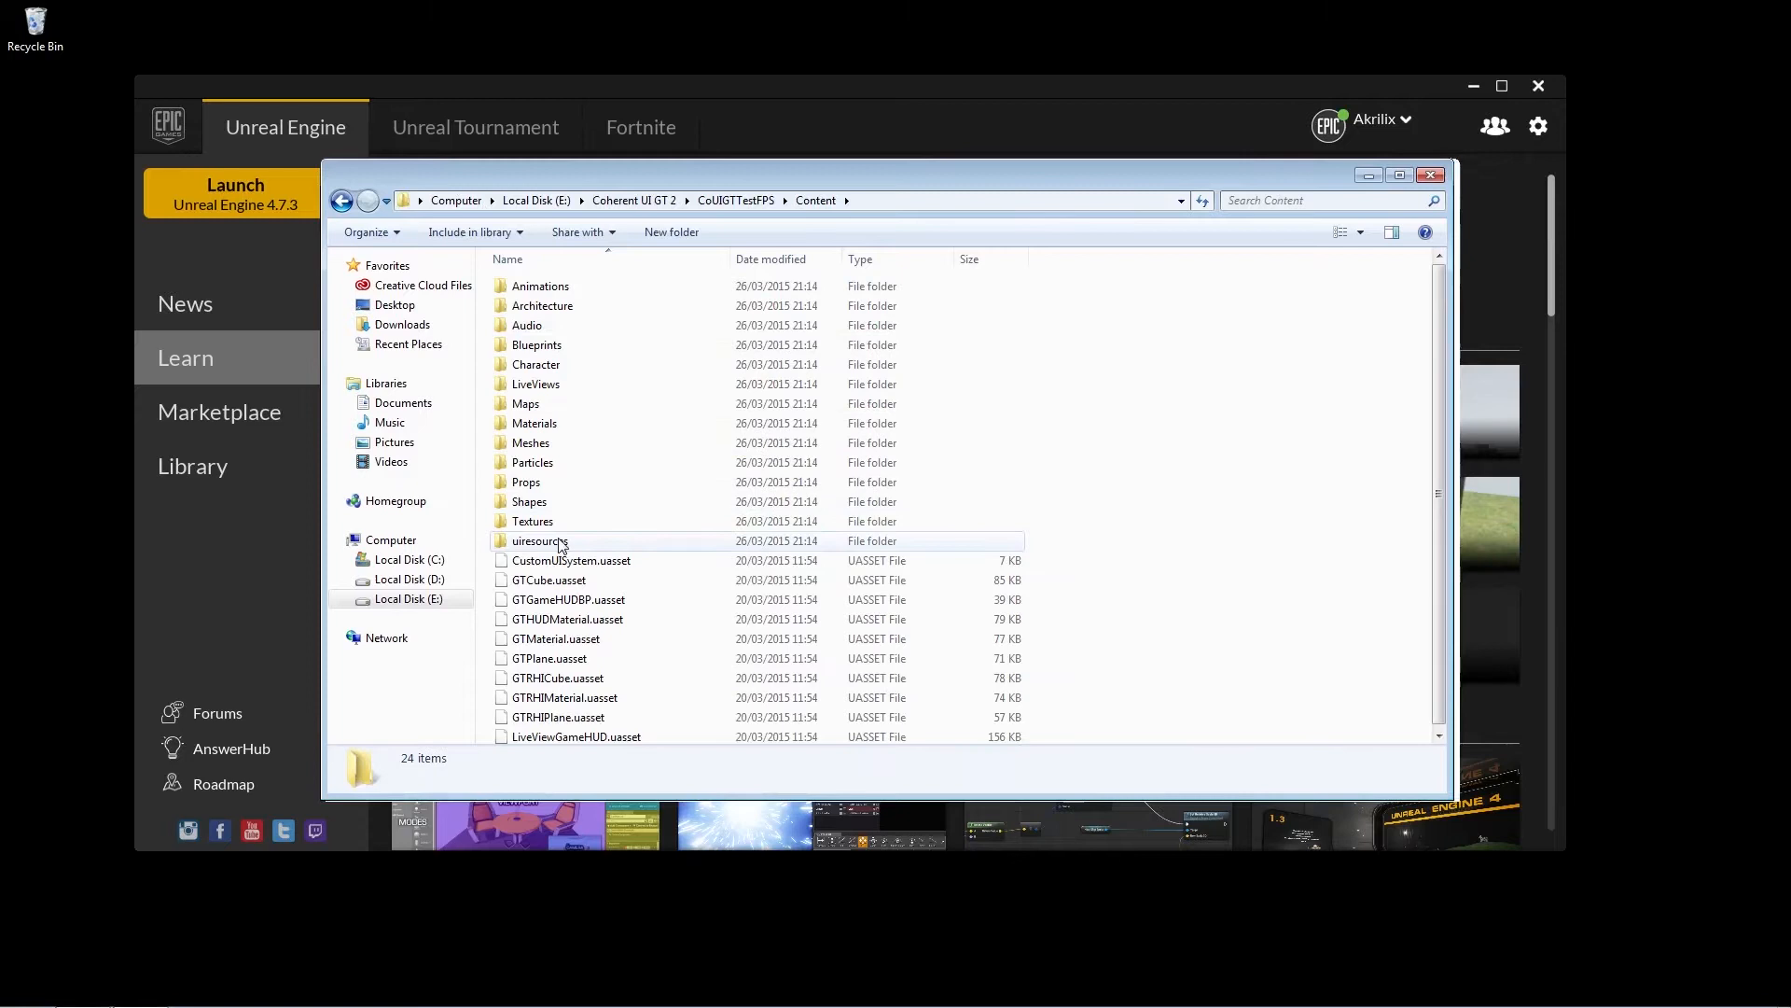
click(539, 541)
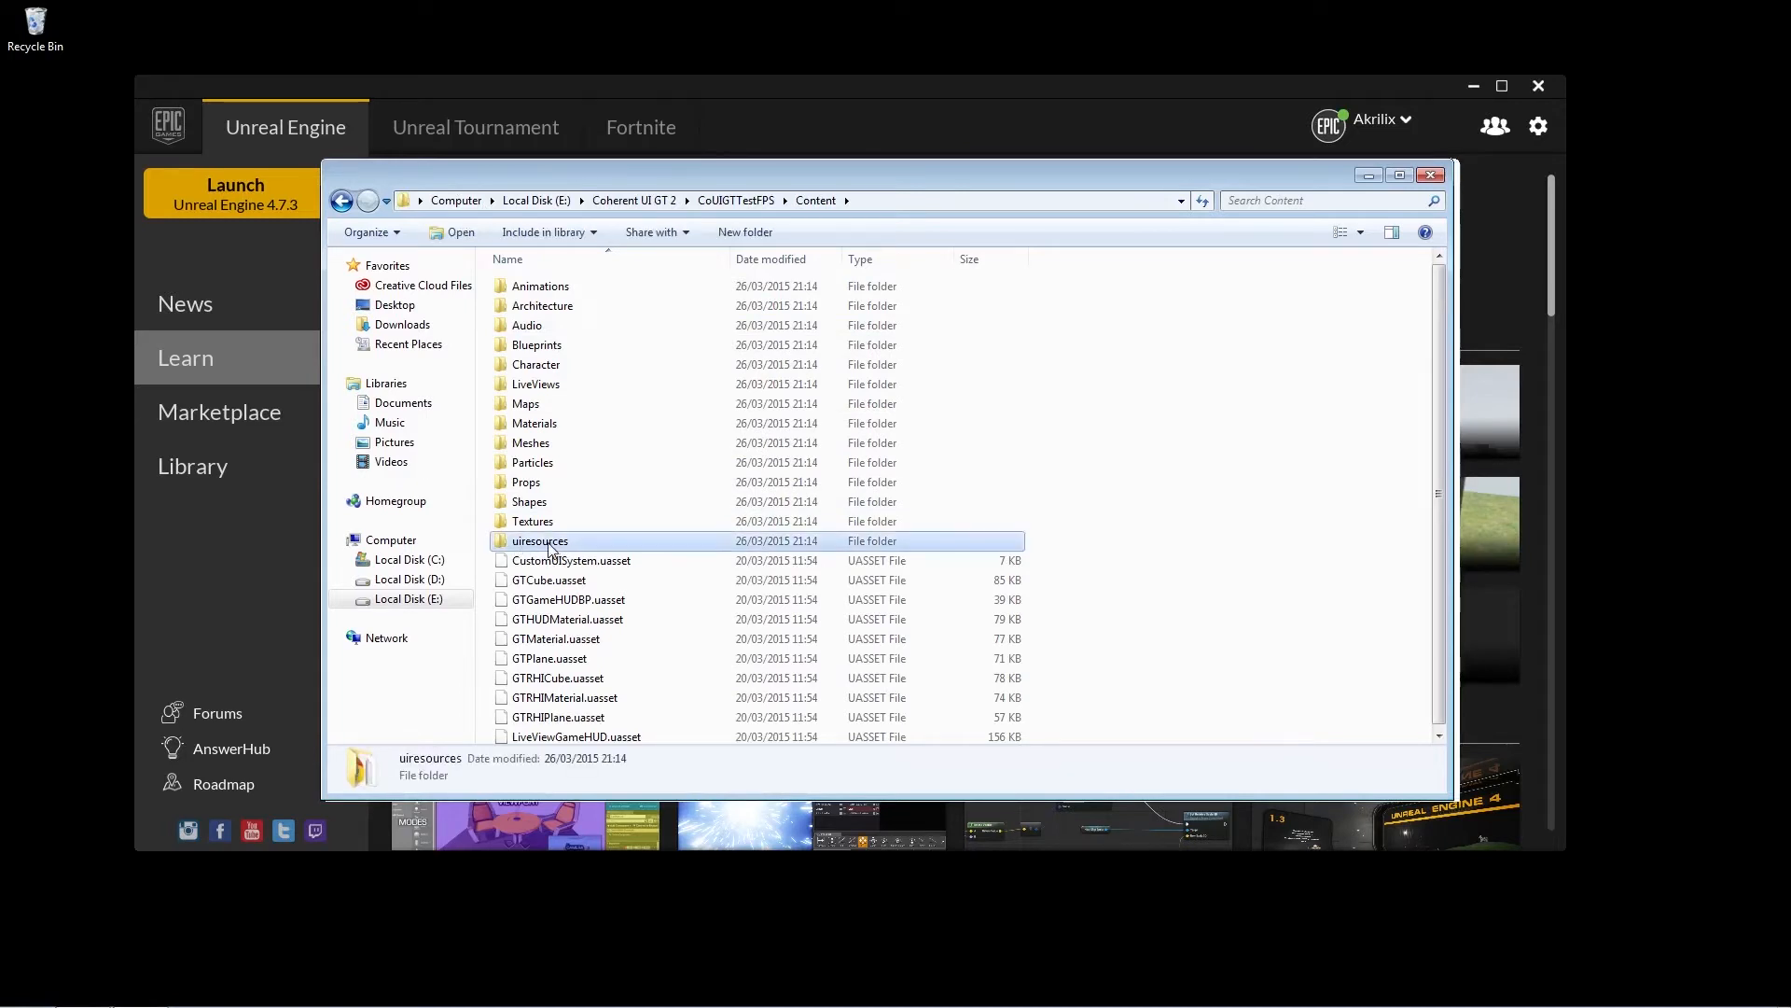
mouse_move(633, 559)
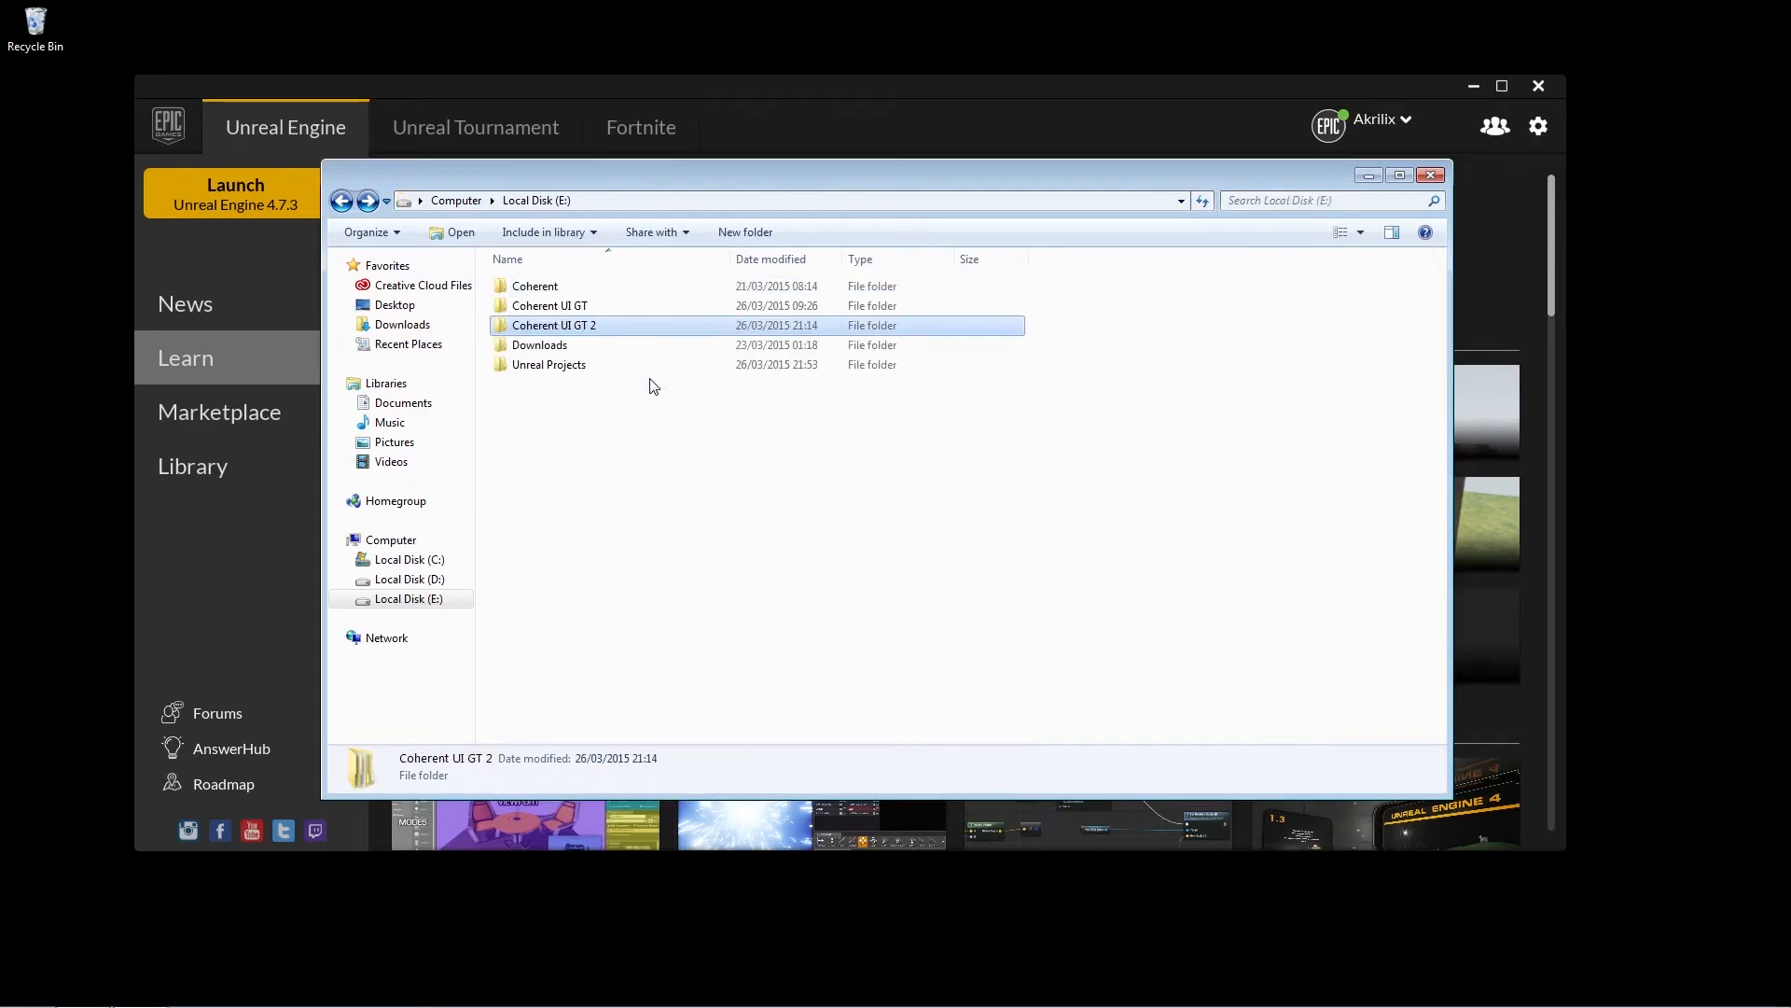
Browse into Unreal Projects > MyProject2 > Content to confirm uiresources, then close Explorer.
click(549, 364)
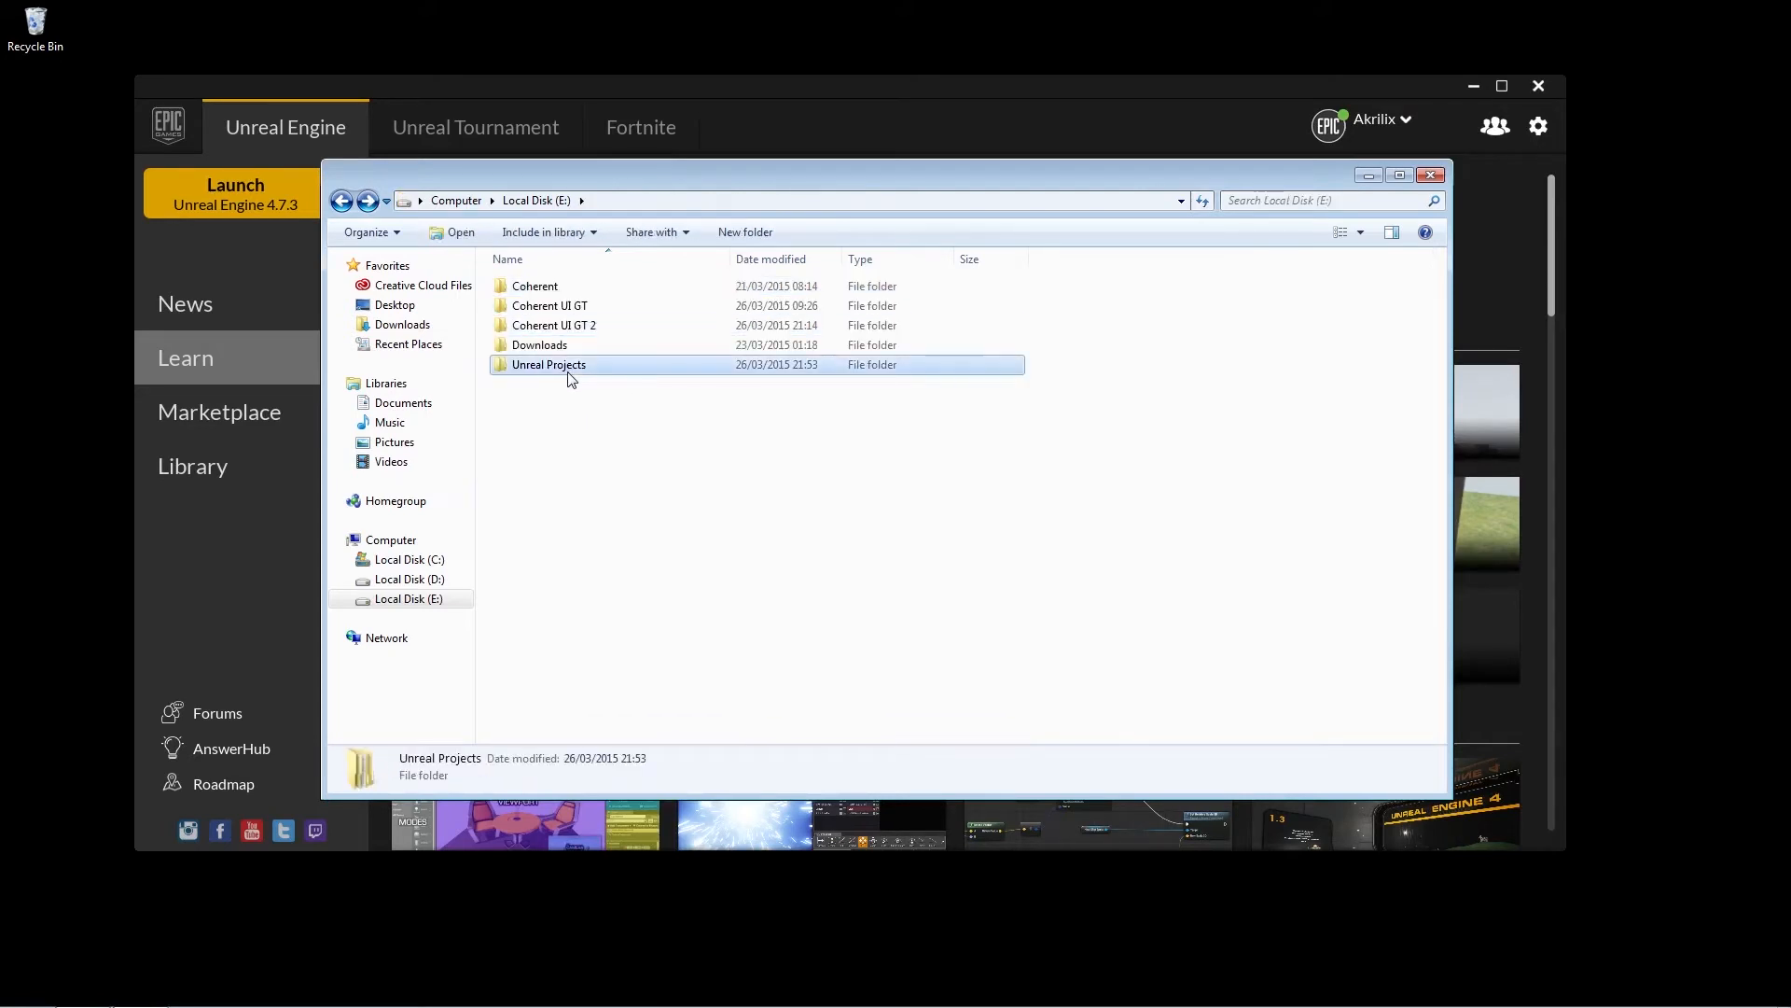
double_click(548, 364)
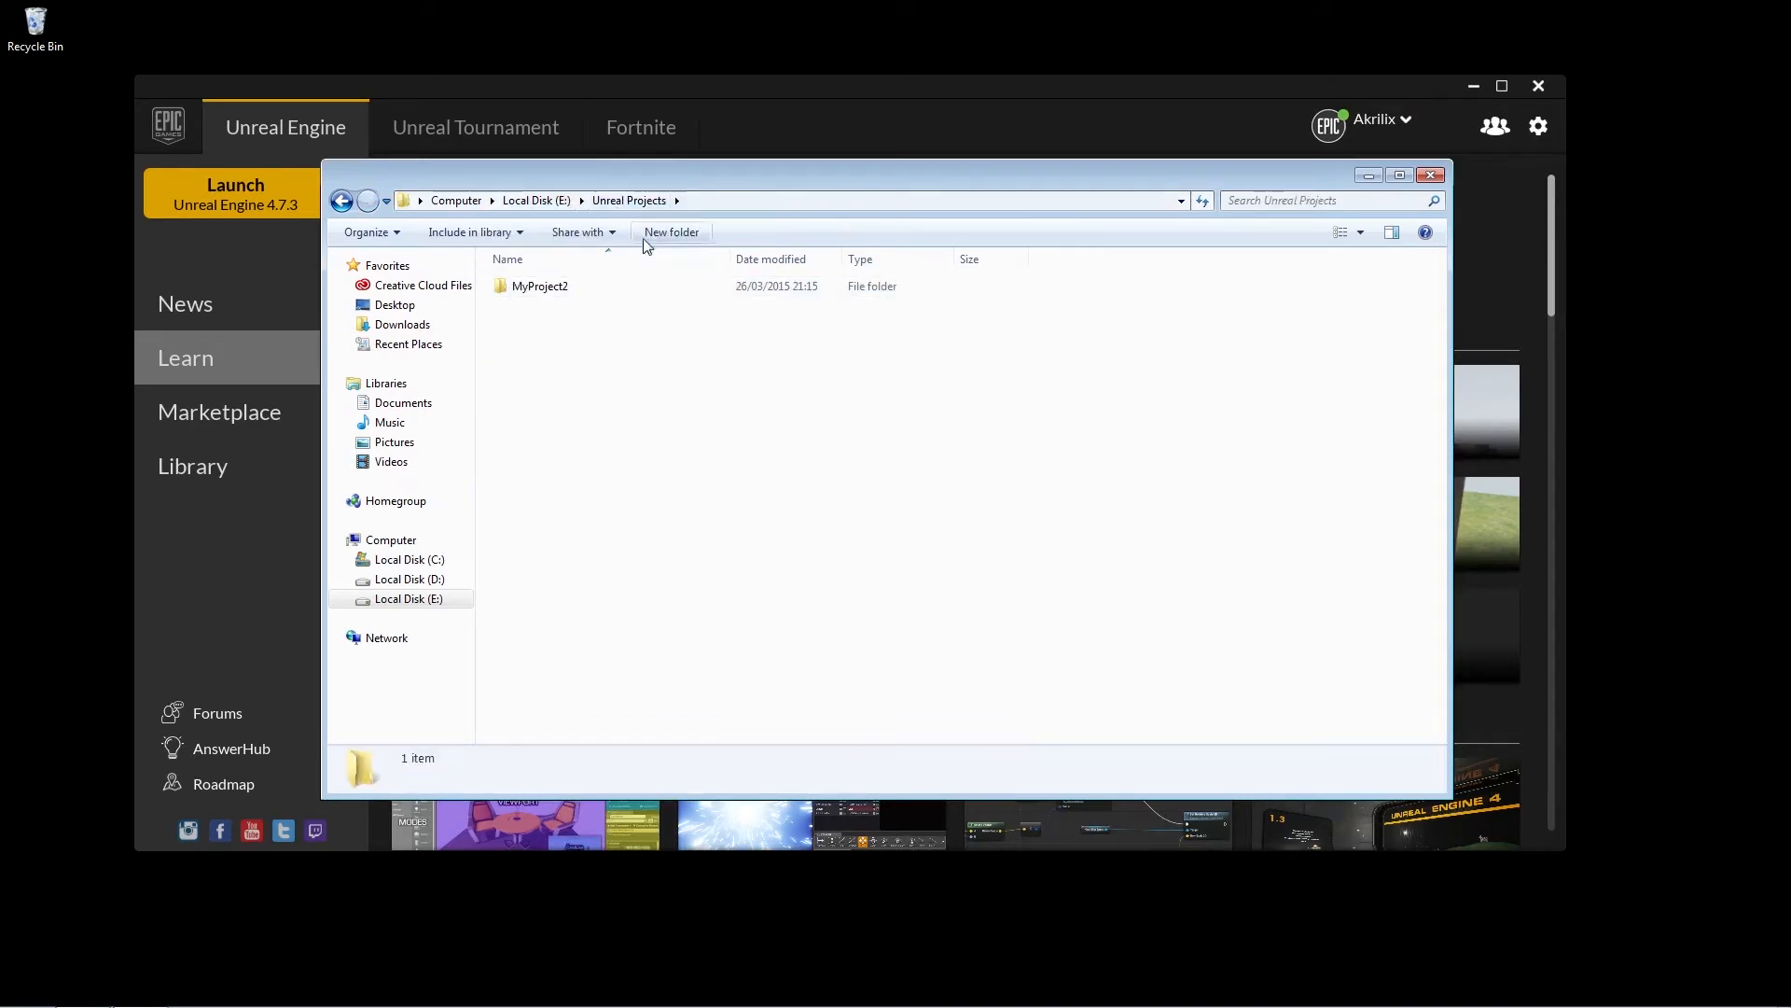
click(541, 285)
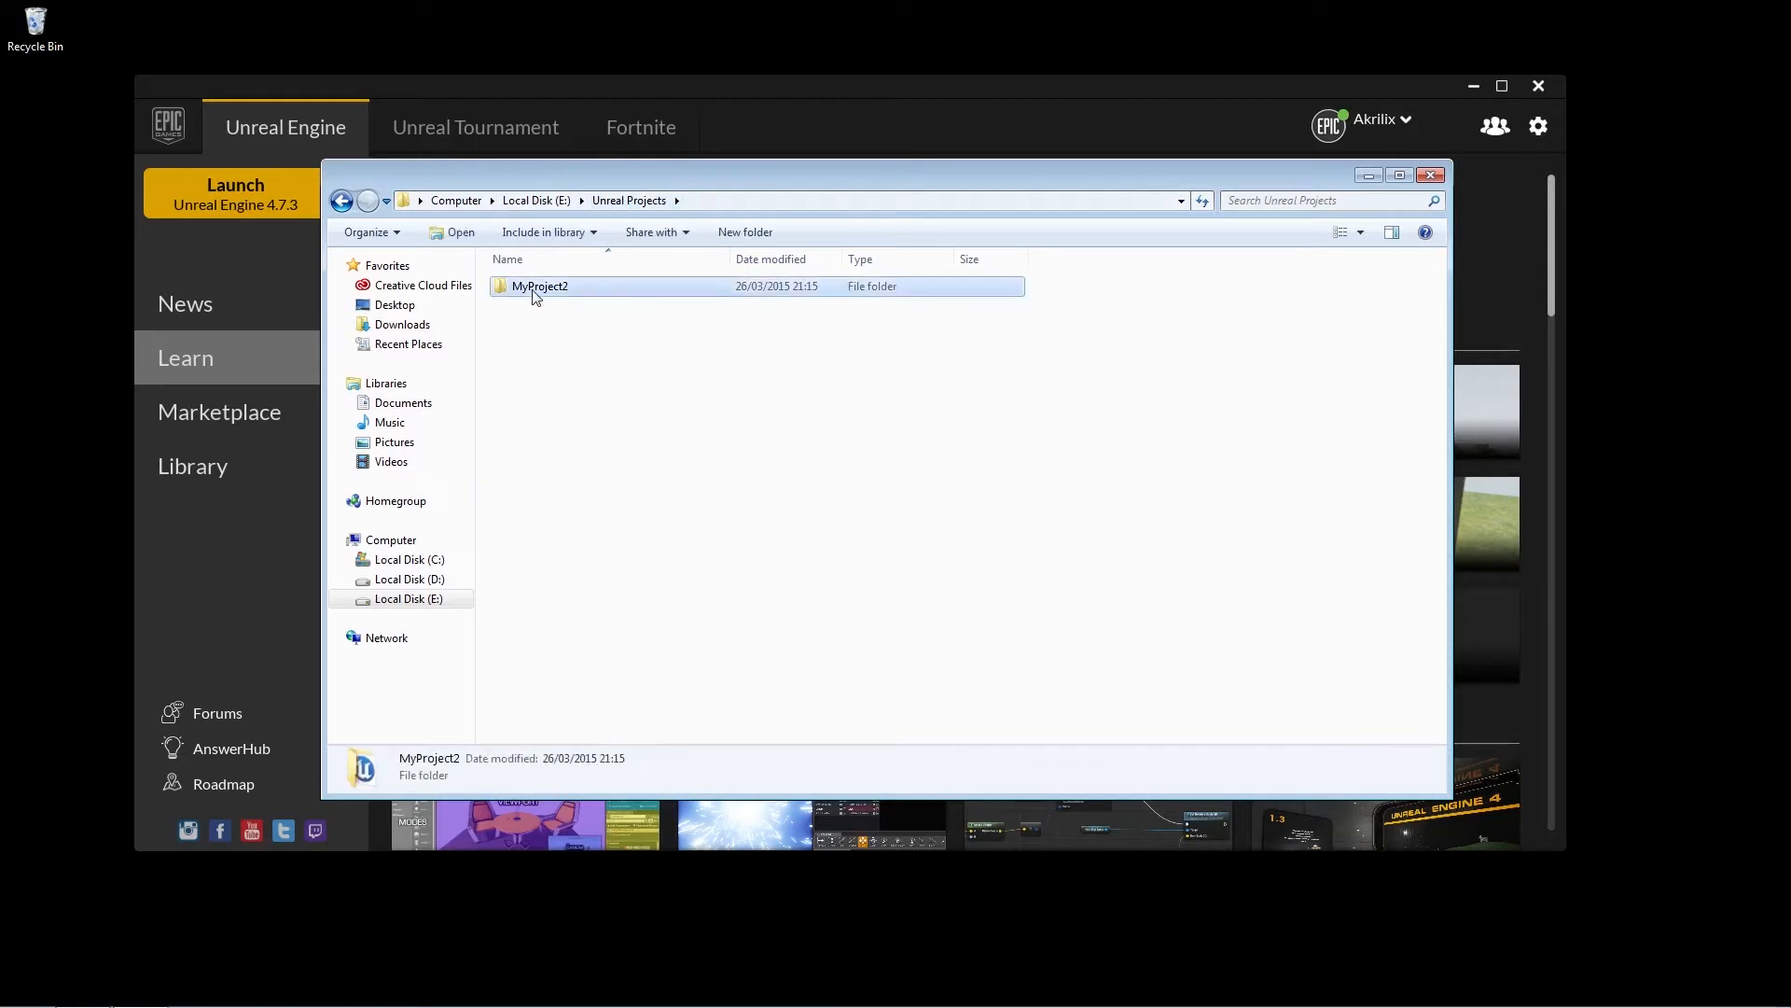
double_click(539, 285)
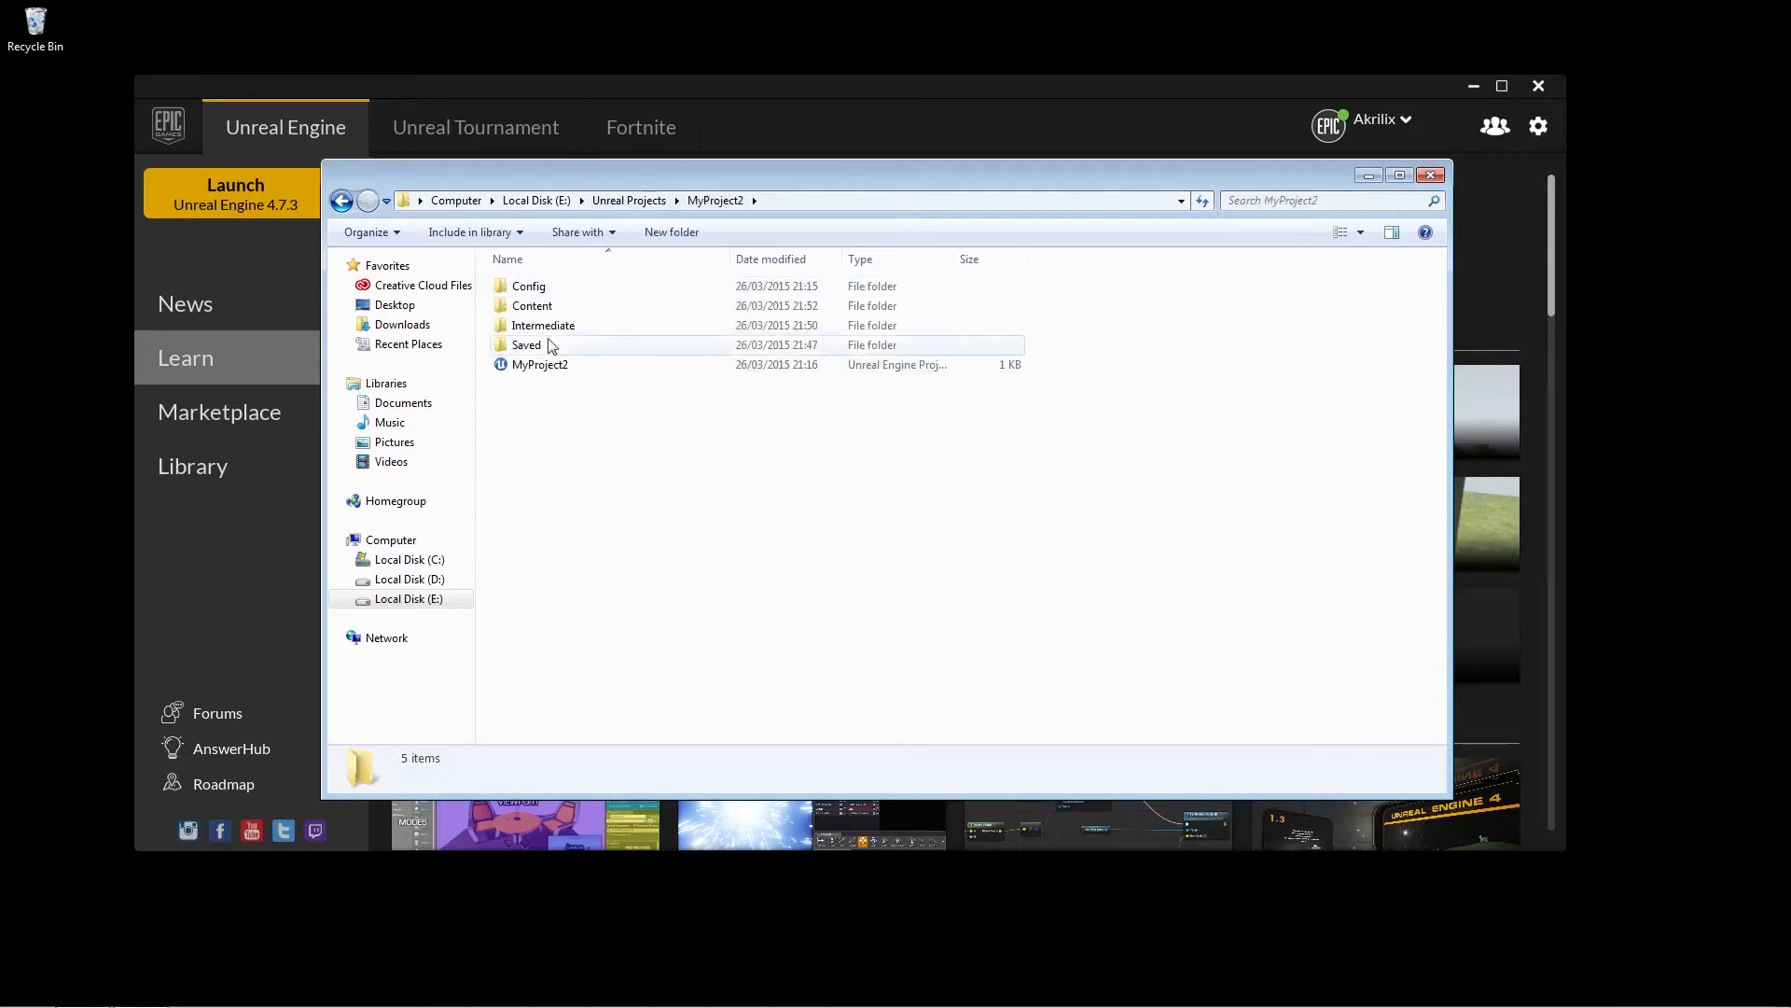
double_click(532, 304)
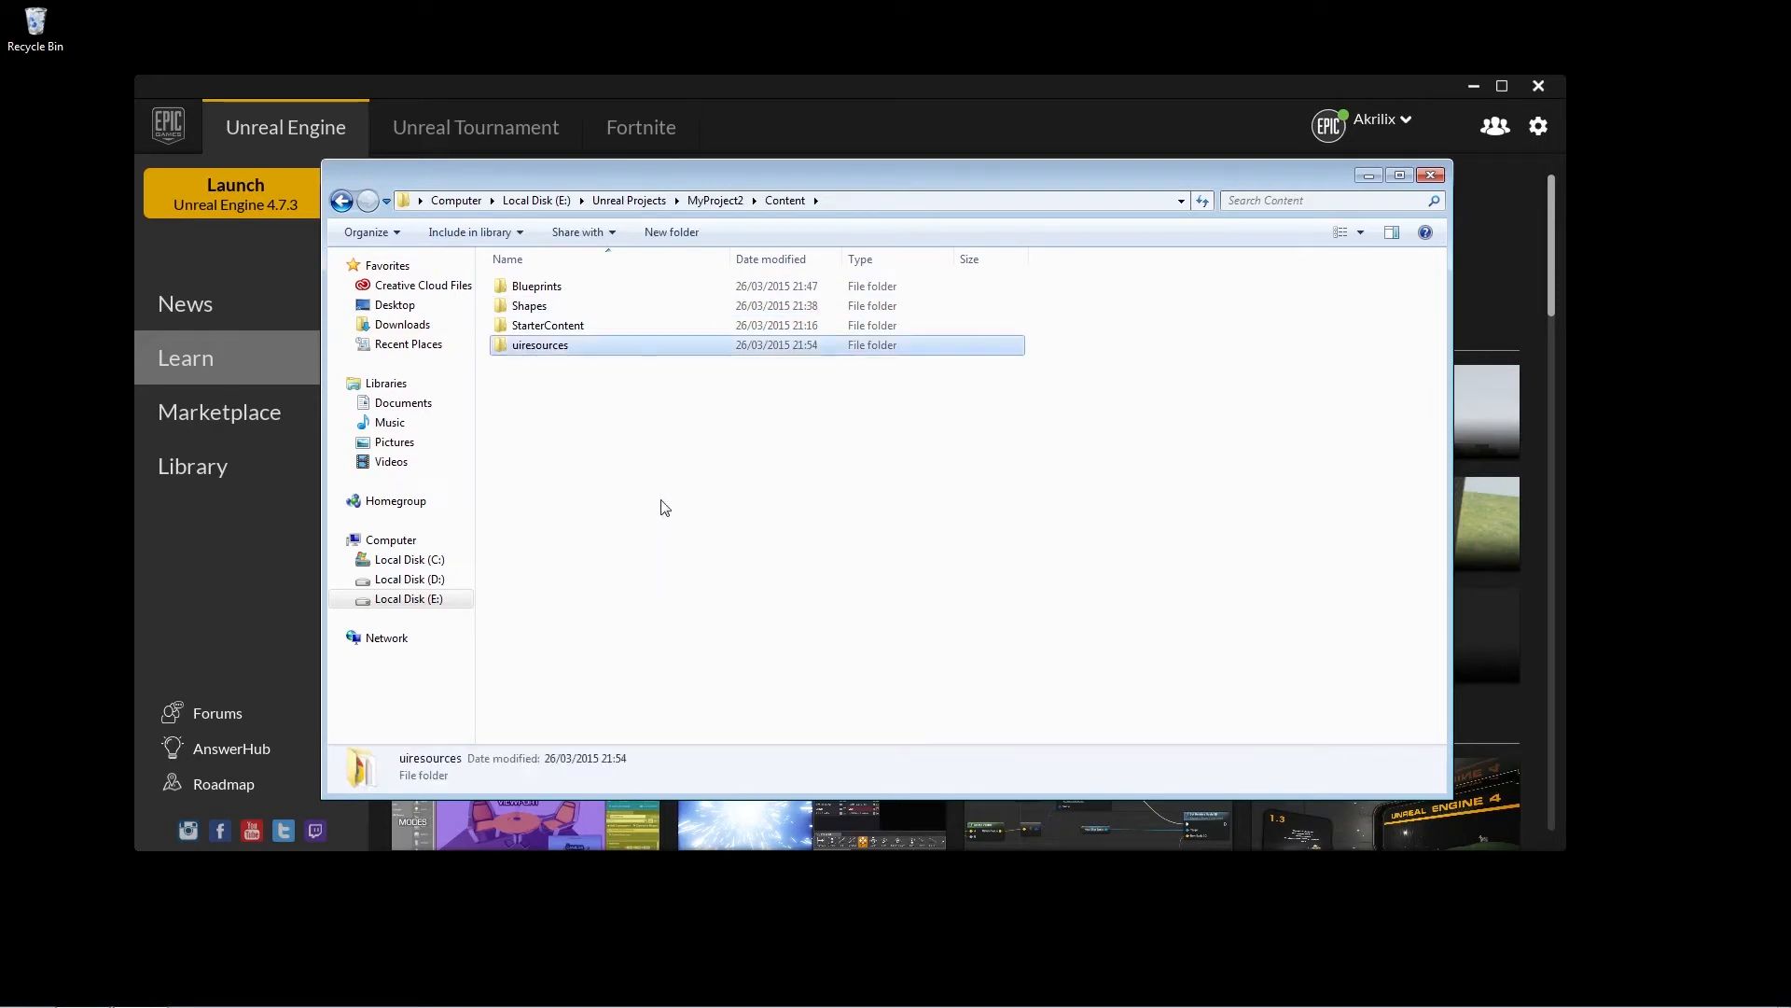
click(1431, 173)
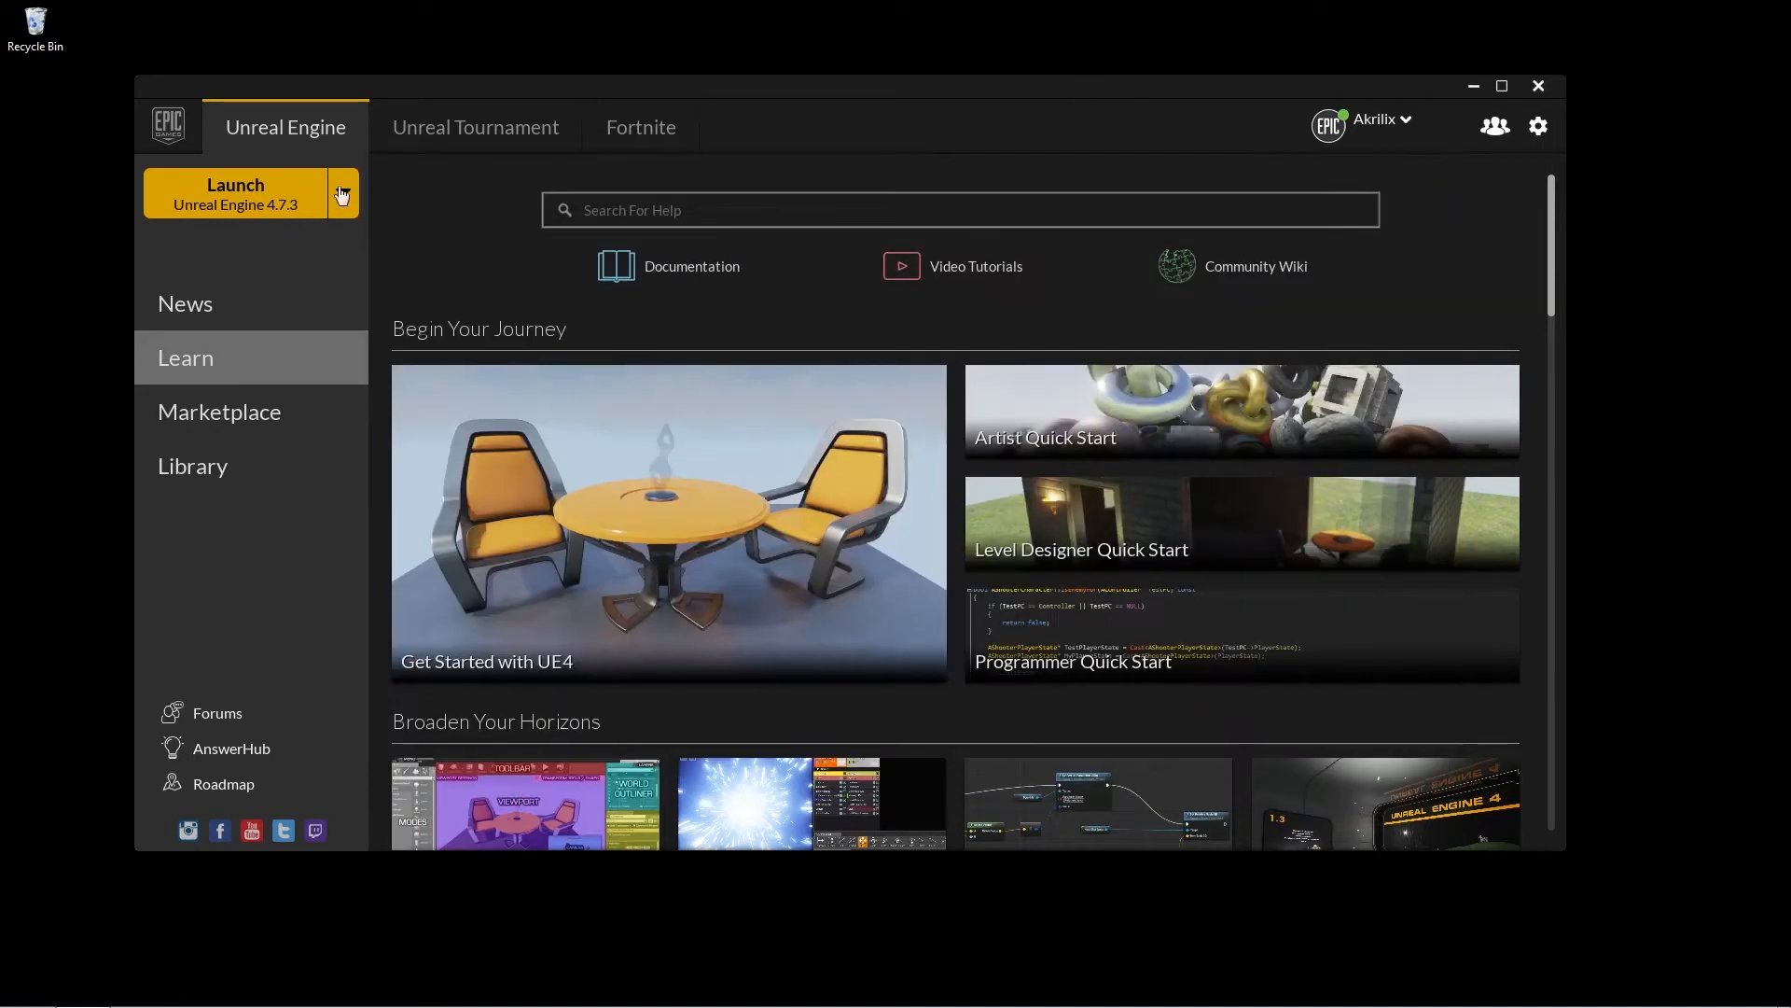
Launch Unreal Engine 4.7.3 from the Epic Games Launcher to open MyProject2.
click(235, 192)
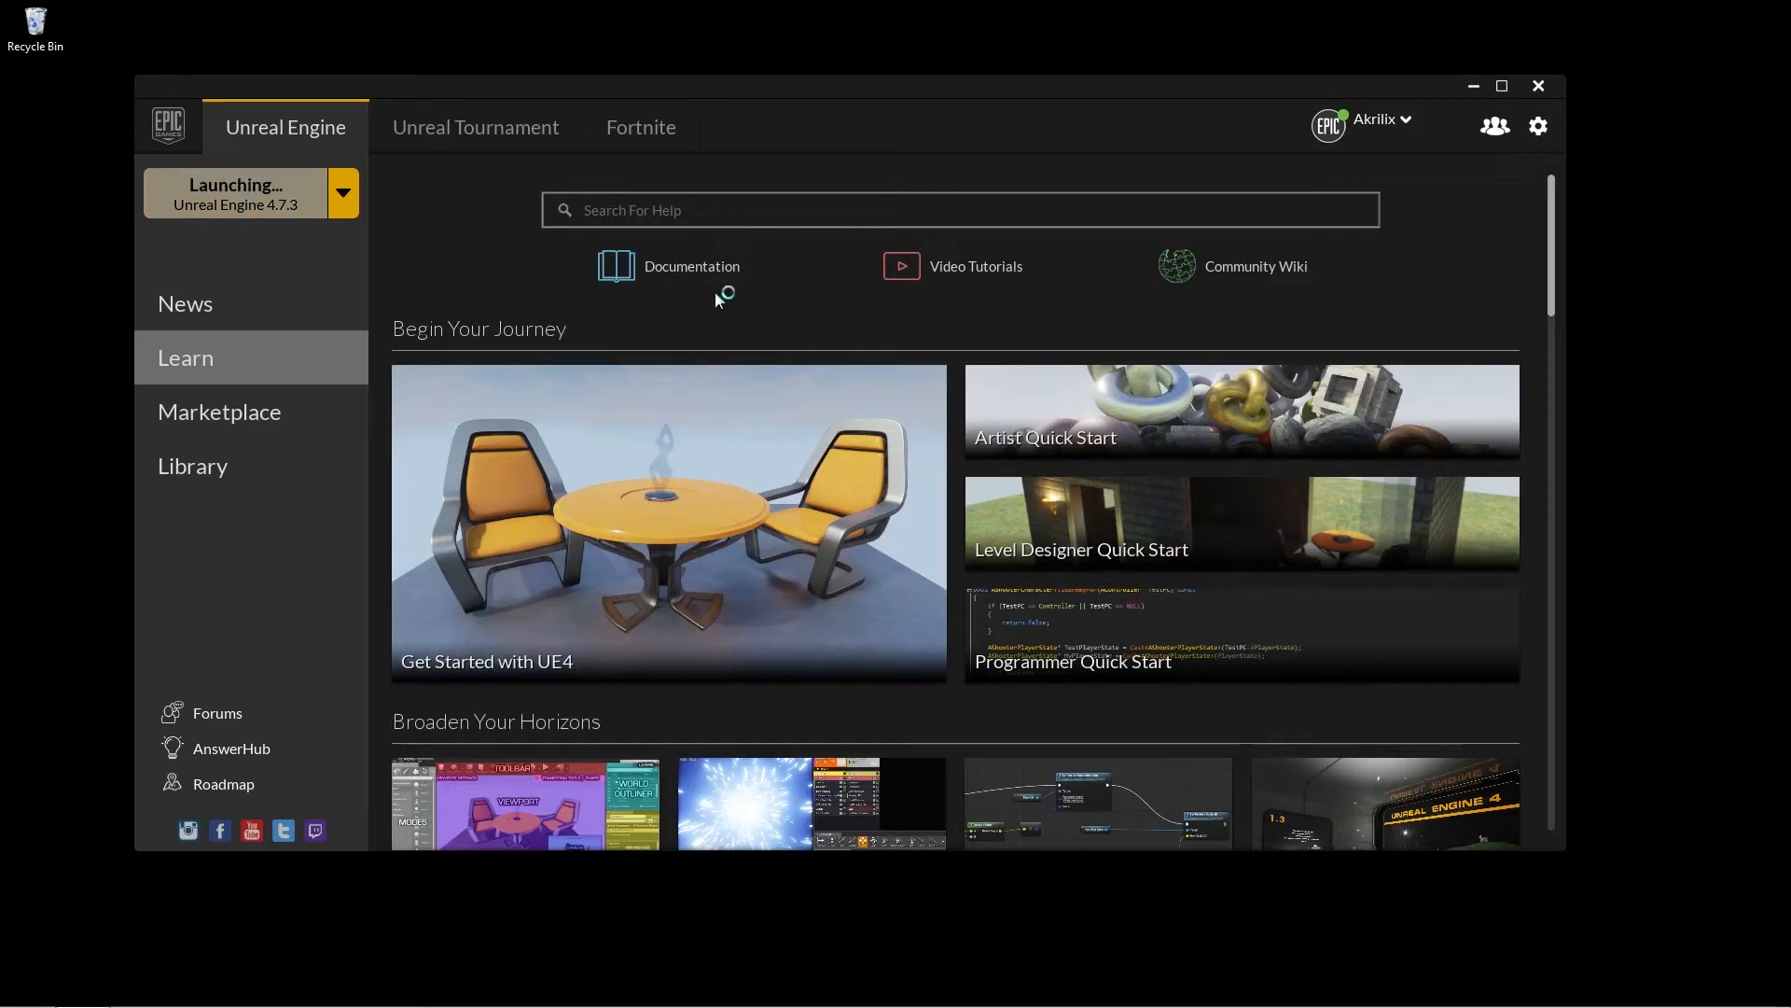
mouse_move(771, 304)
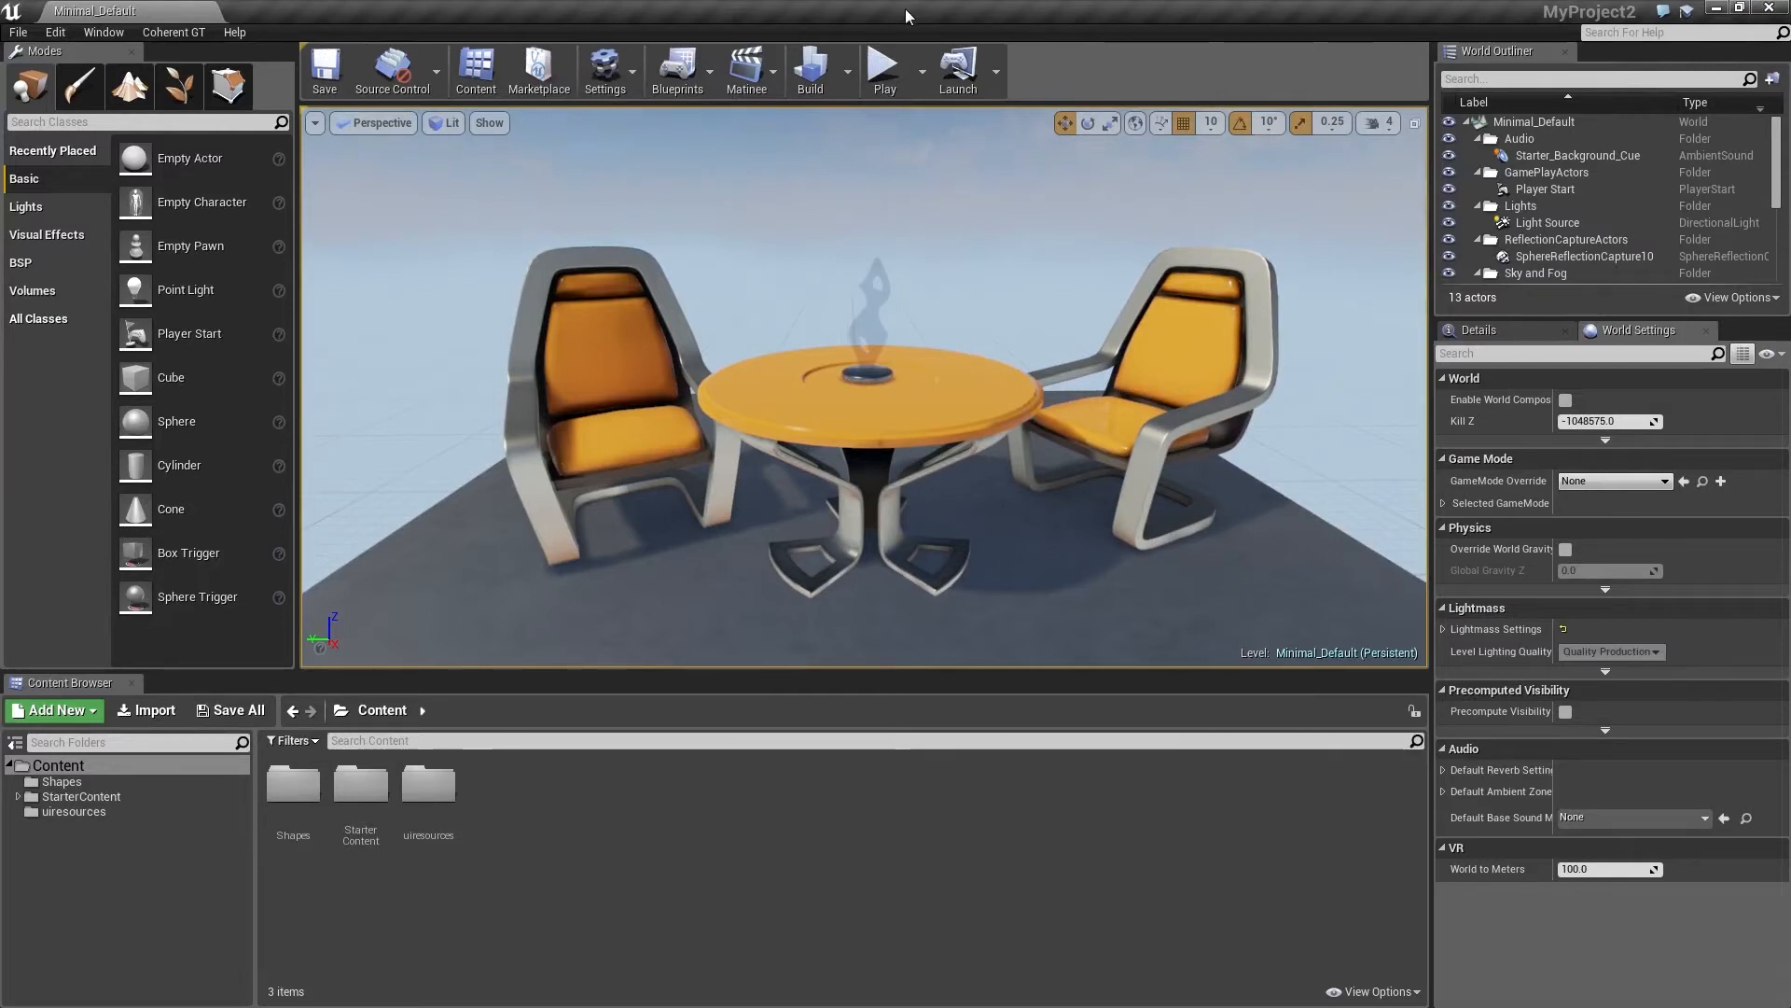
Create a new default level and select the Untitled world in the World Outliner.
click(19, 31)
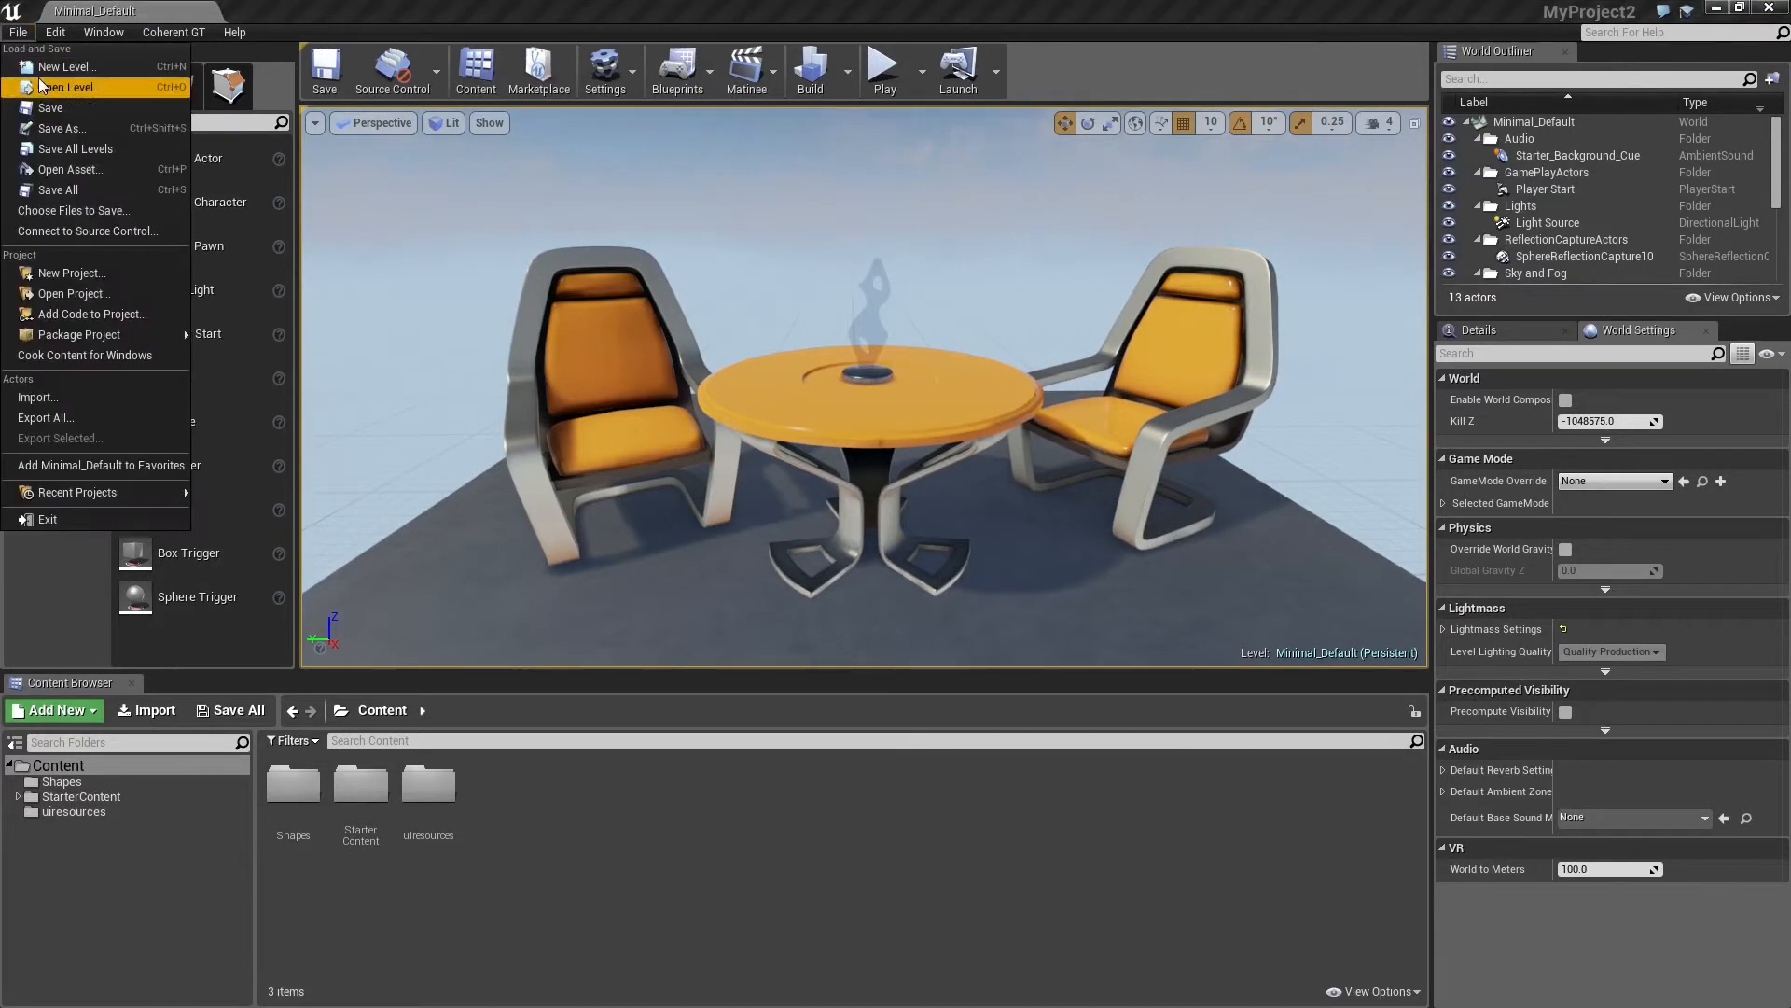
click(67, 67)
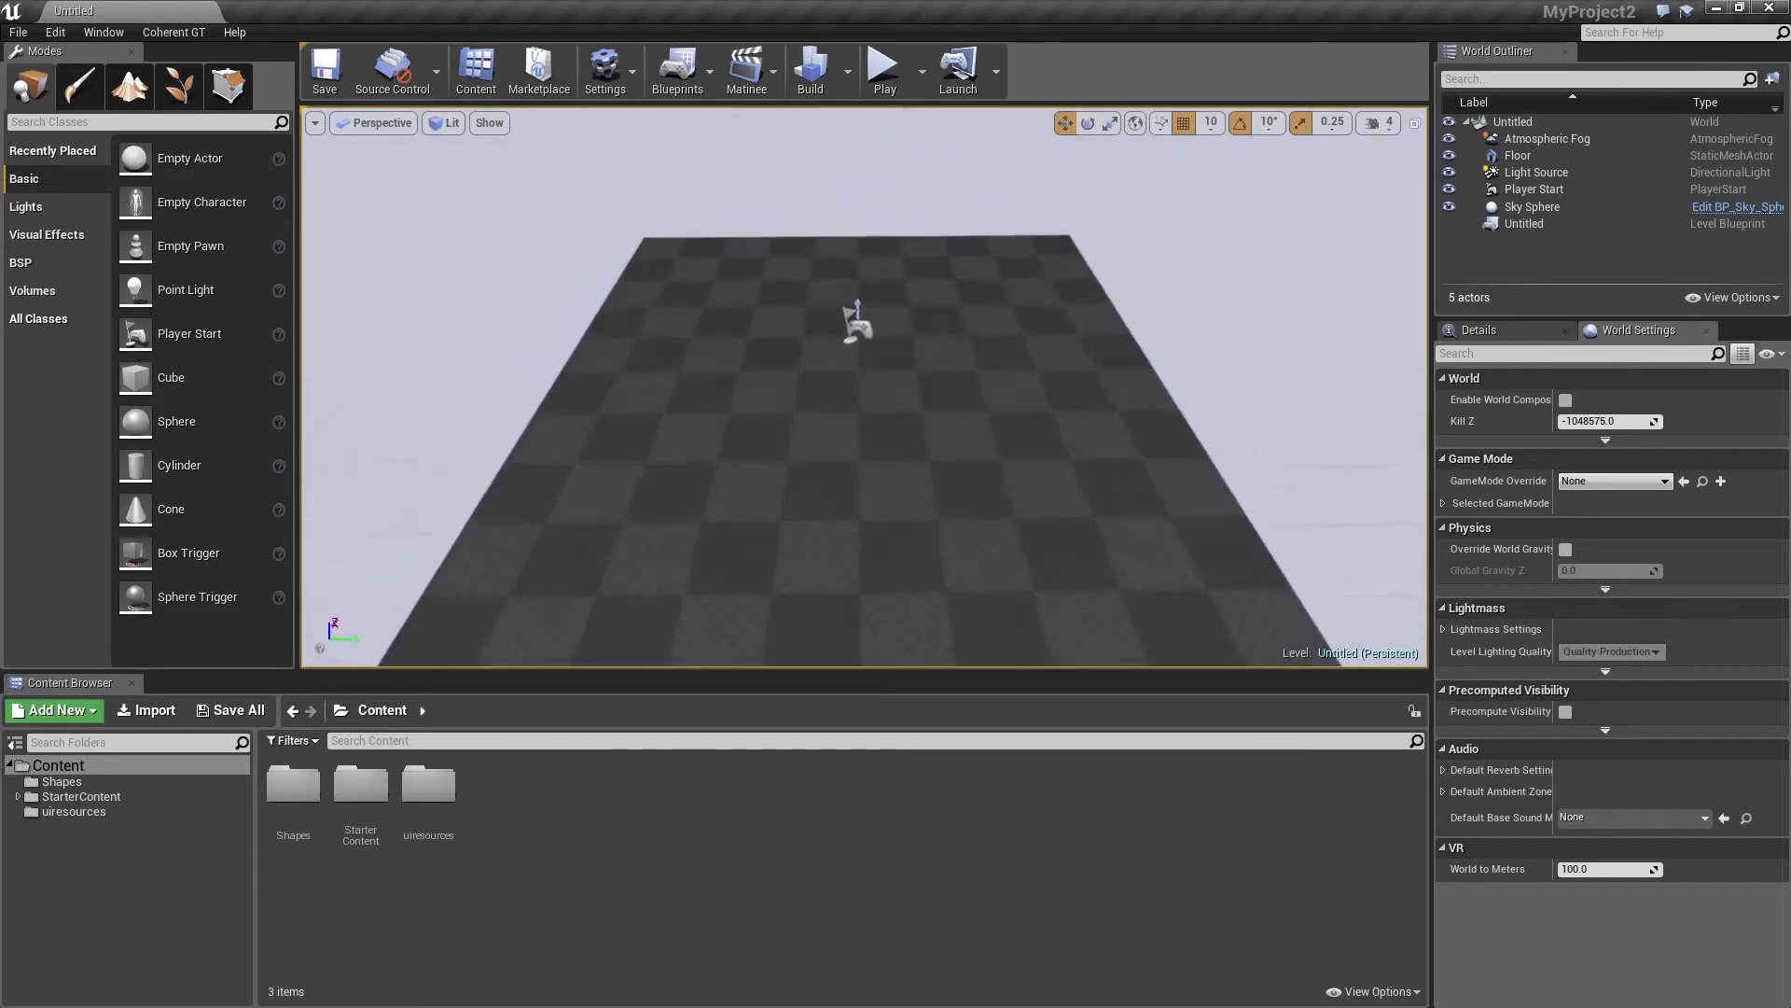
click(1513, 121)
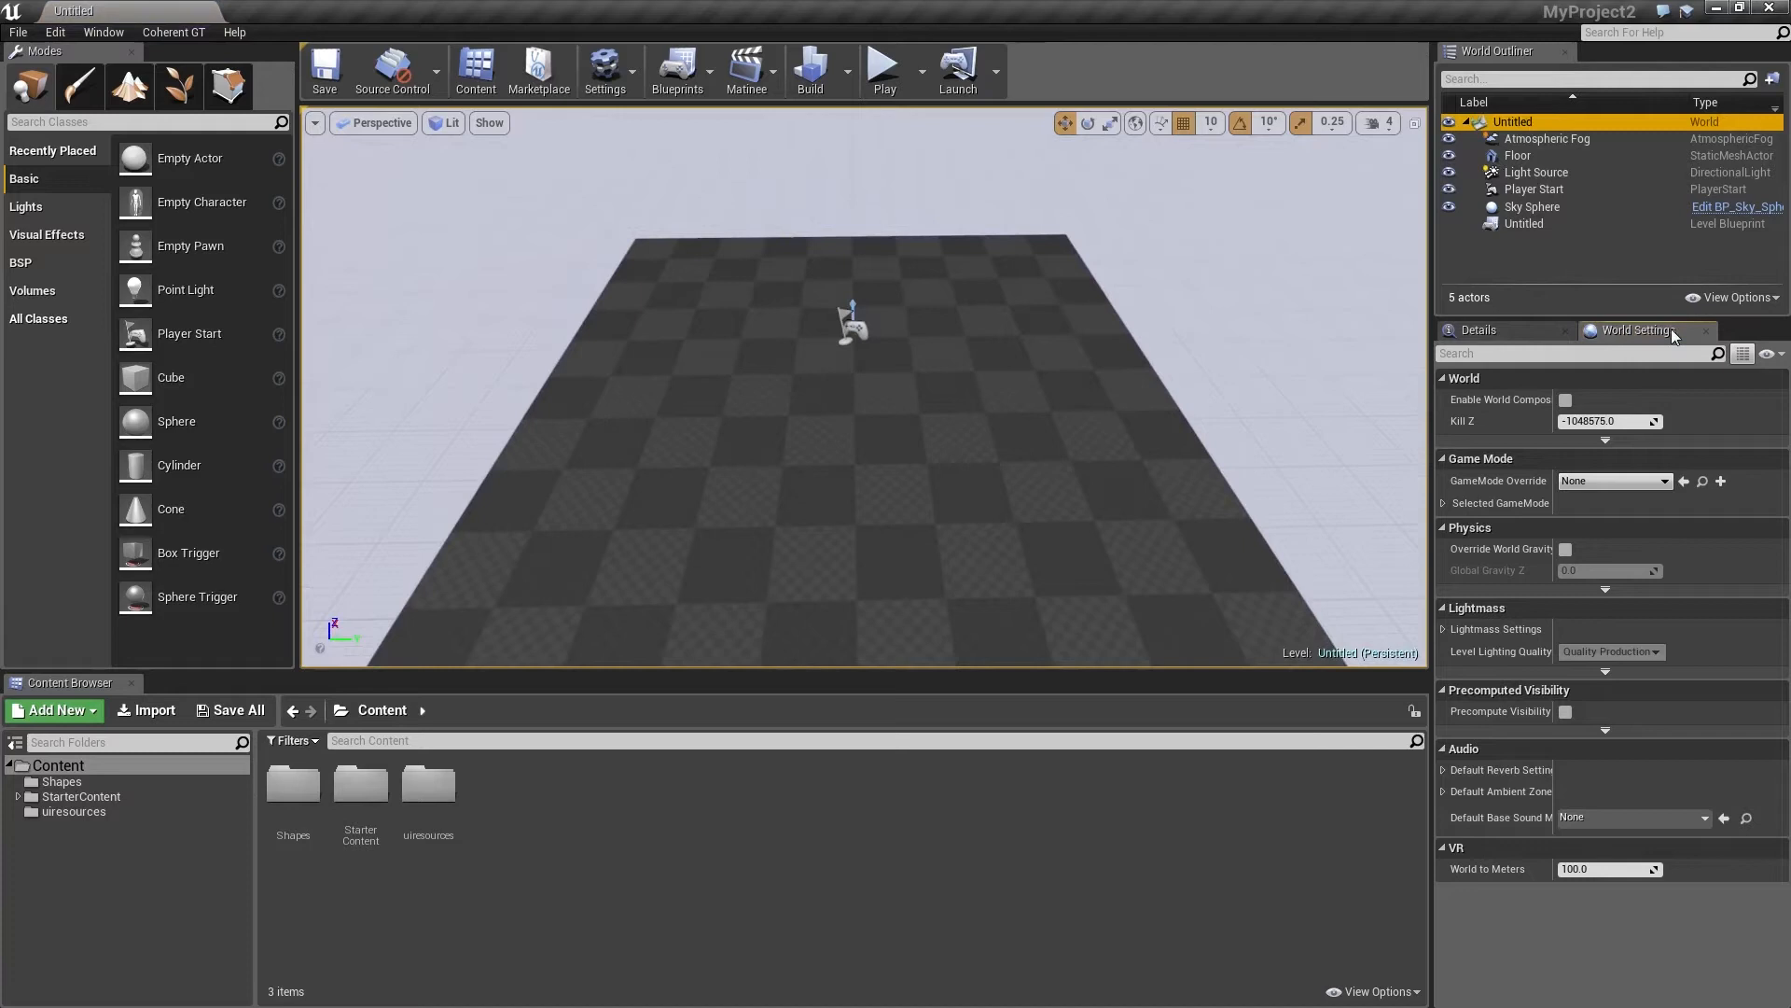
mouse_move(1466, 491)
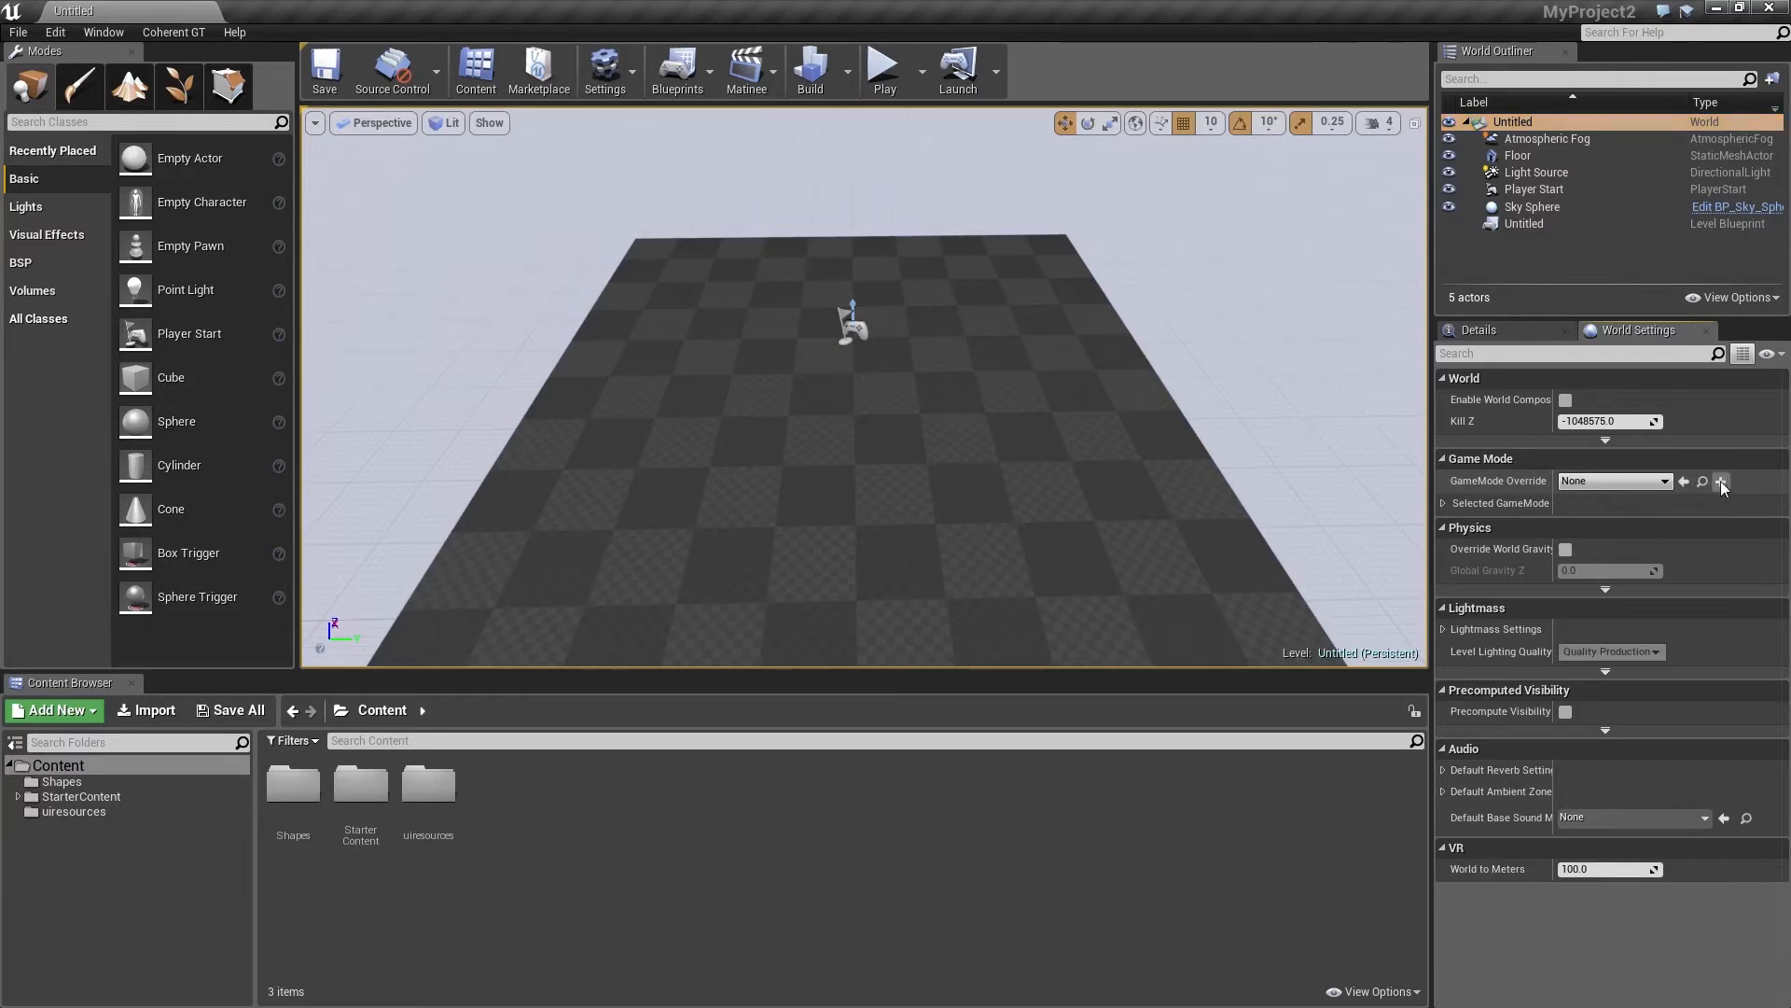
Create a MyGameMode blueprint as the level's GameMode override.
click(1723, 481)
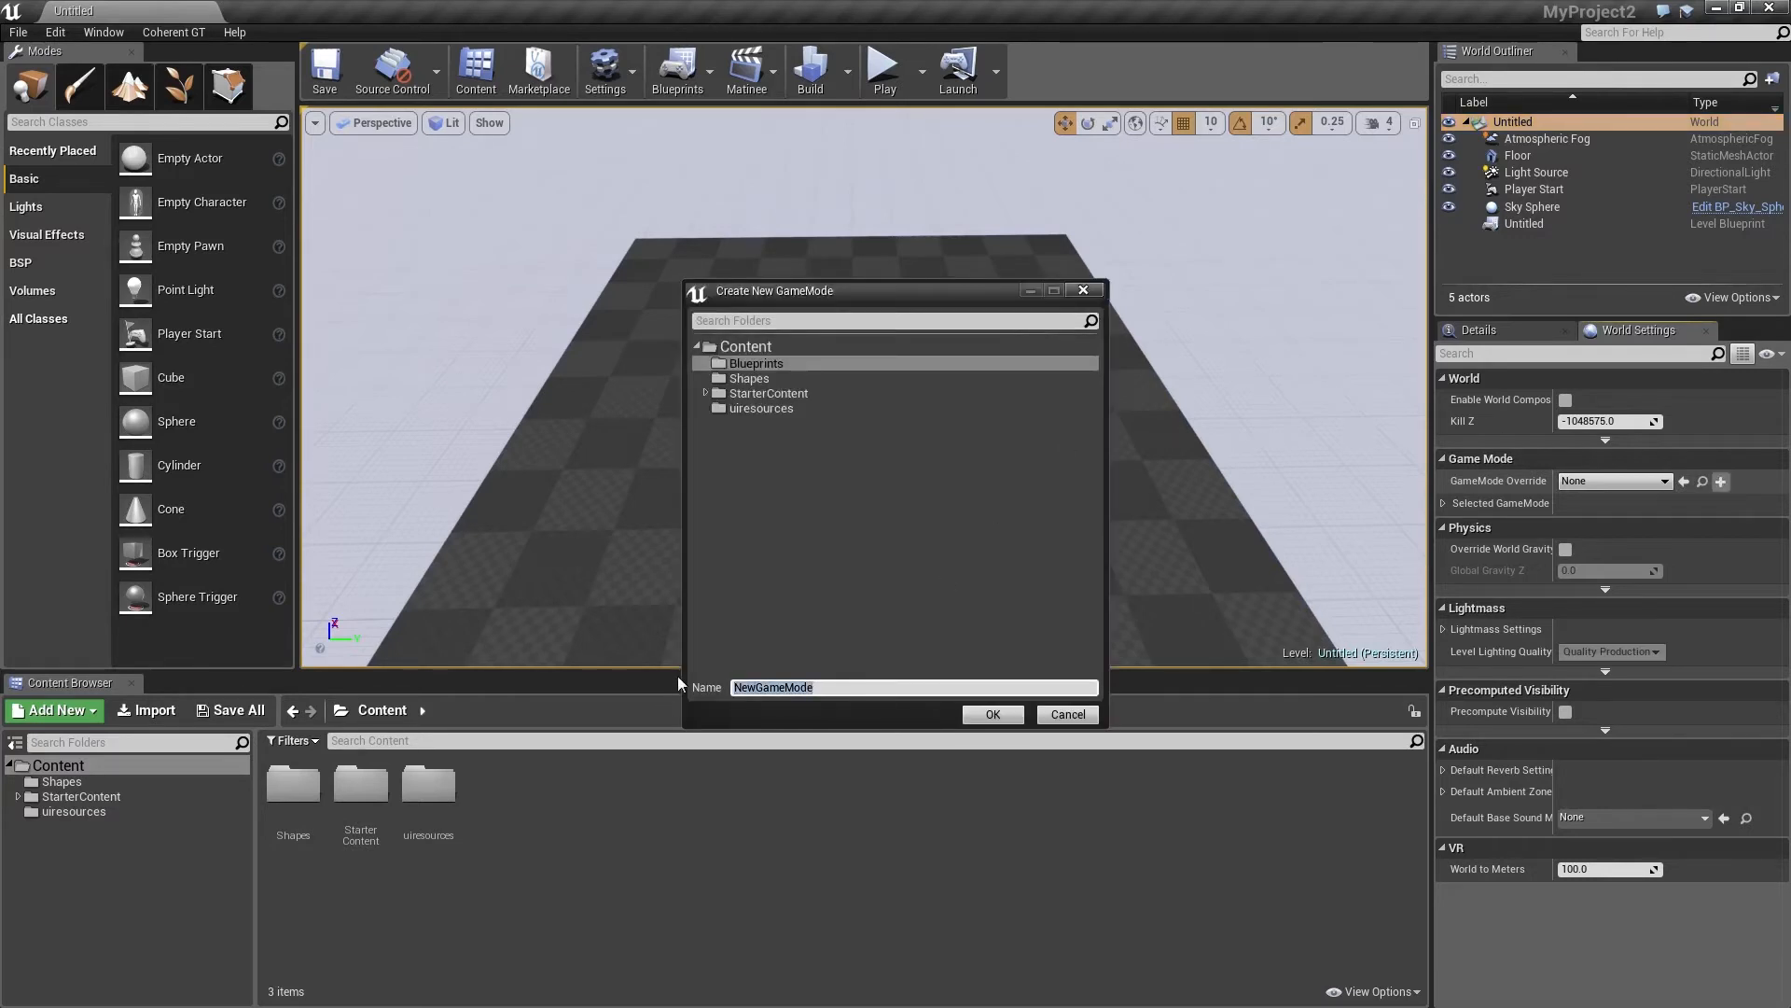
text(MyGameGo)
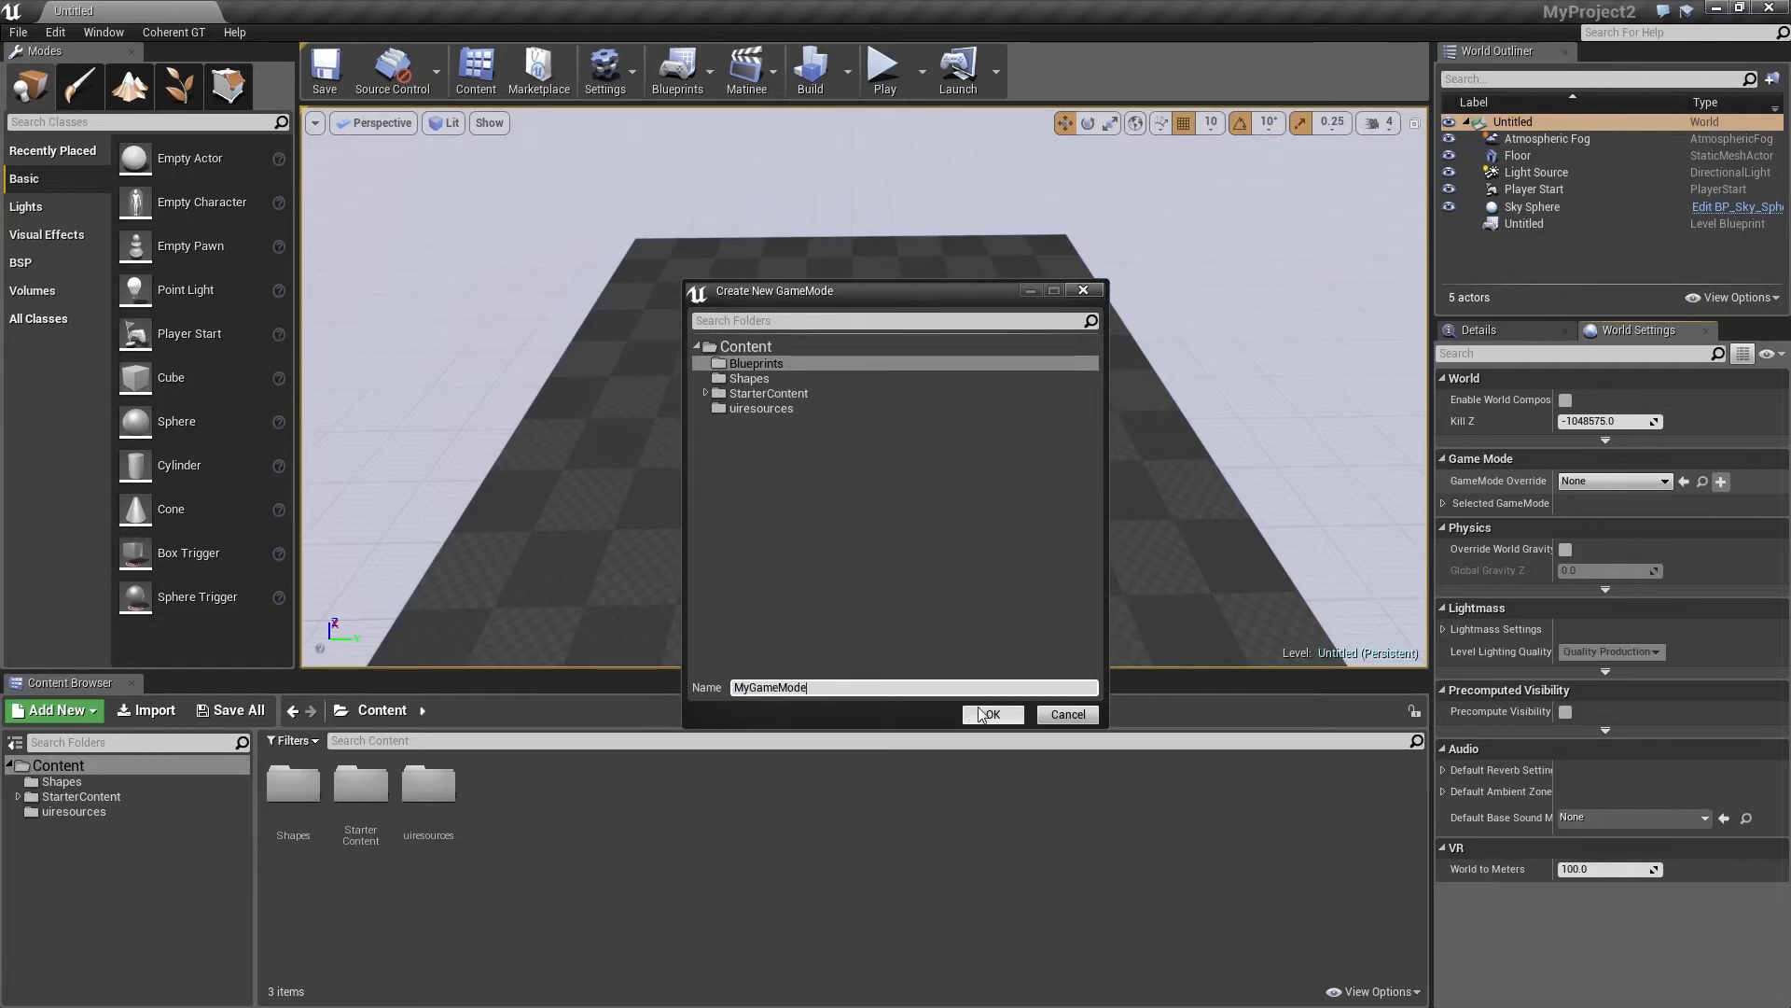
click(991, 715)
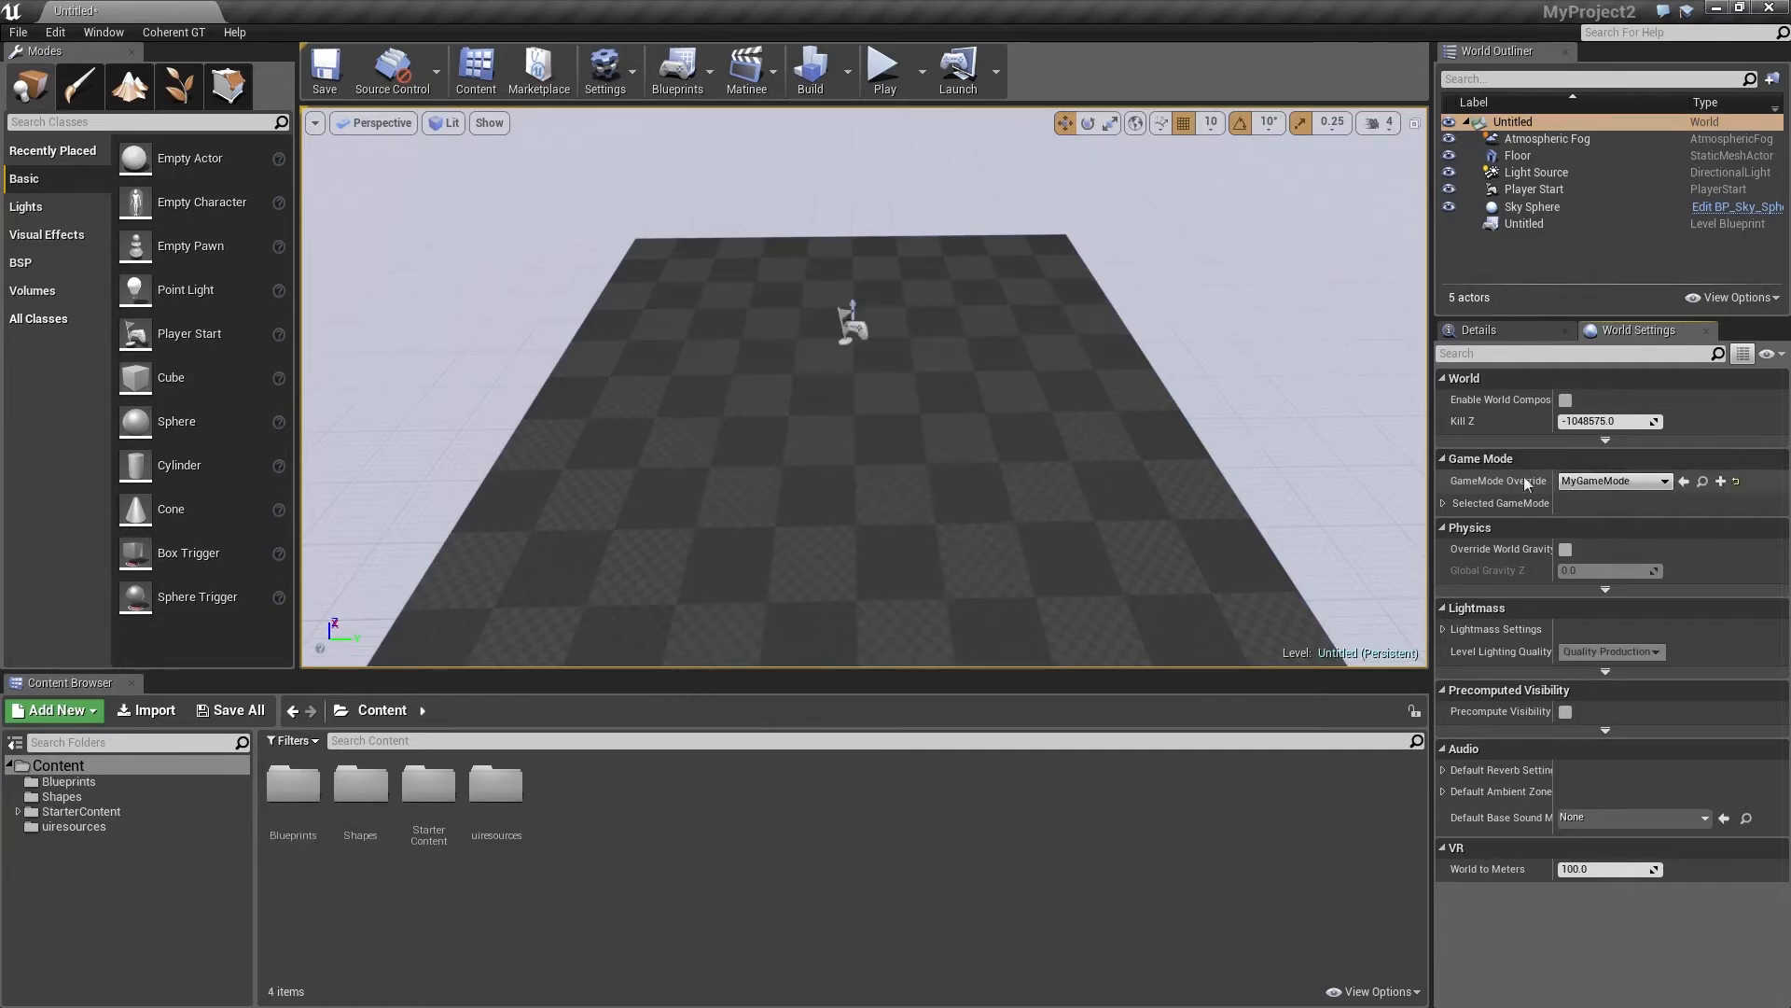
click(54, 32)
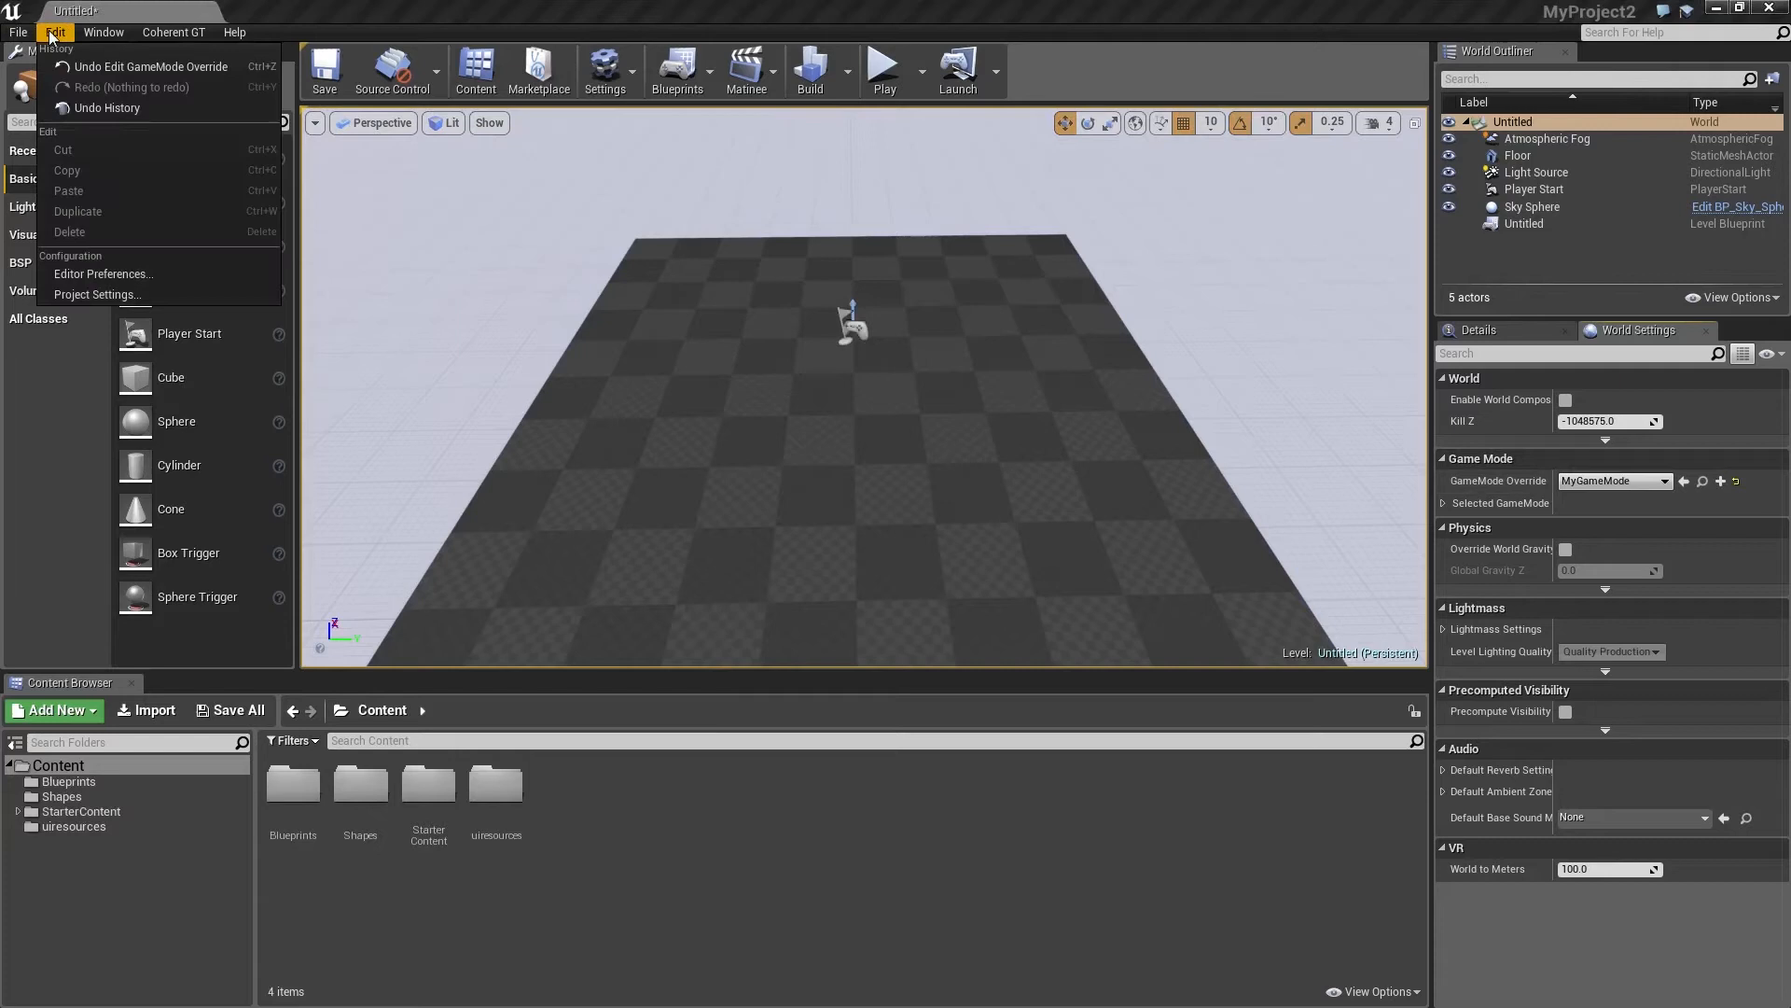
Set MyGameMode as the Default GameMode under Project Settings > Maps & Modes.
click(97, 293)
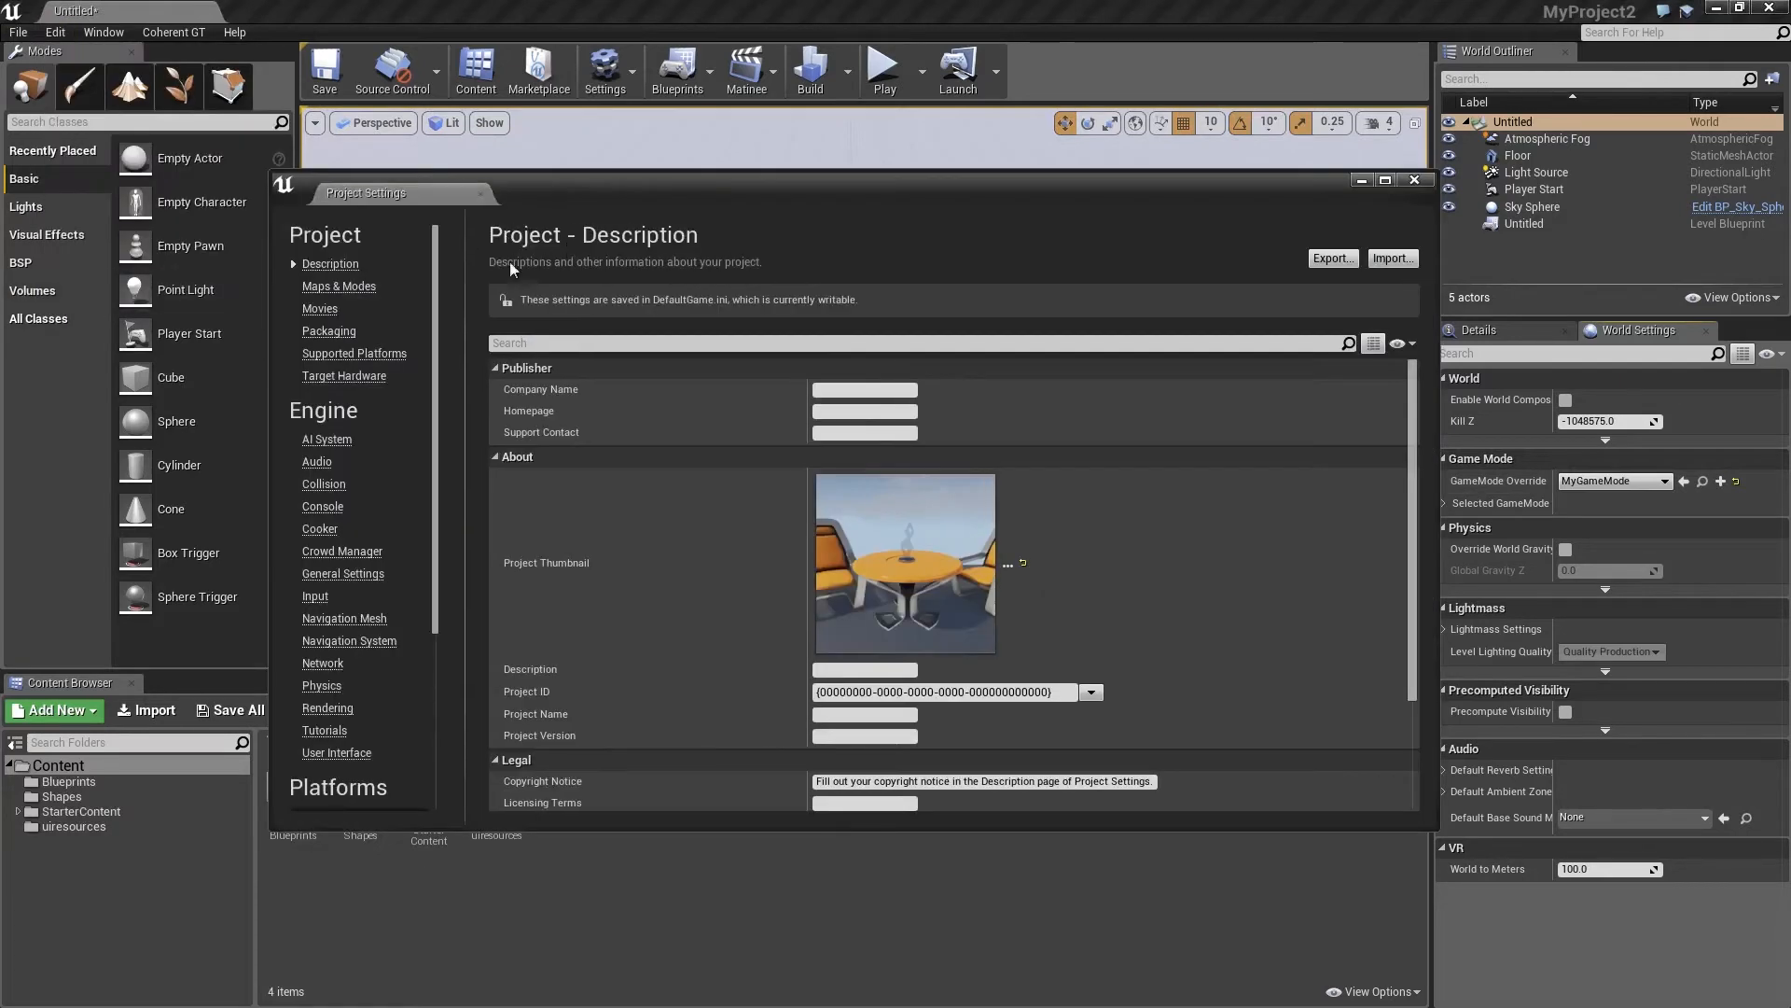
click(338, 285)
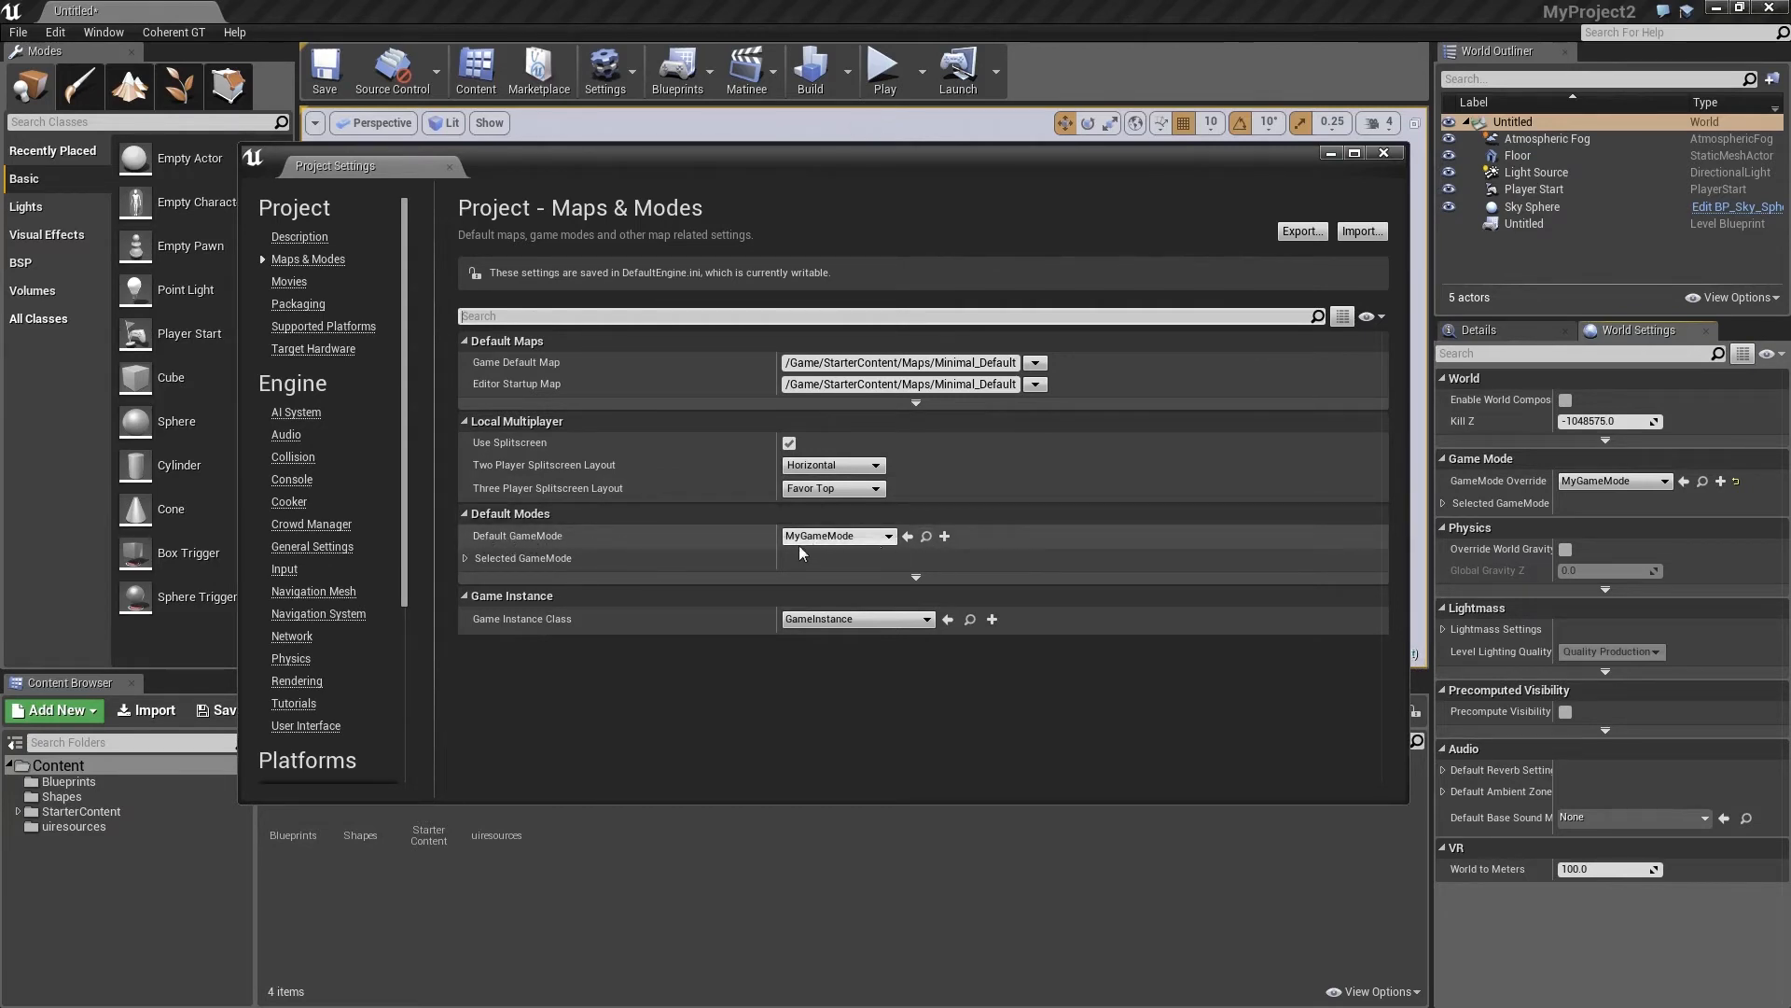
click(836, 536)
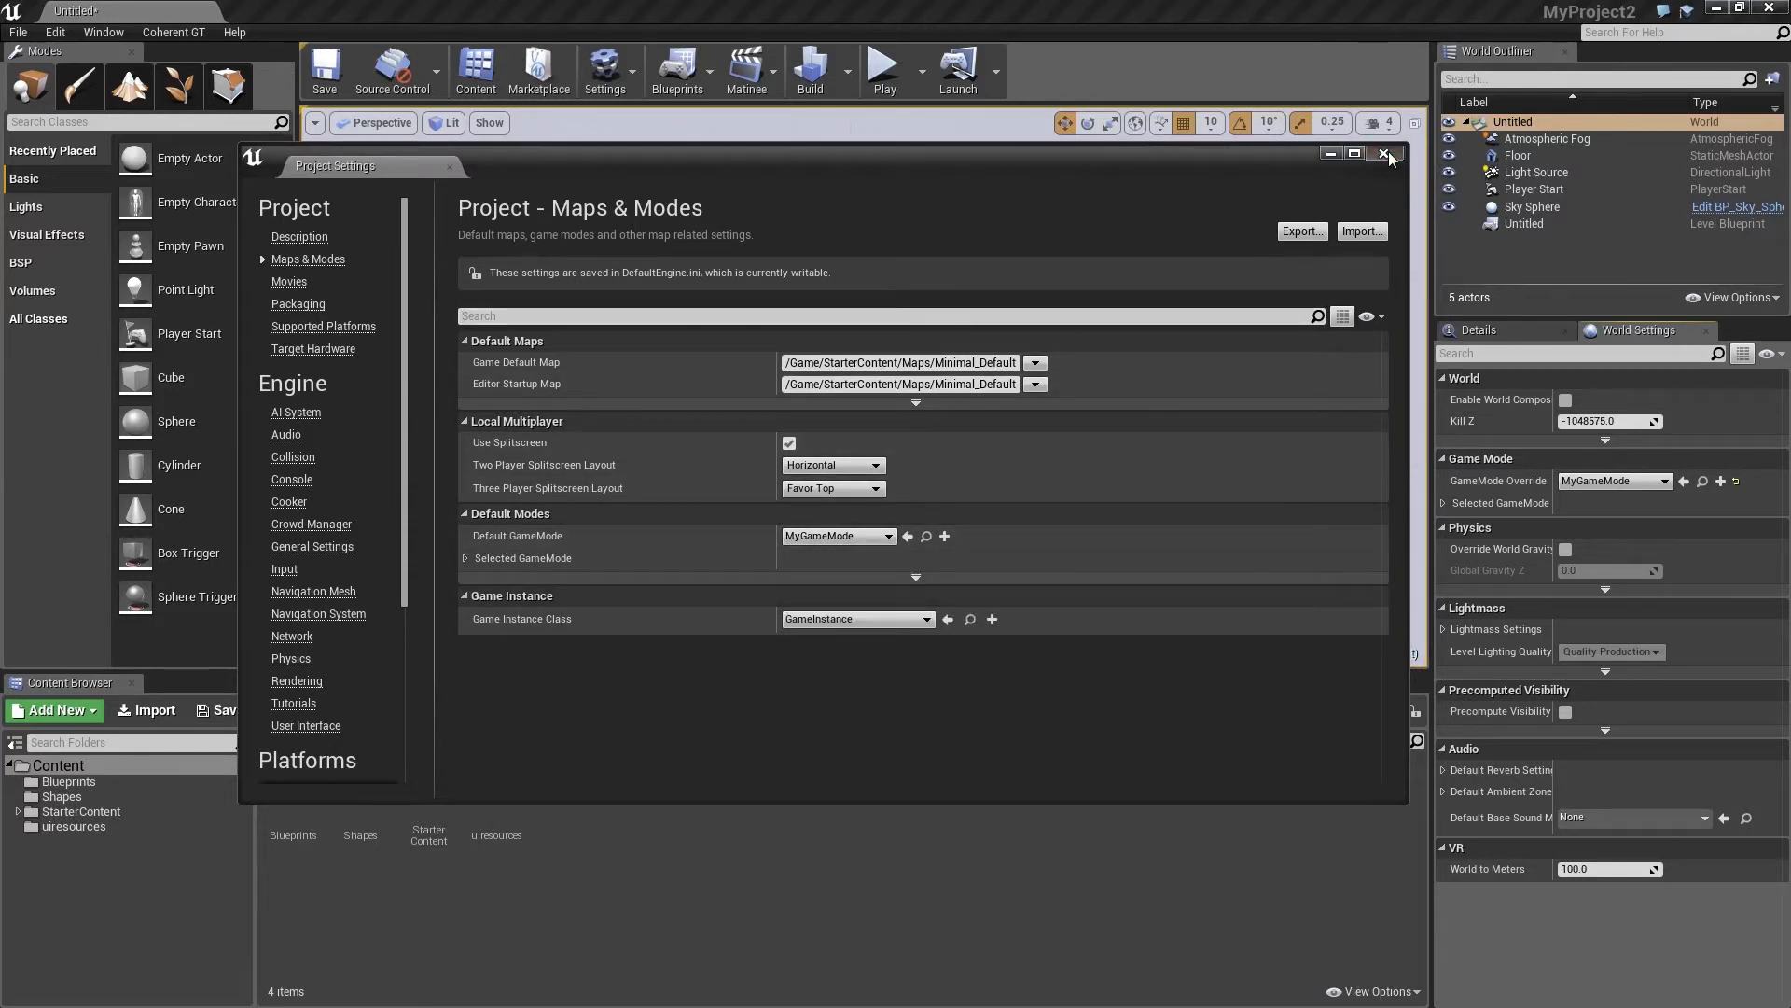
click(1384, 154)
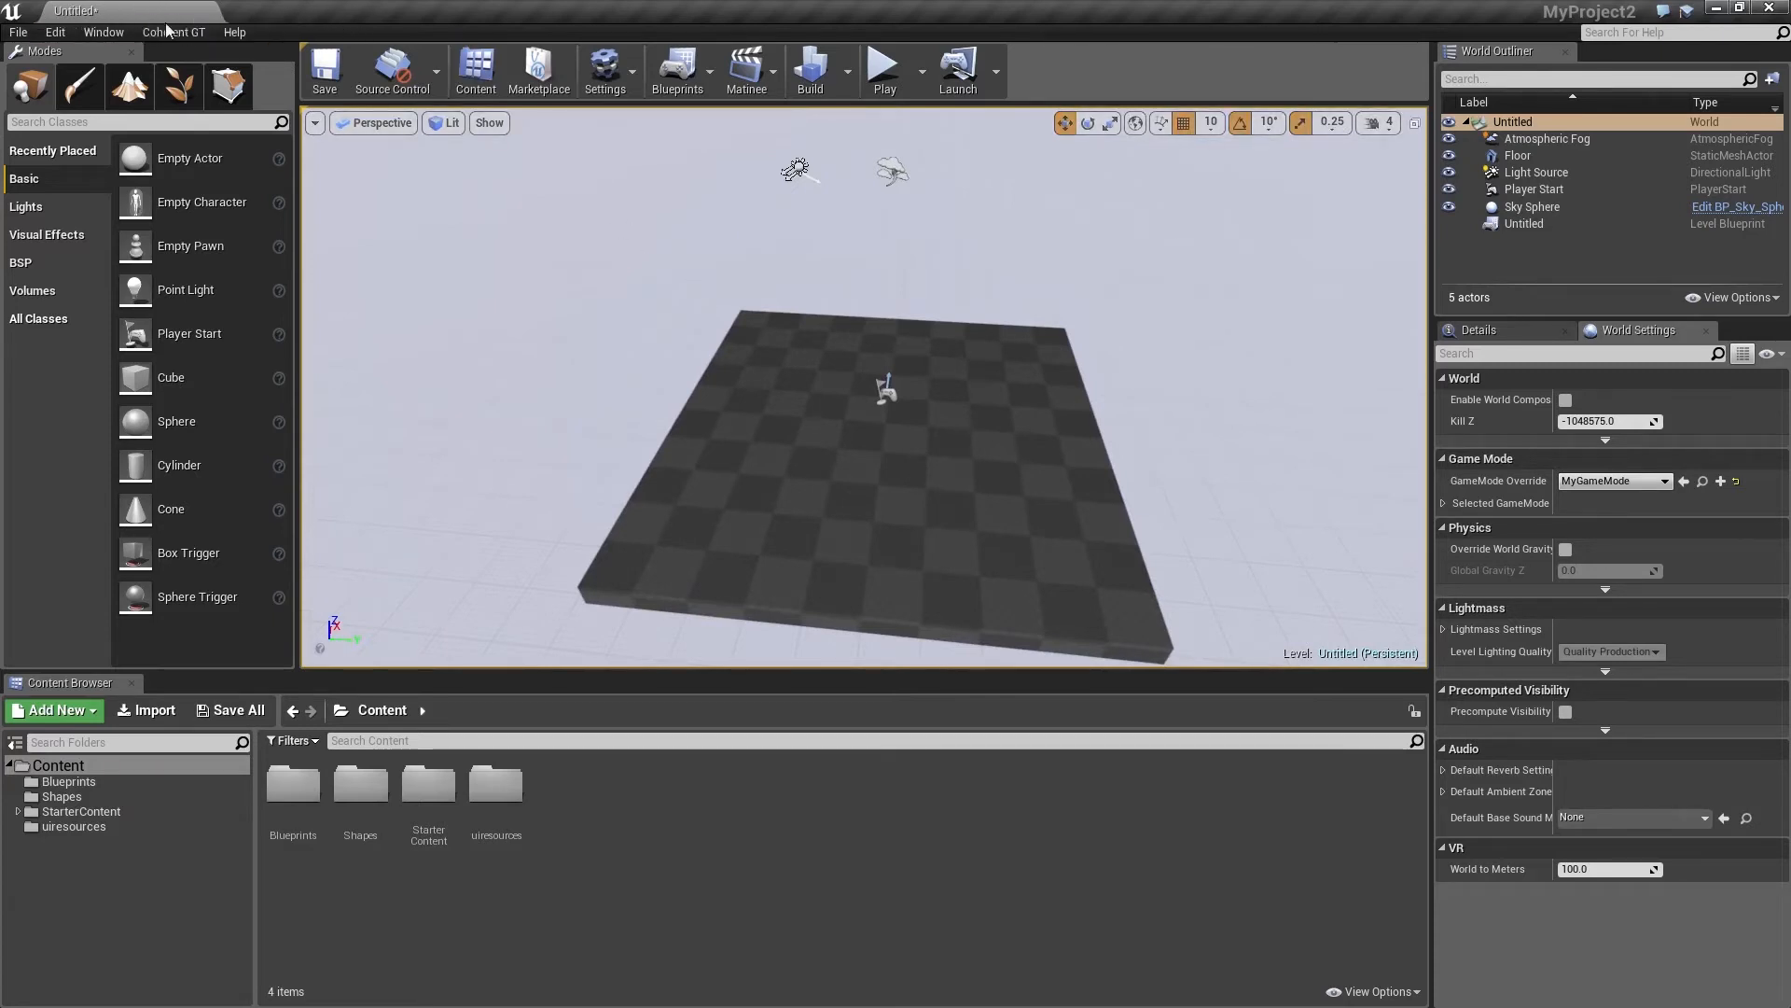
Add a Coherent GT HUD and expand MyGameMode's classes showing GTGameHUDBP as HUD class.
click(174, 31)
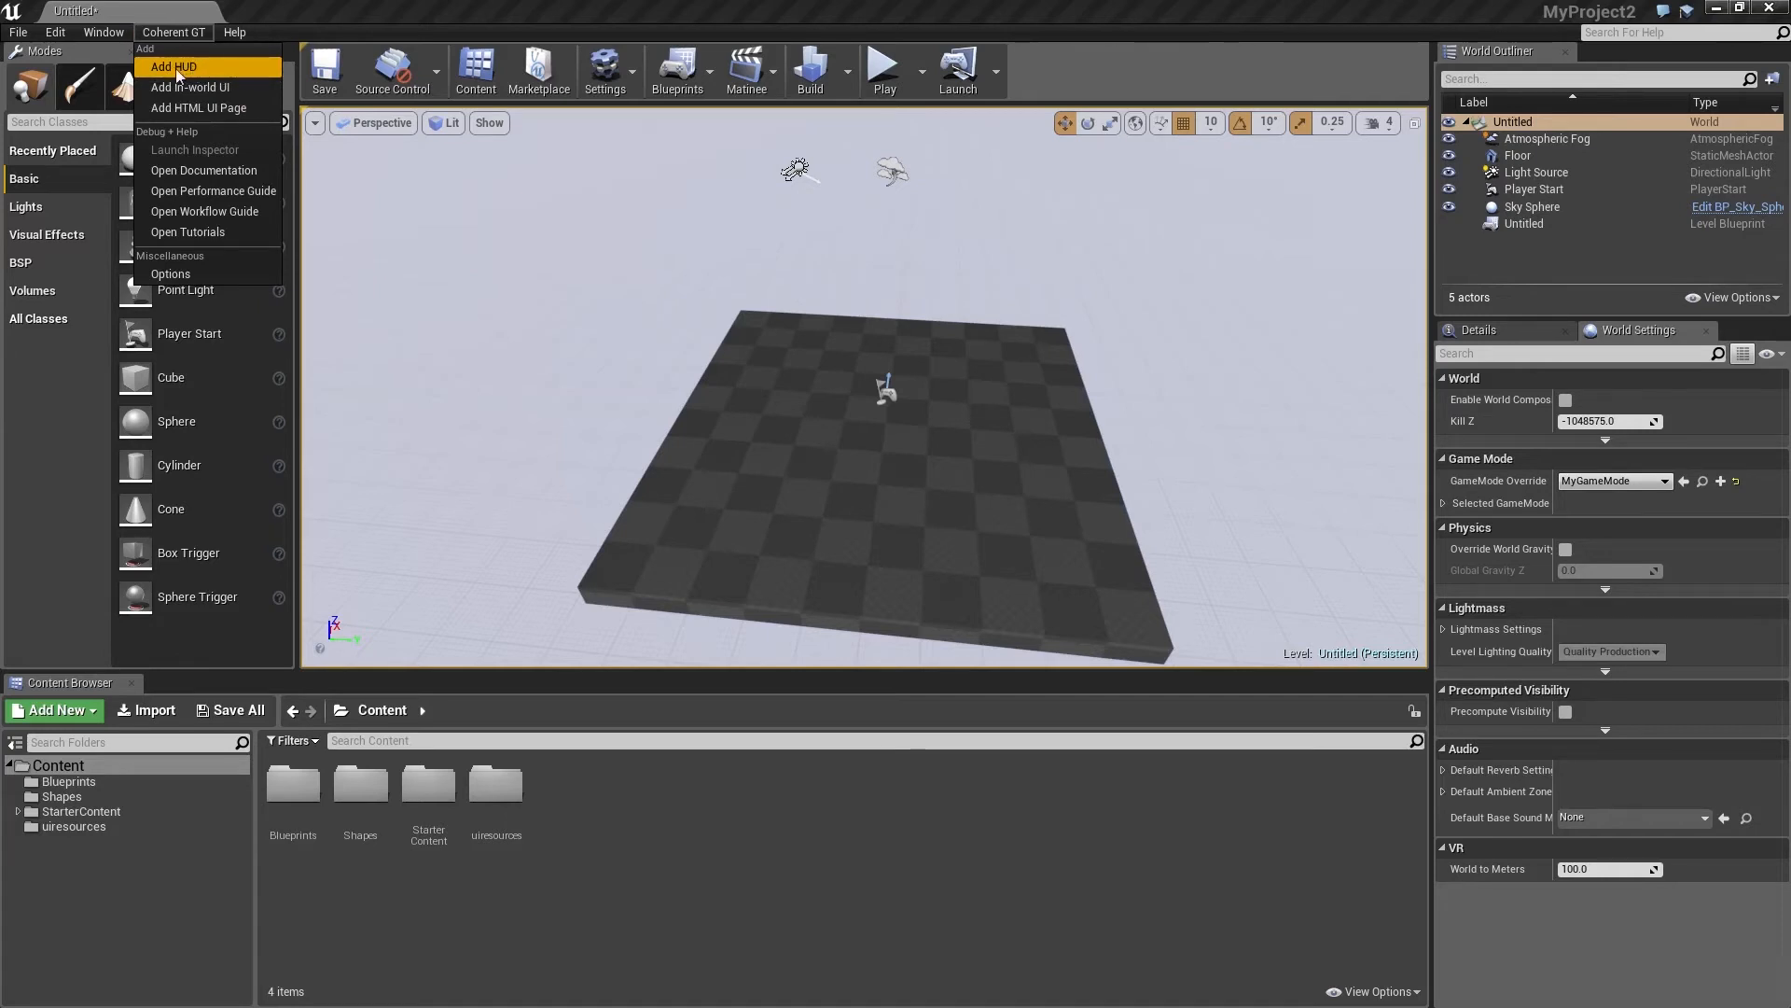
click(171, 67)
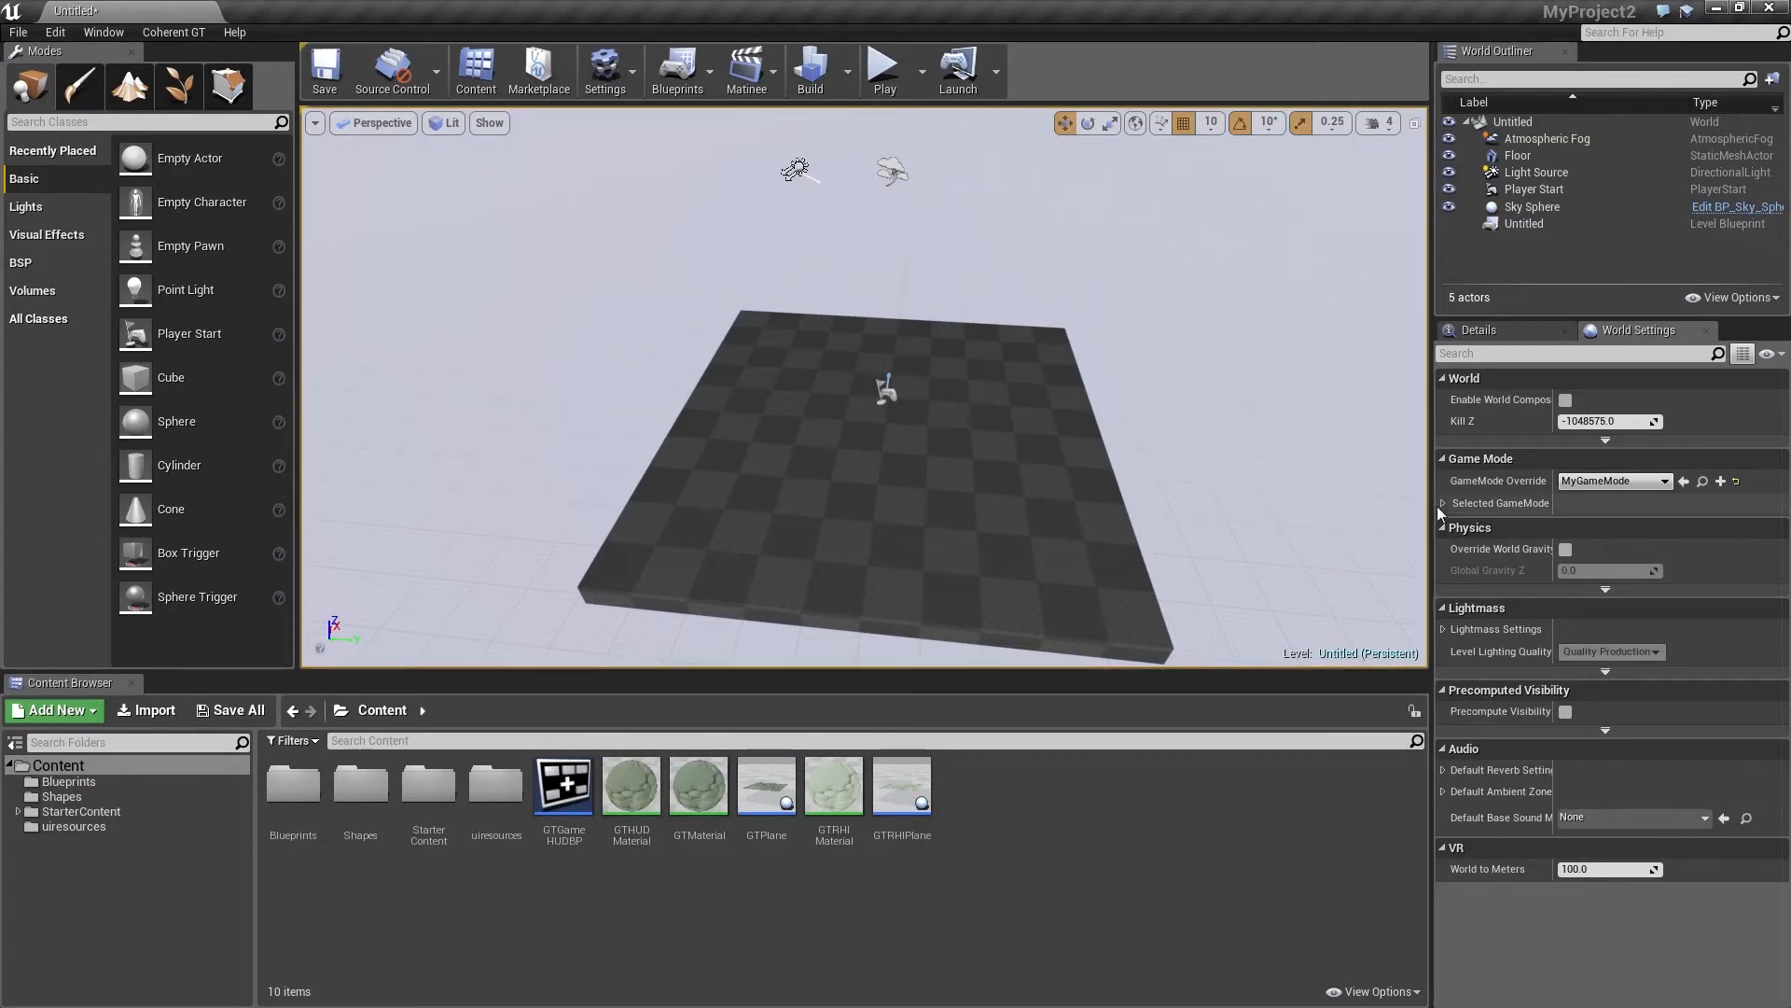
click(1443, 502)
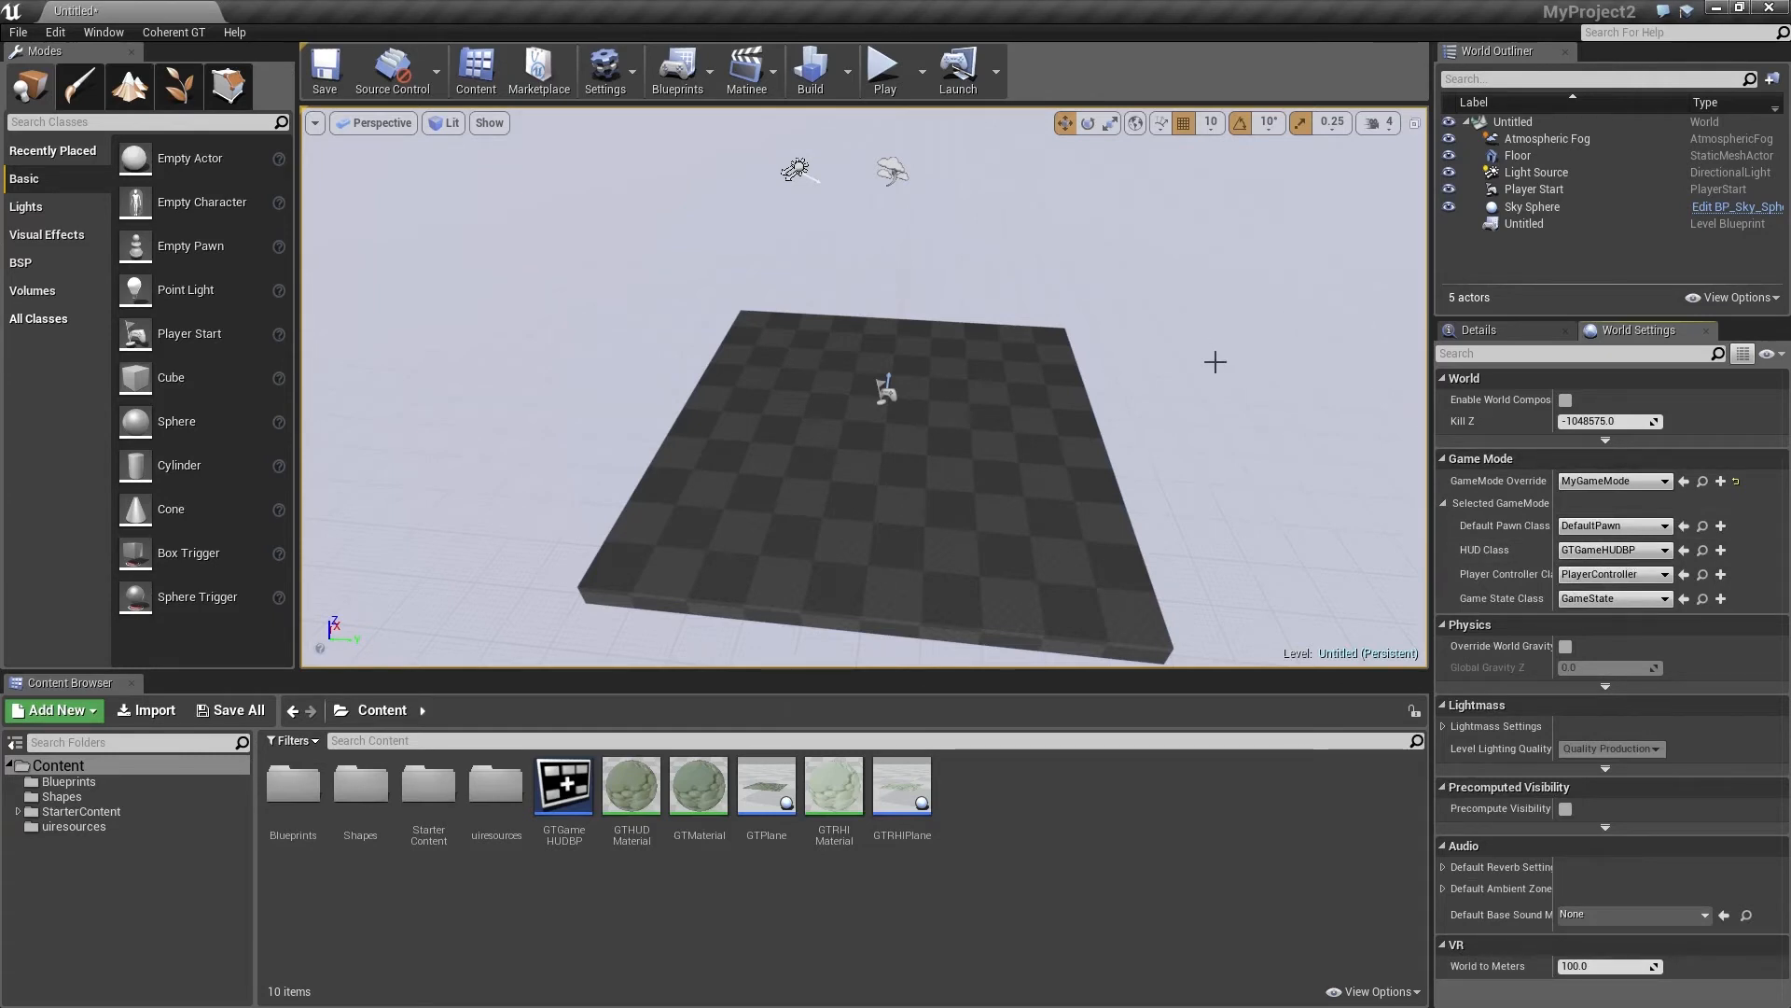
mouse_move(970, 24)
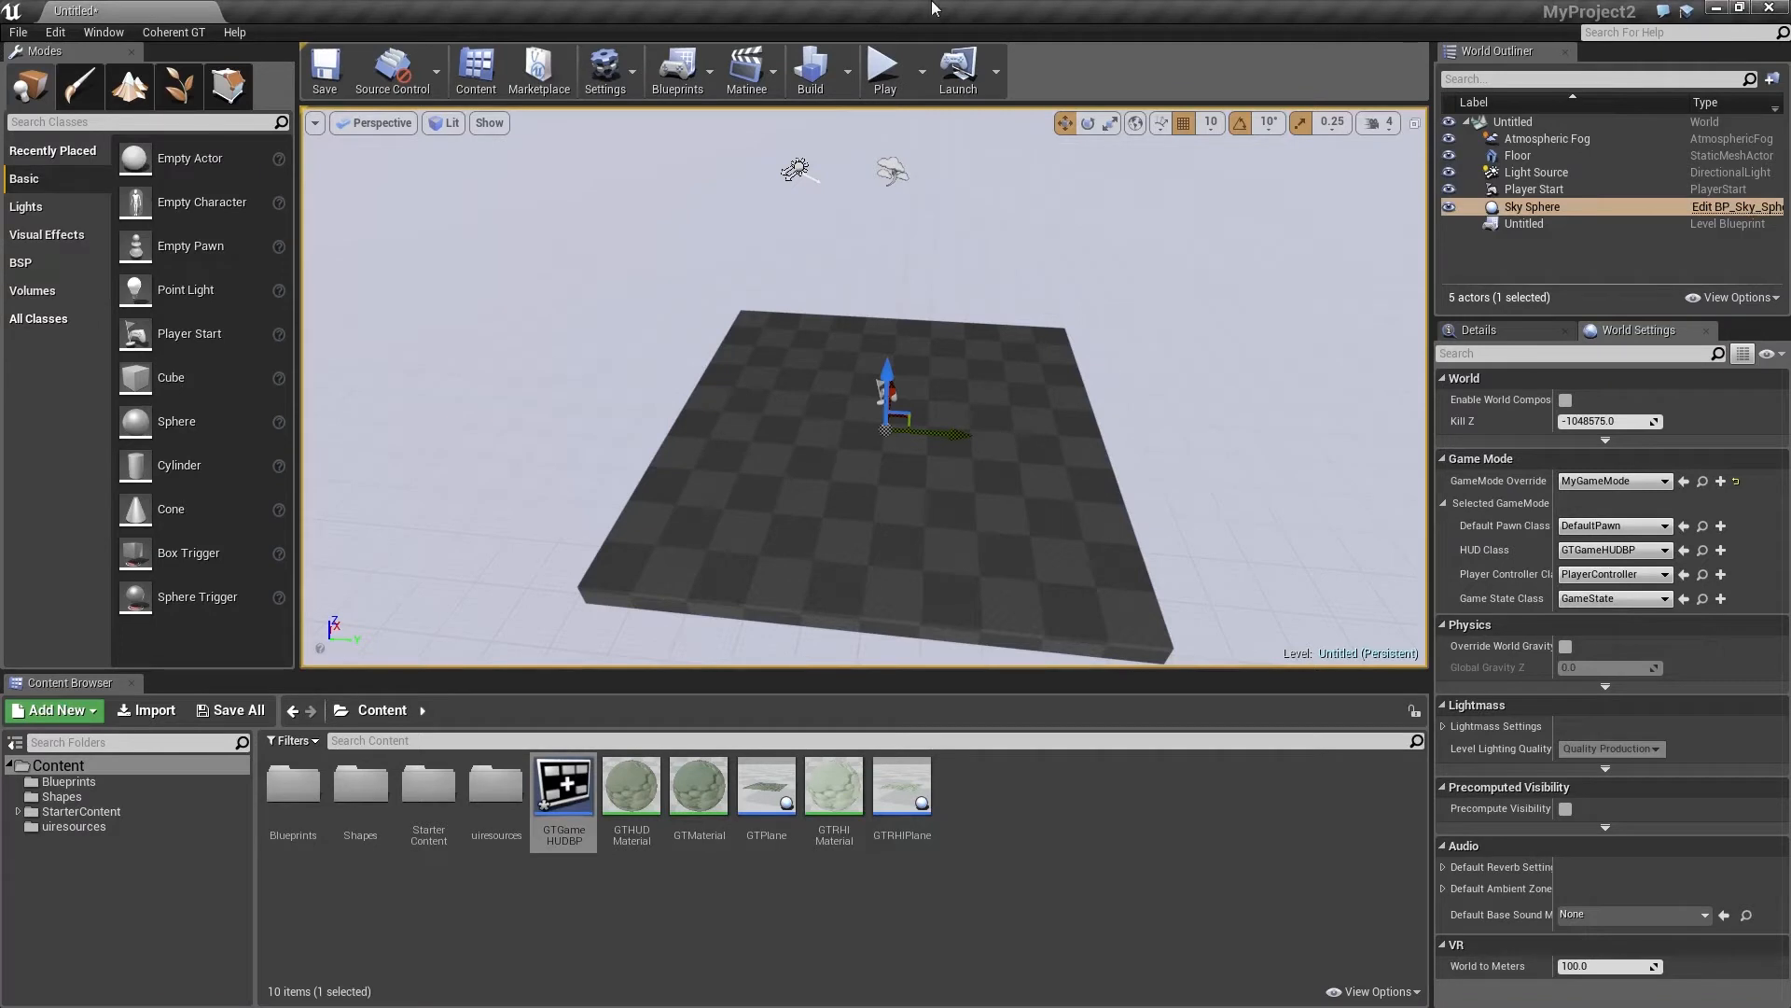
mouse_move(735, 38)
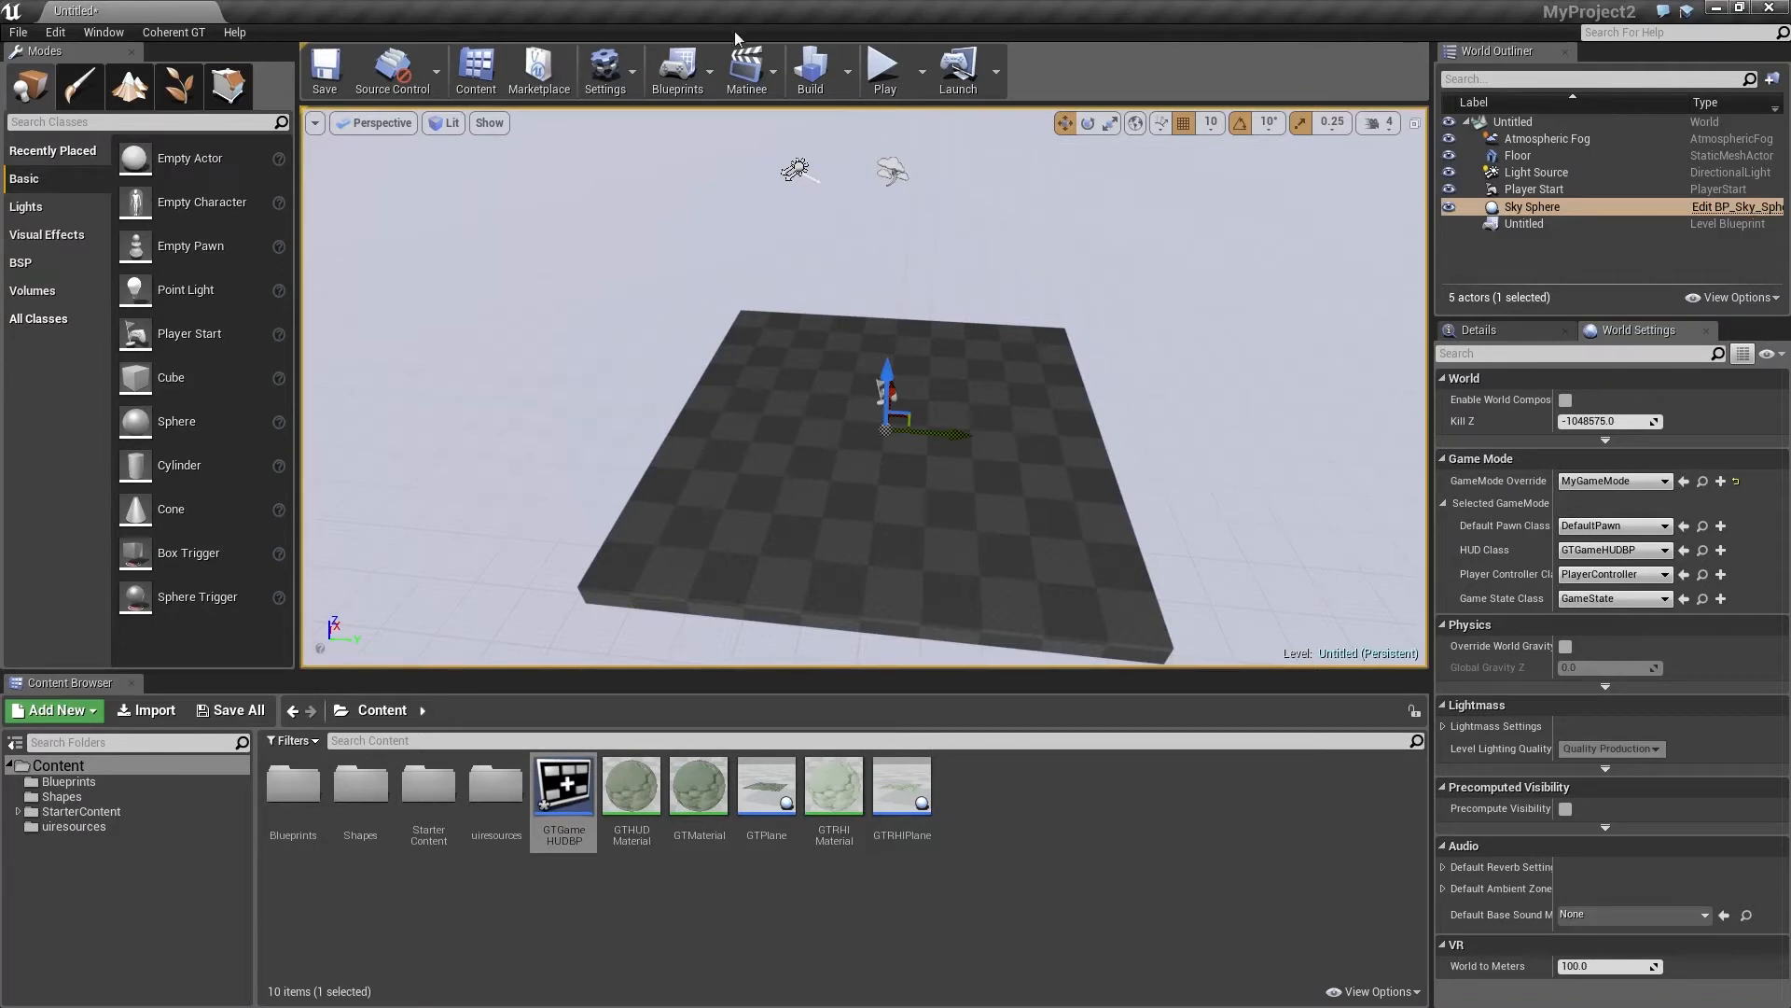
click(676, 69)
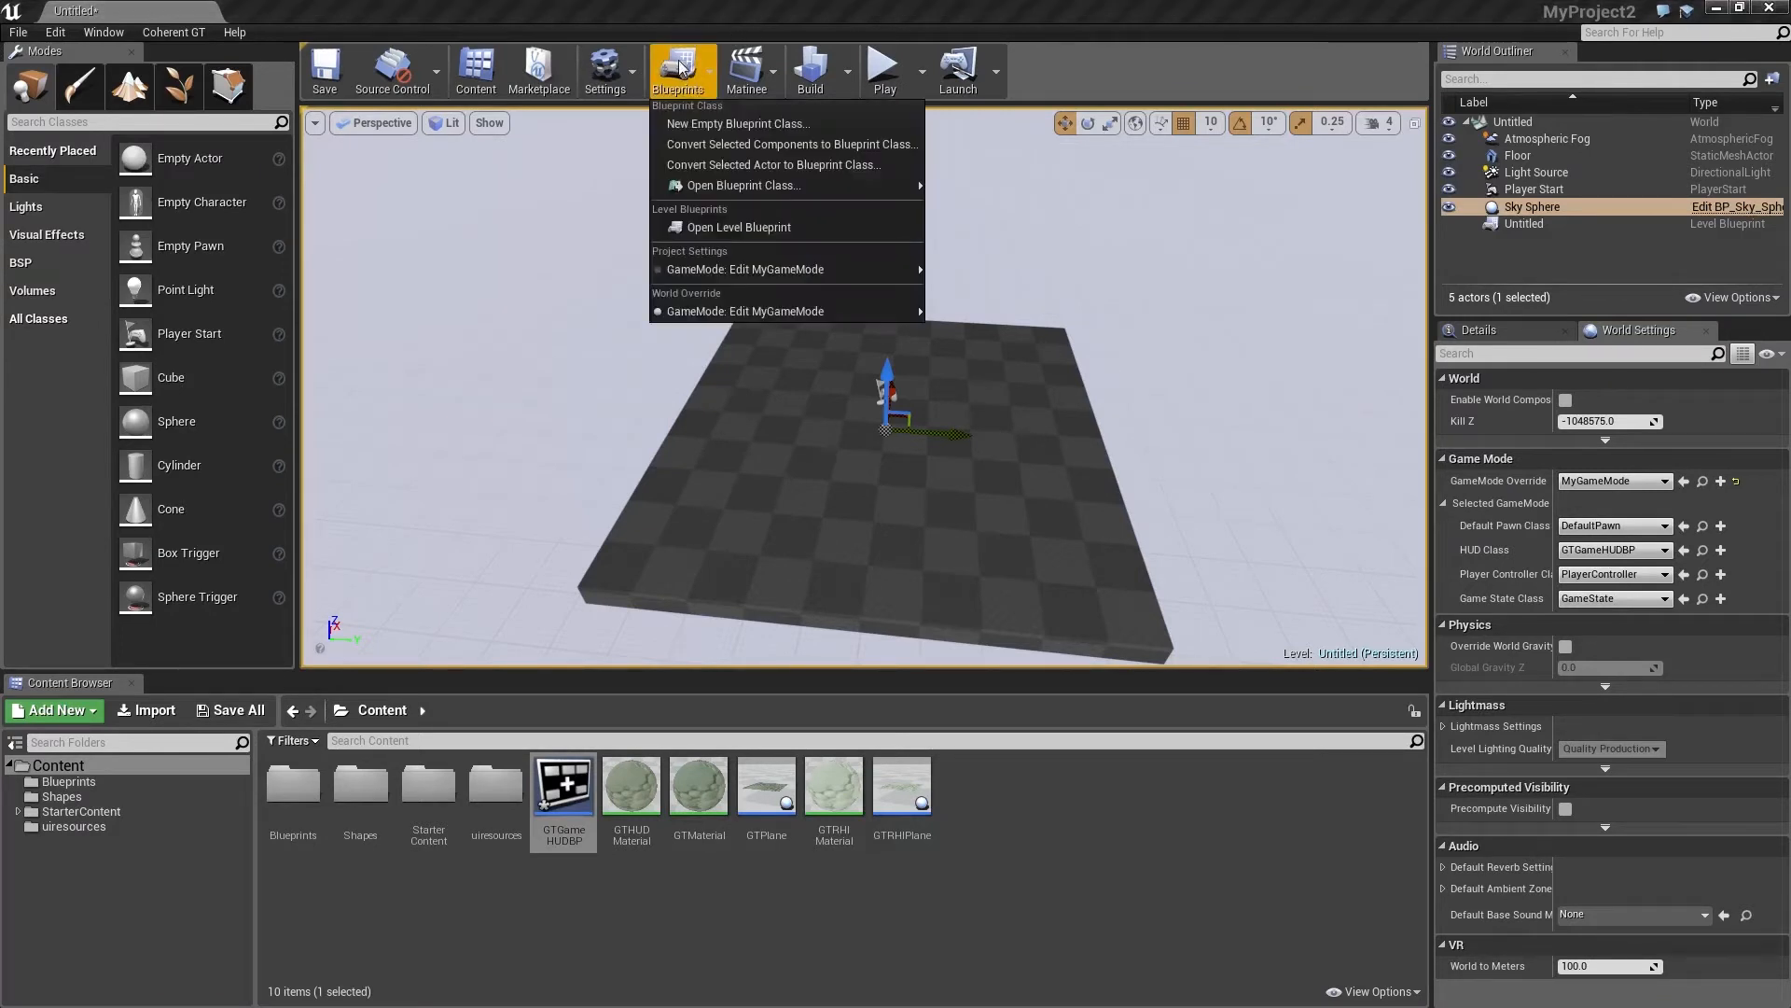
mouse_move(787, 312)
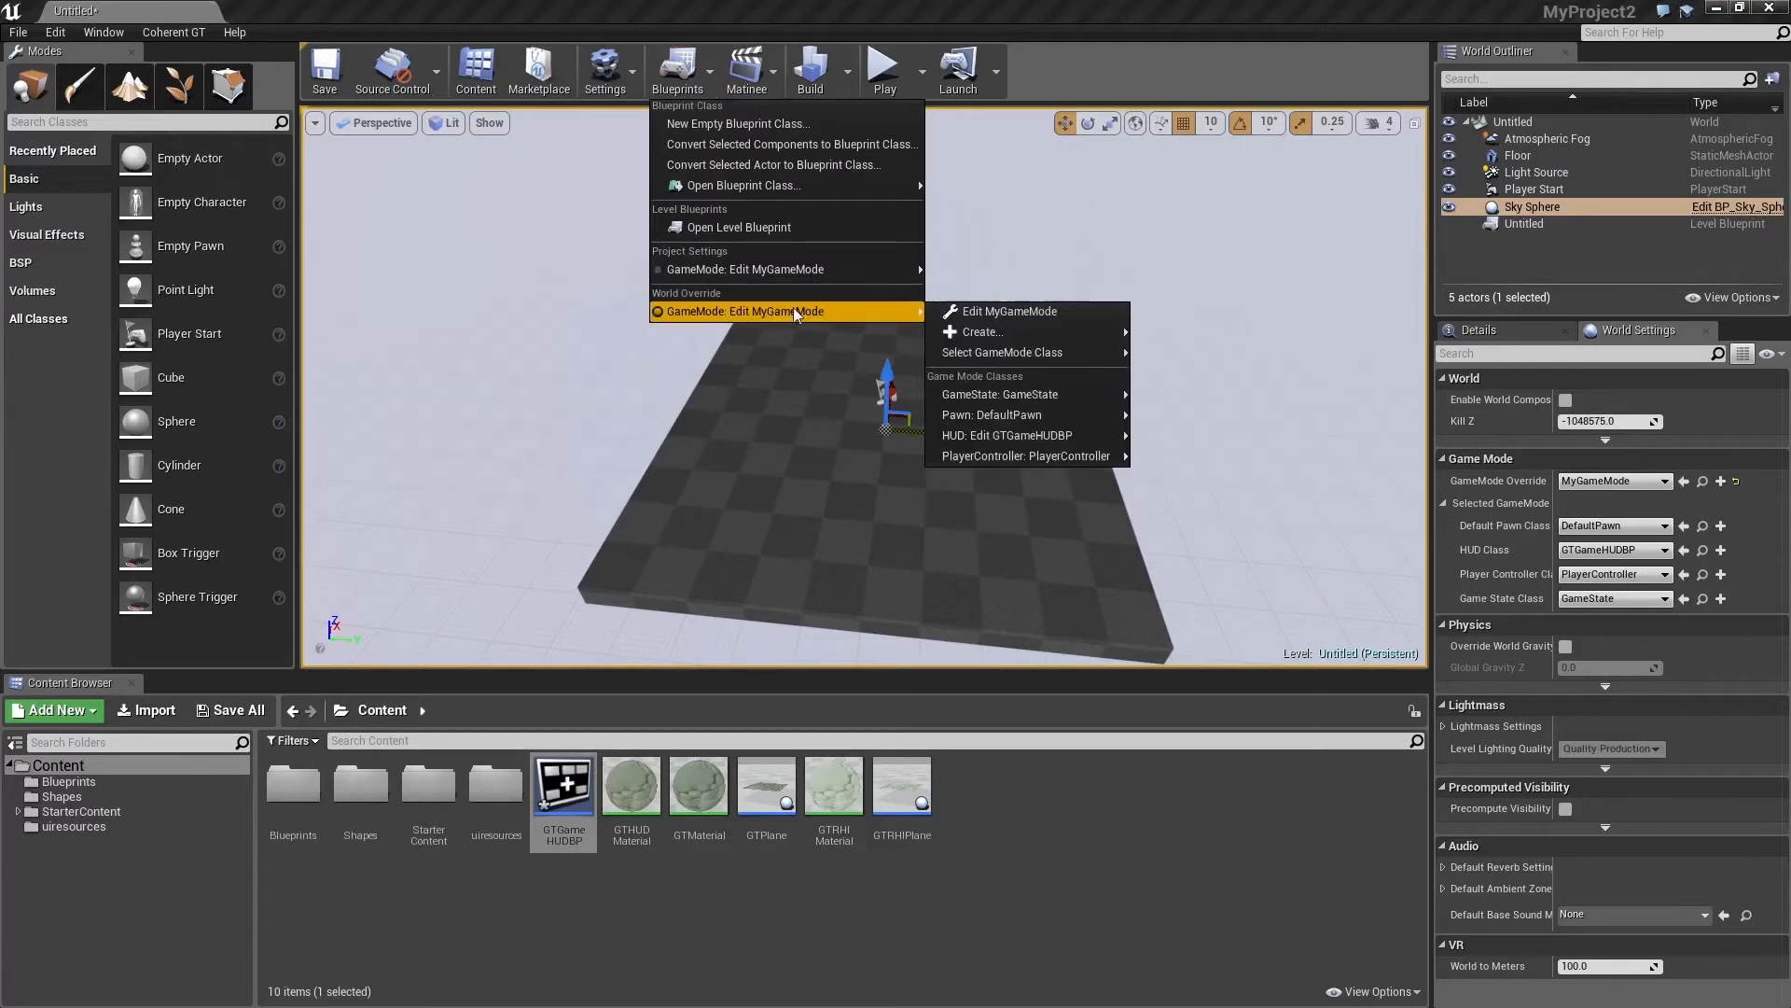
mouse_move(1006, 435)
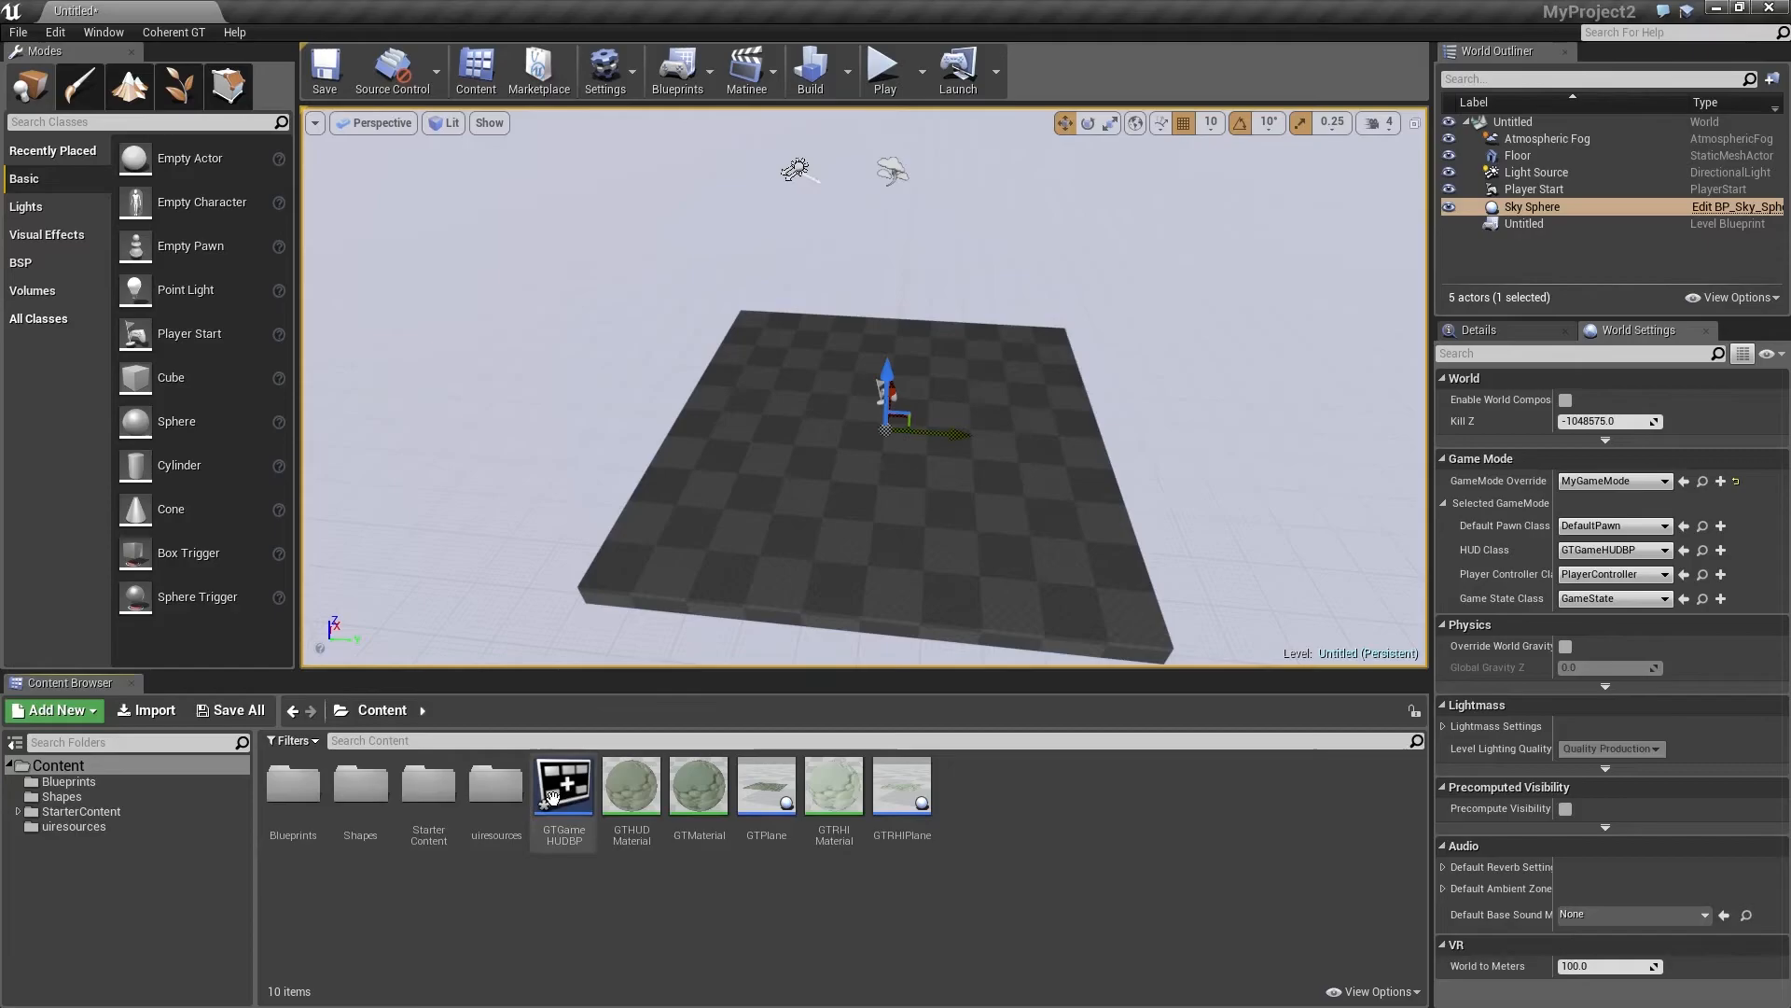
Set GTGameHUDBP's Setup UIGTView Page Url to coui://uiresources/MainUI.html.
double_click(562, 786)
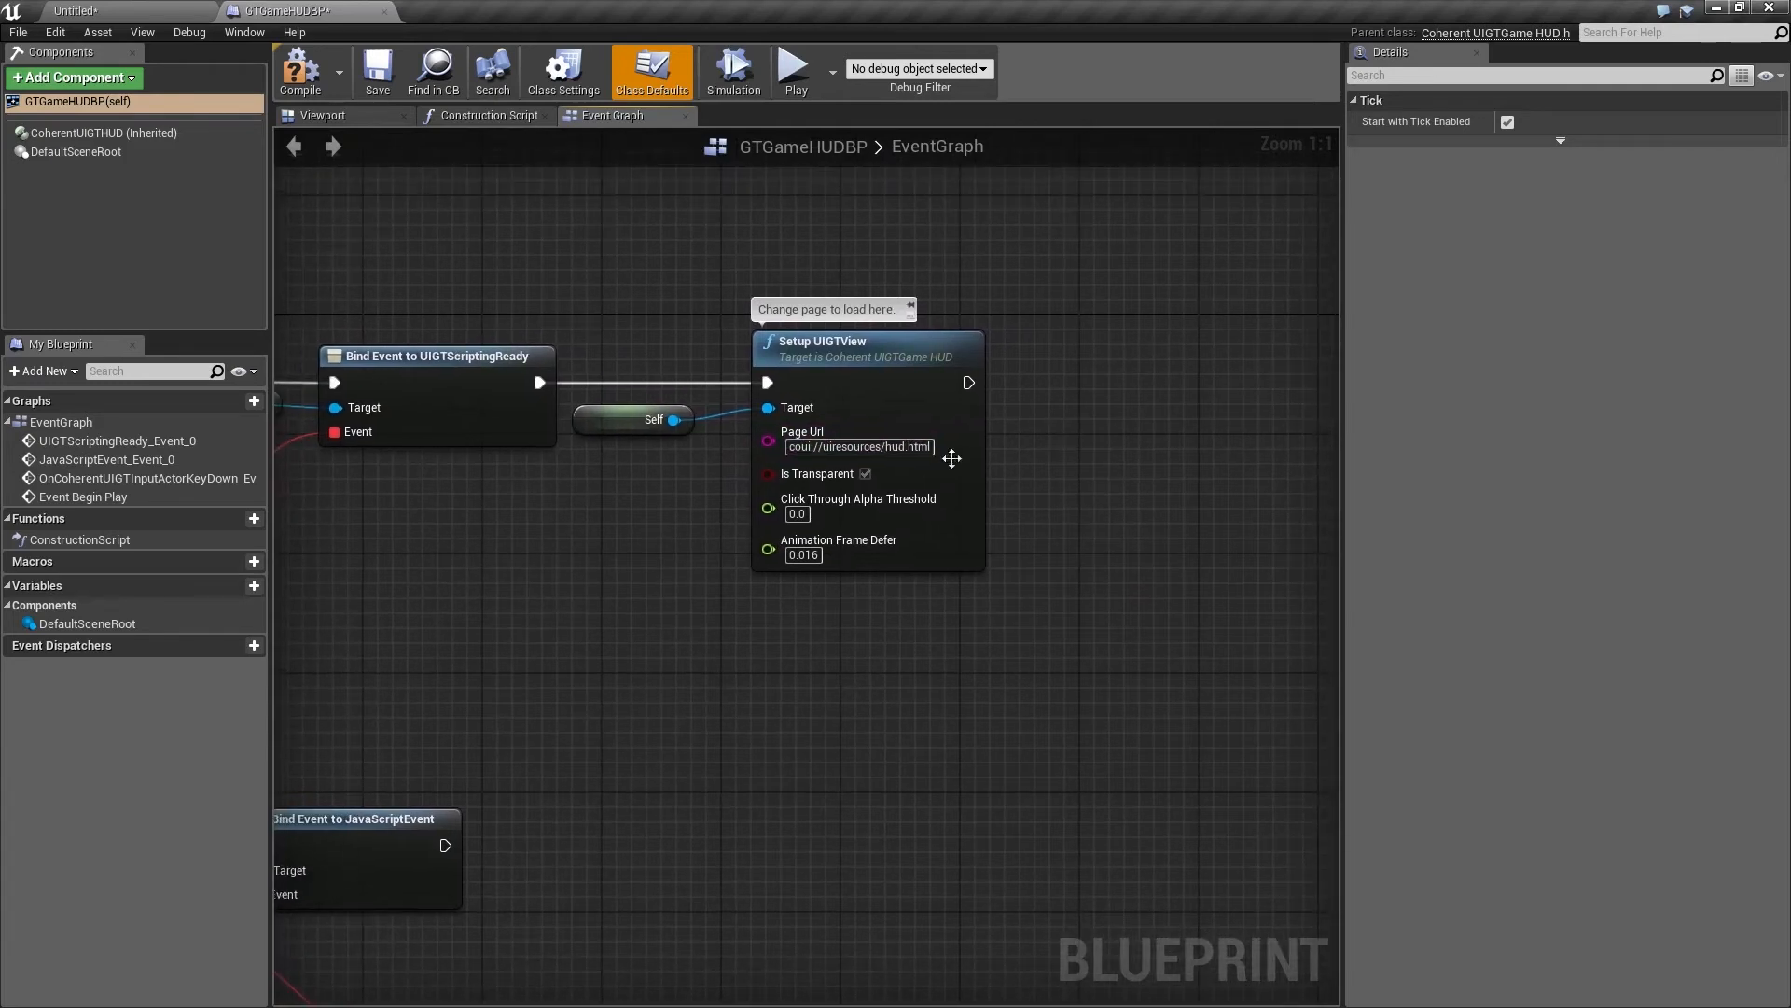
mouse_move(444, 237)
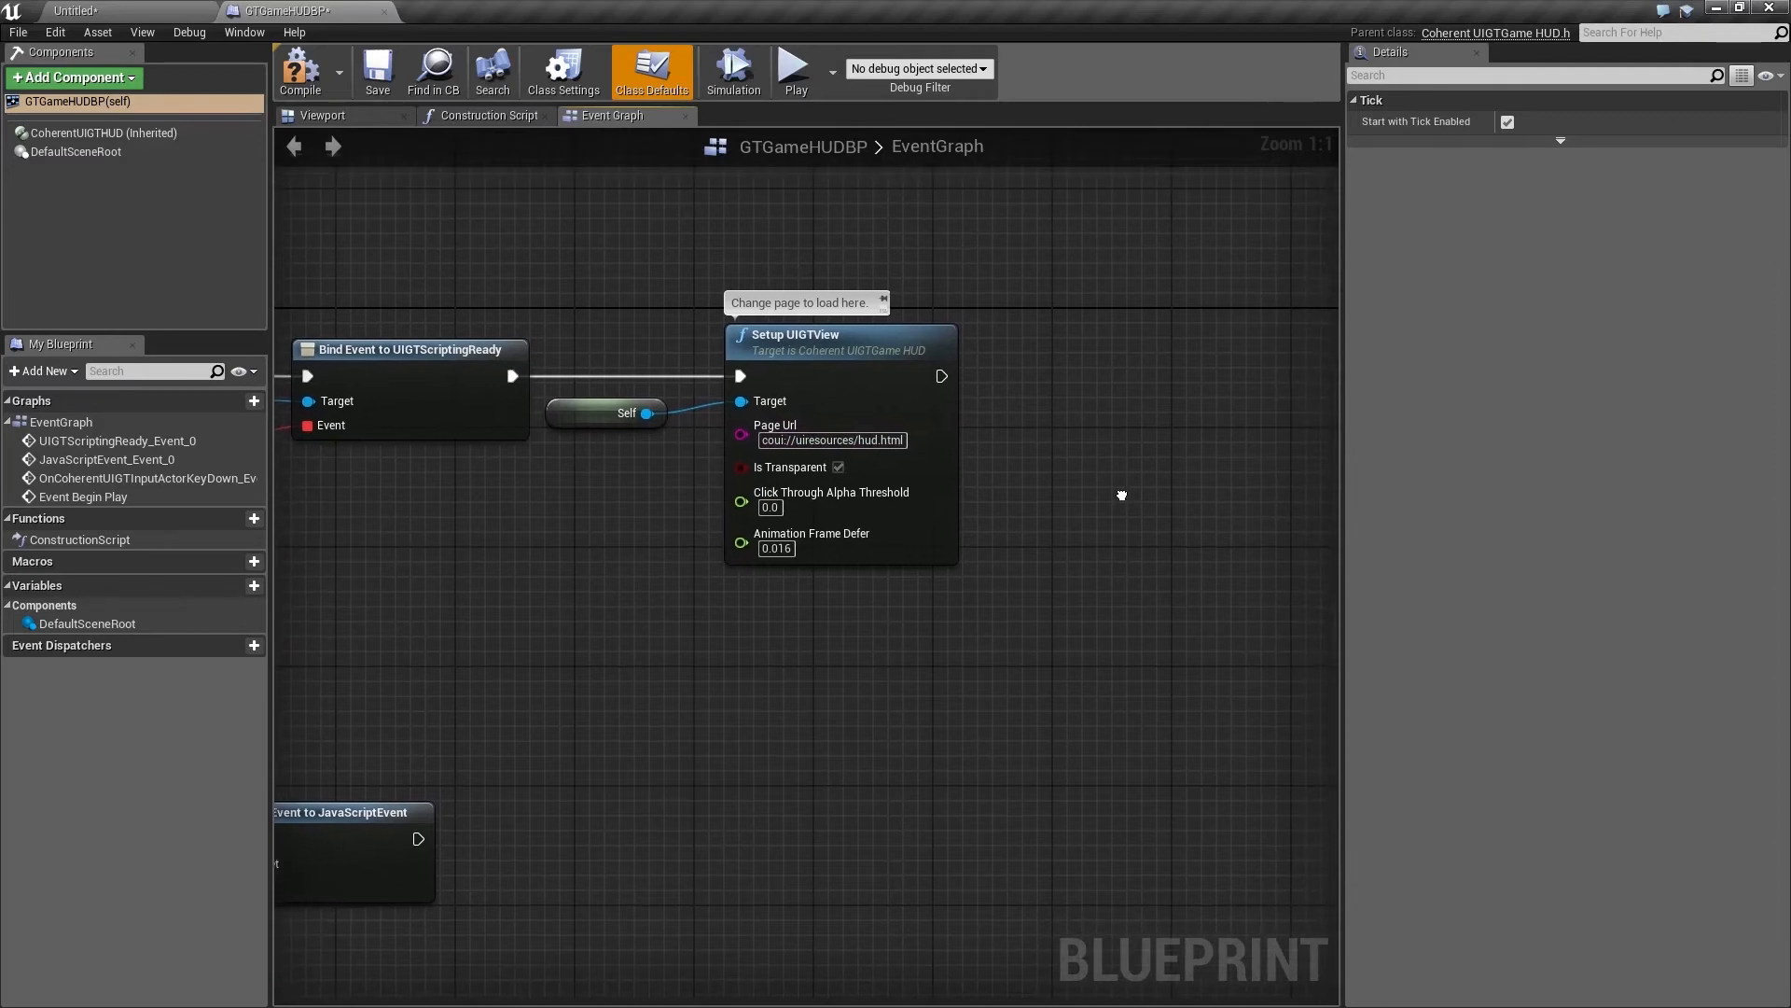
click(832, 440)
text(MainUI)
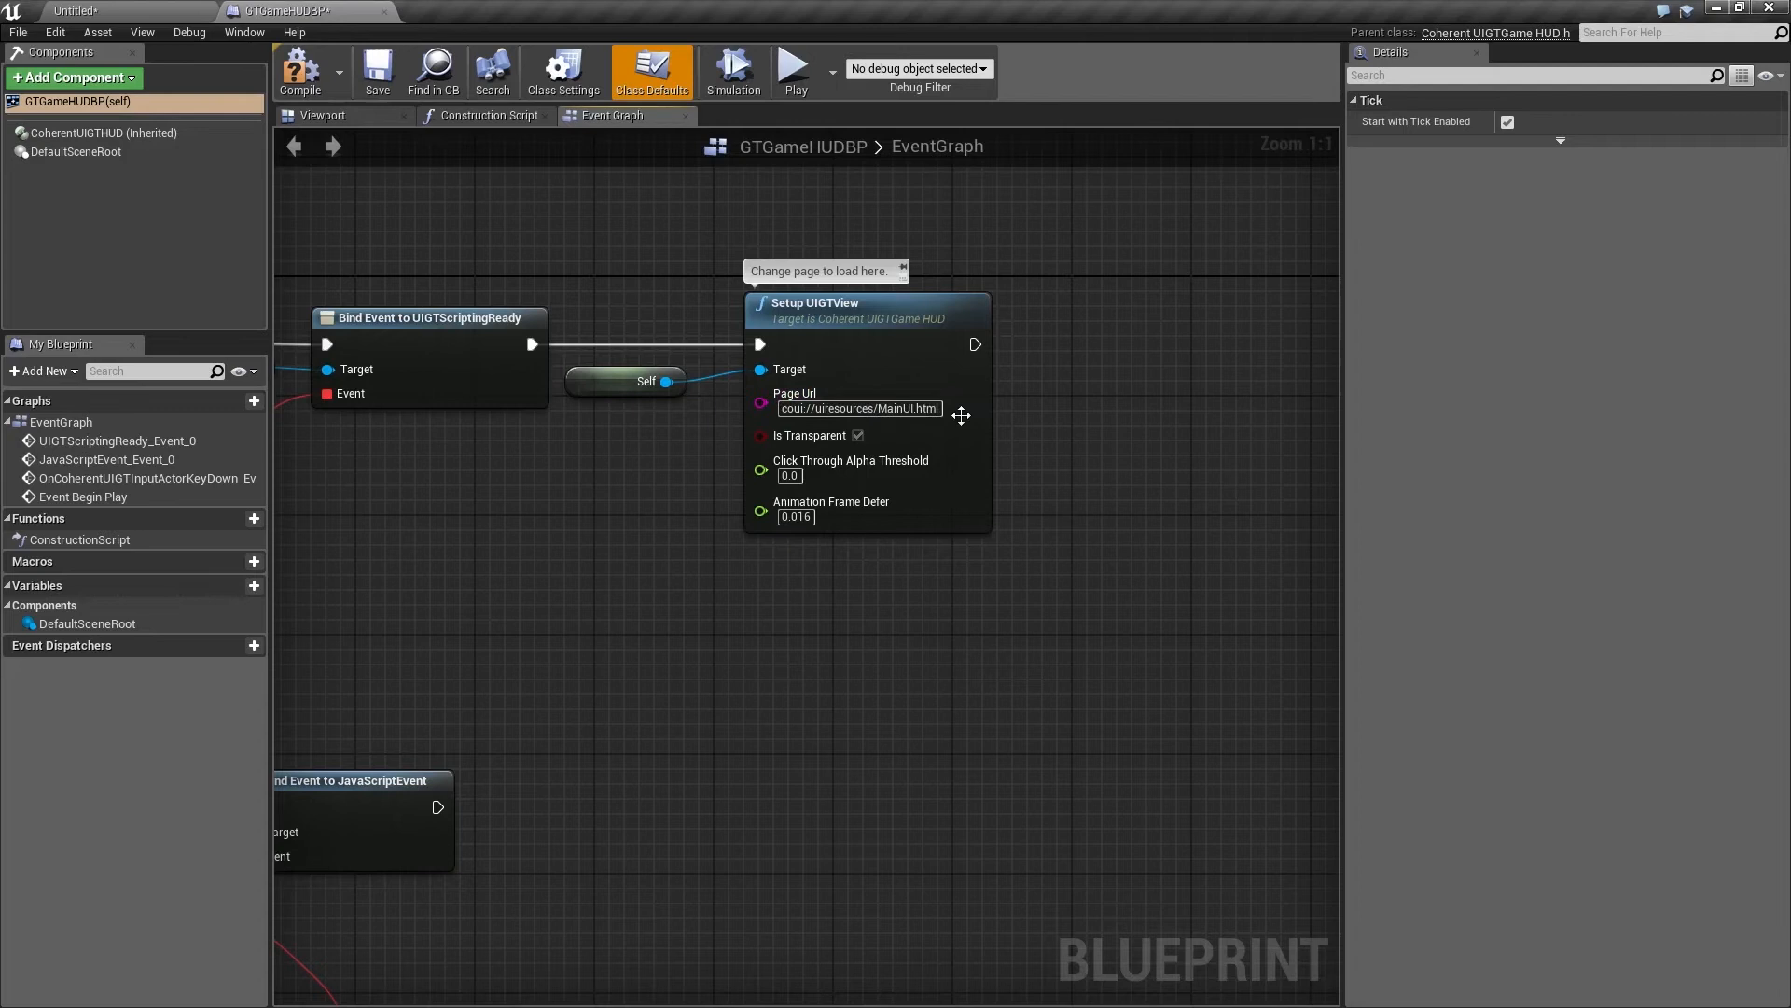
click(859, 408)
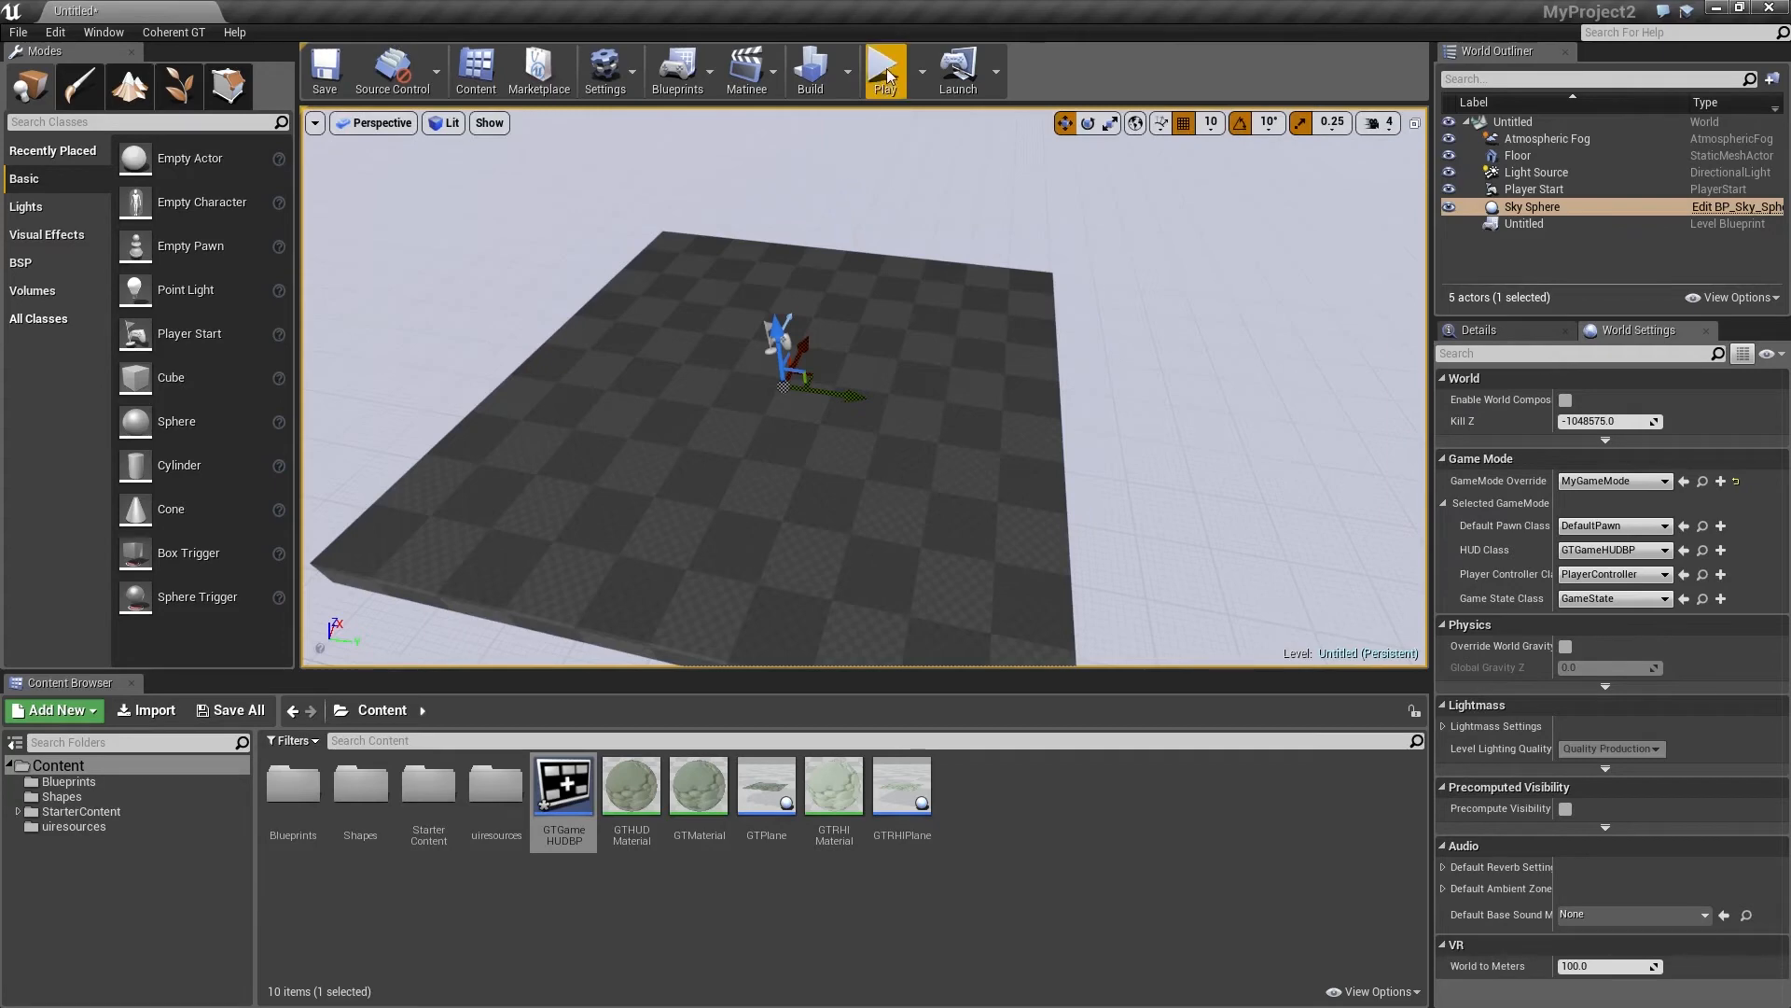
click(884, 64)
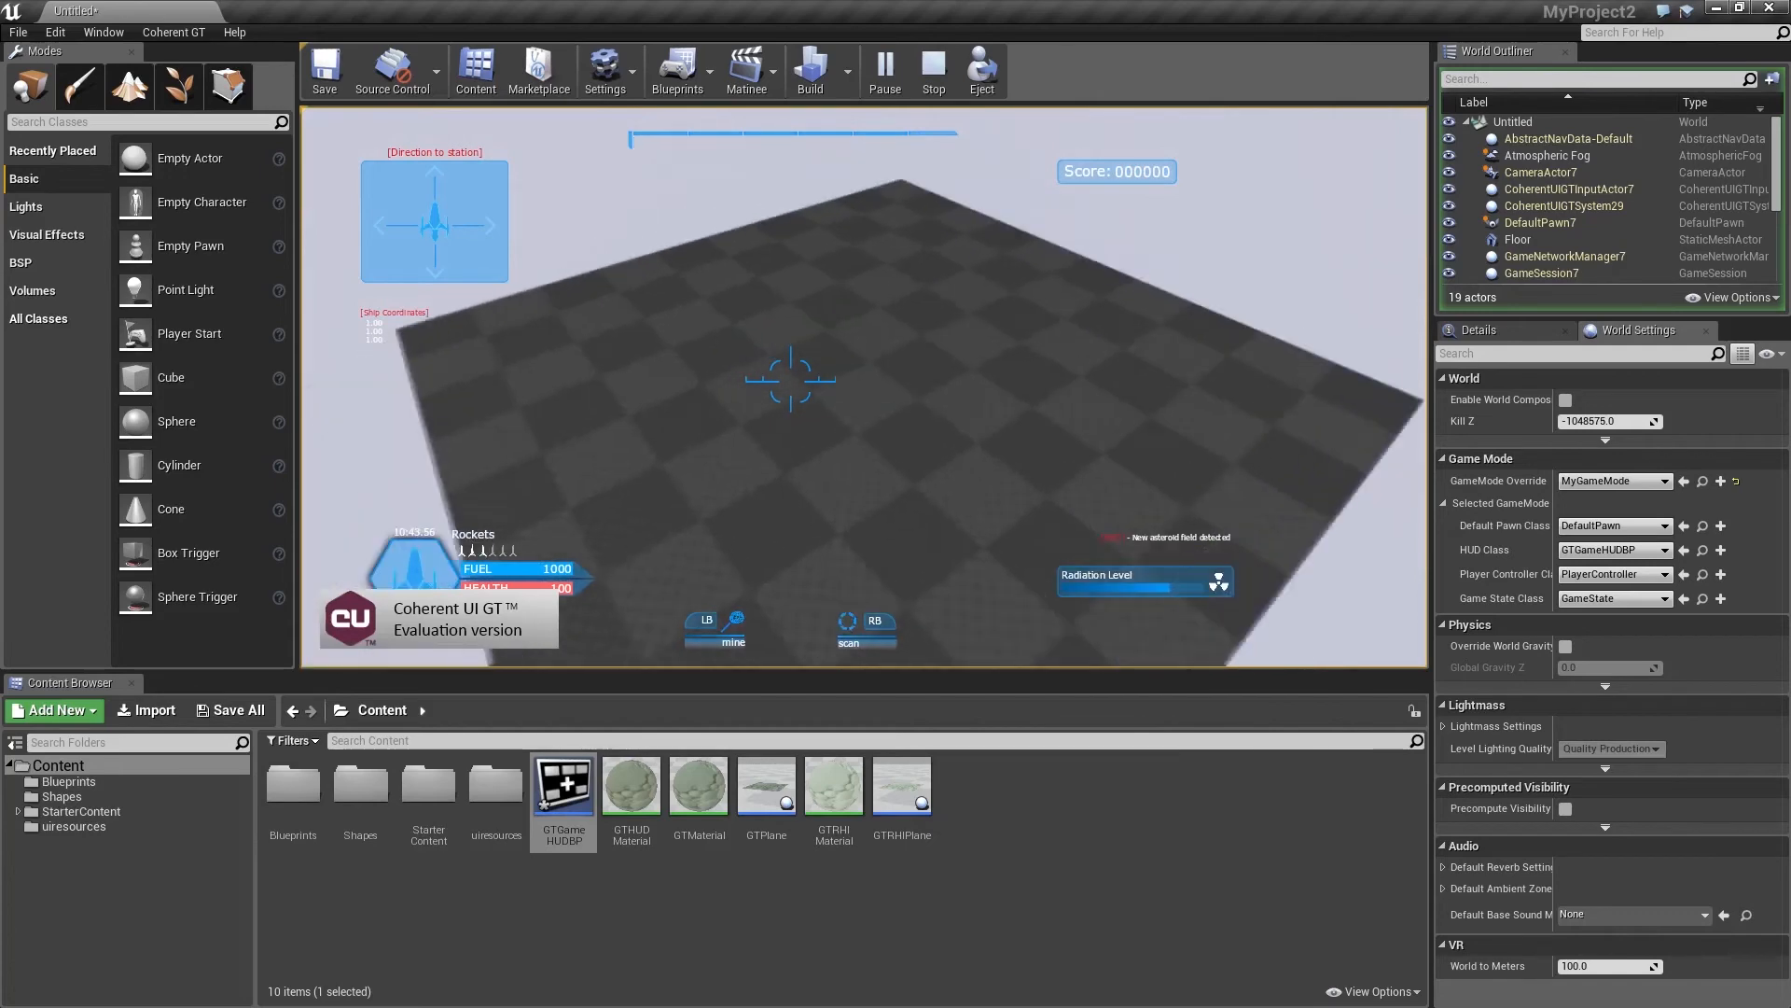
click(933, 71)
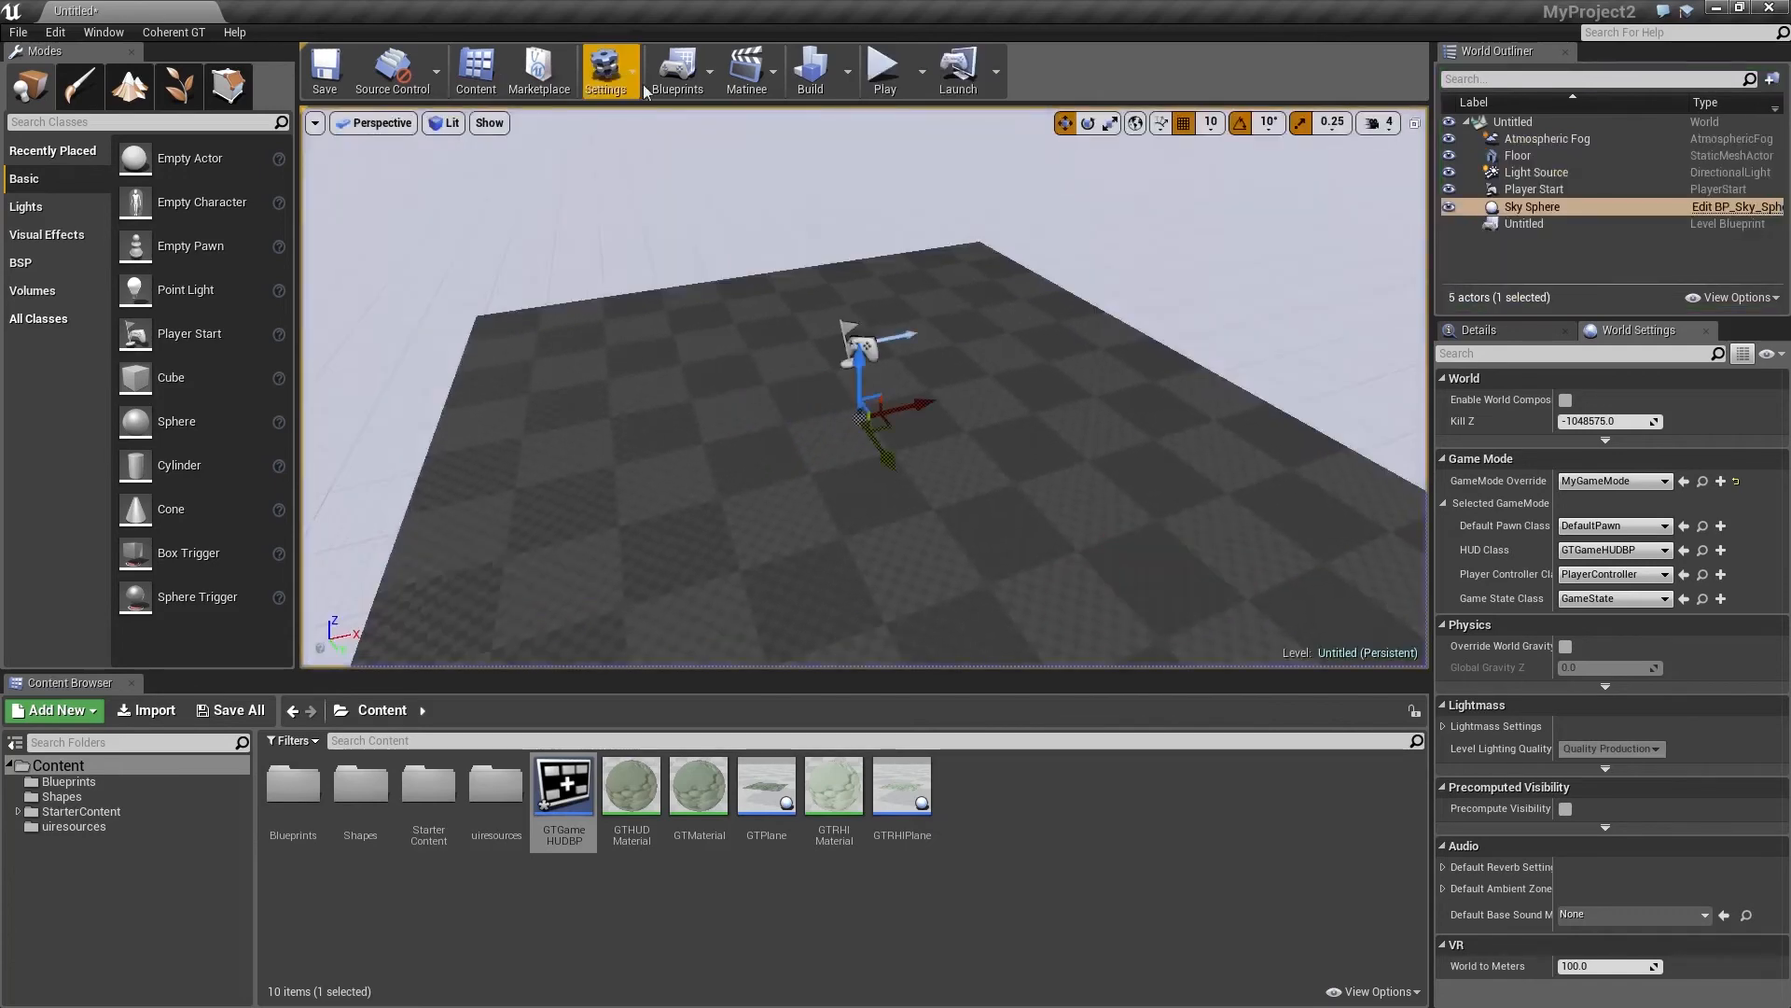
double_click(562, 784)
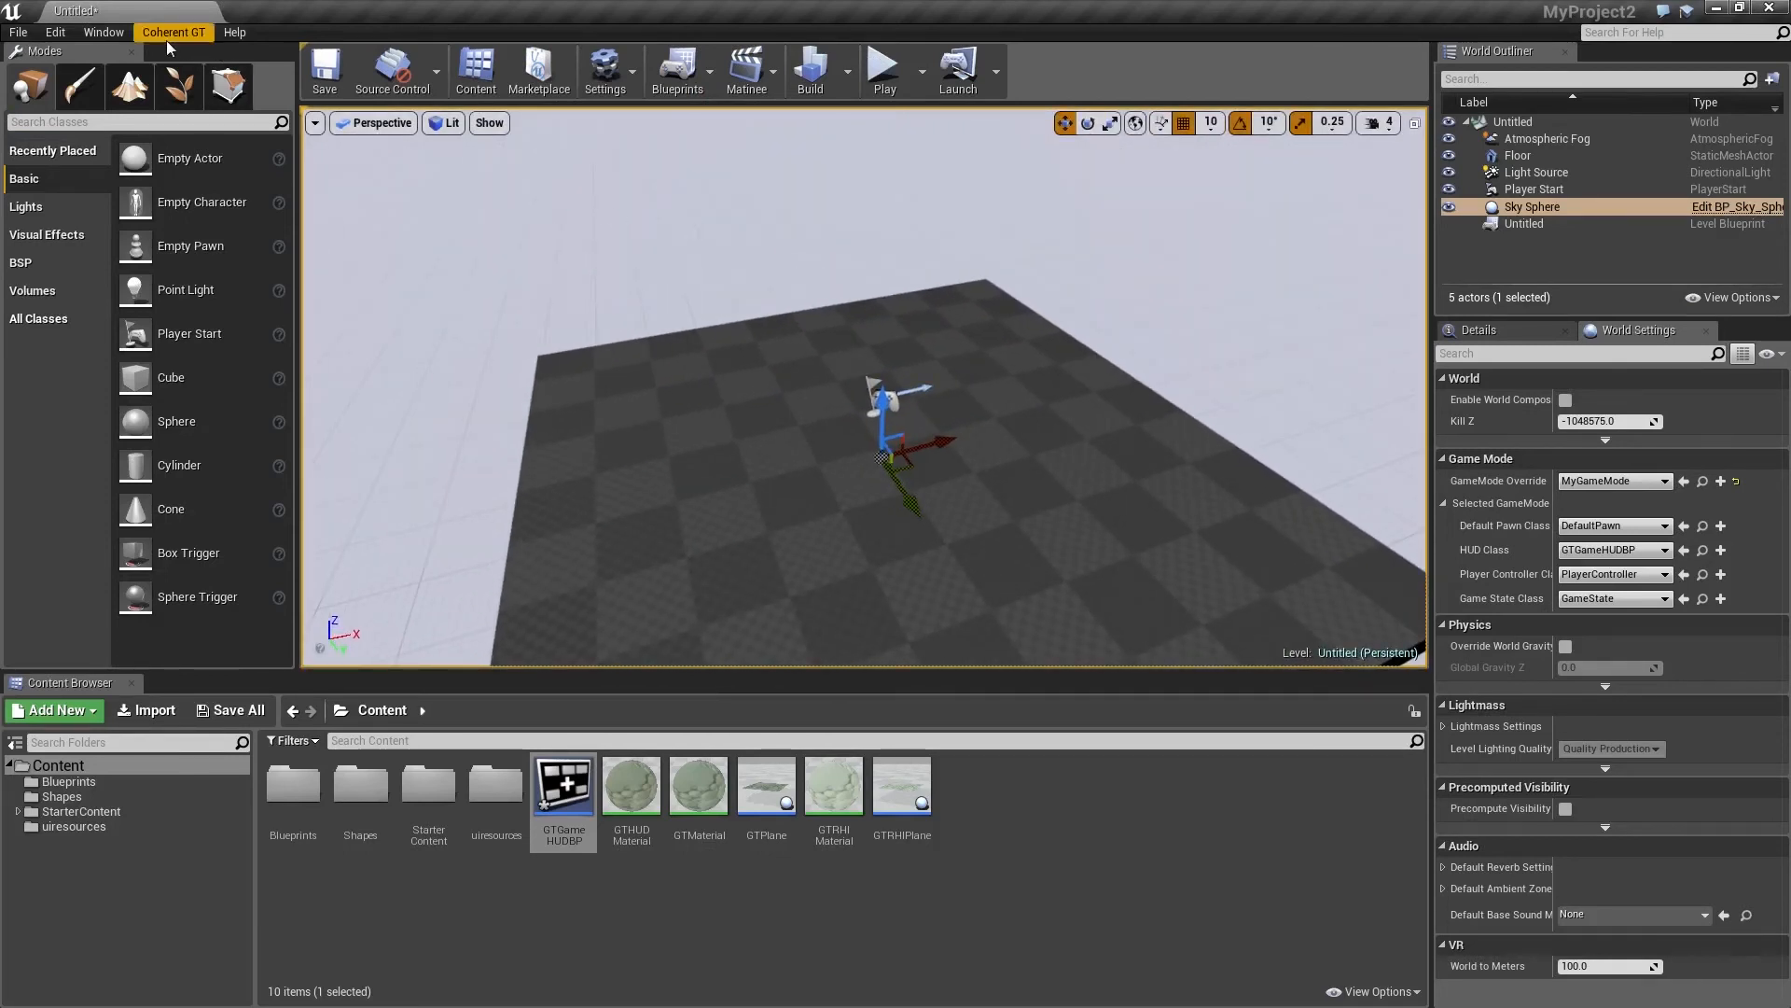
Add a Coherent GT in-world UI plane (GTPlane) and bring up its blueprint.
click(174, 32)
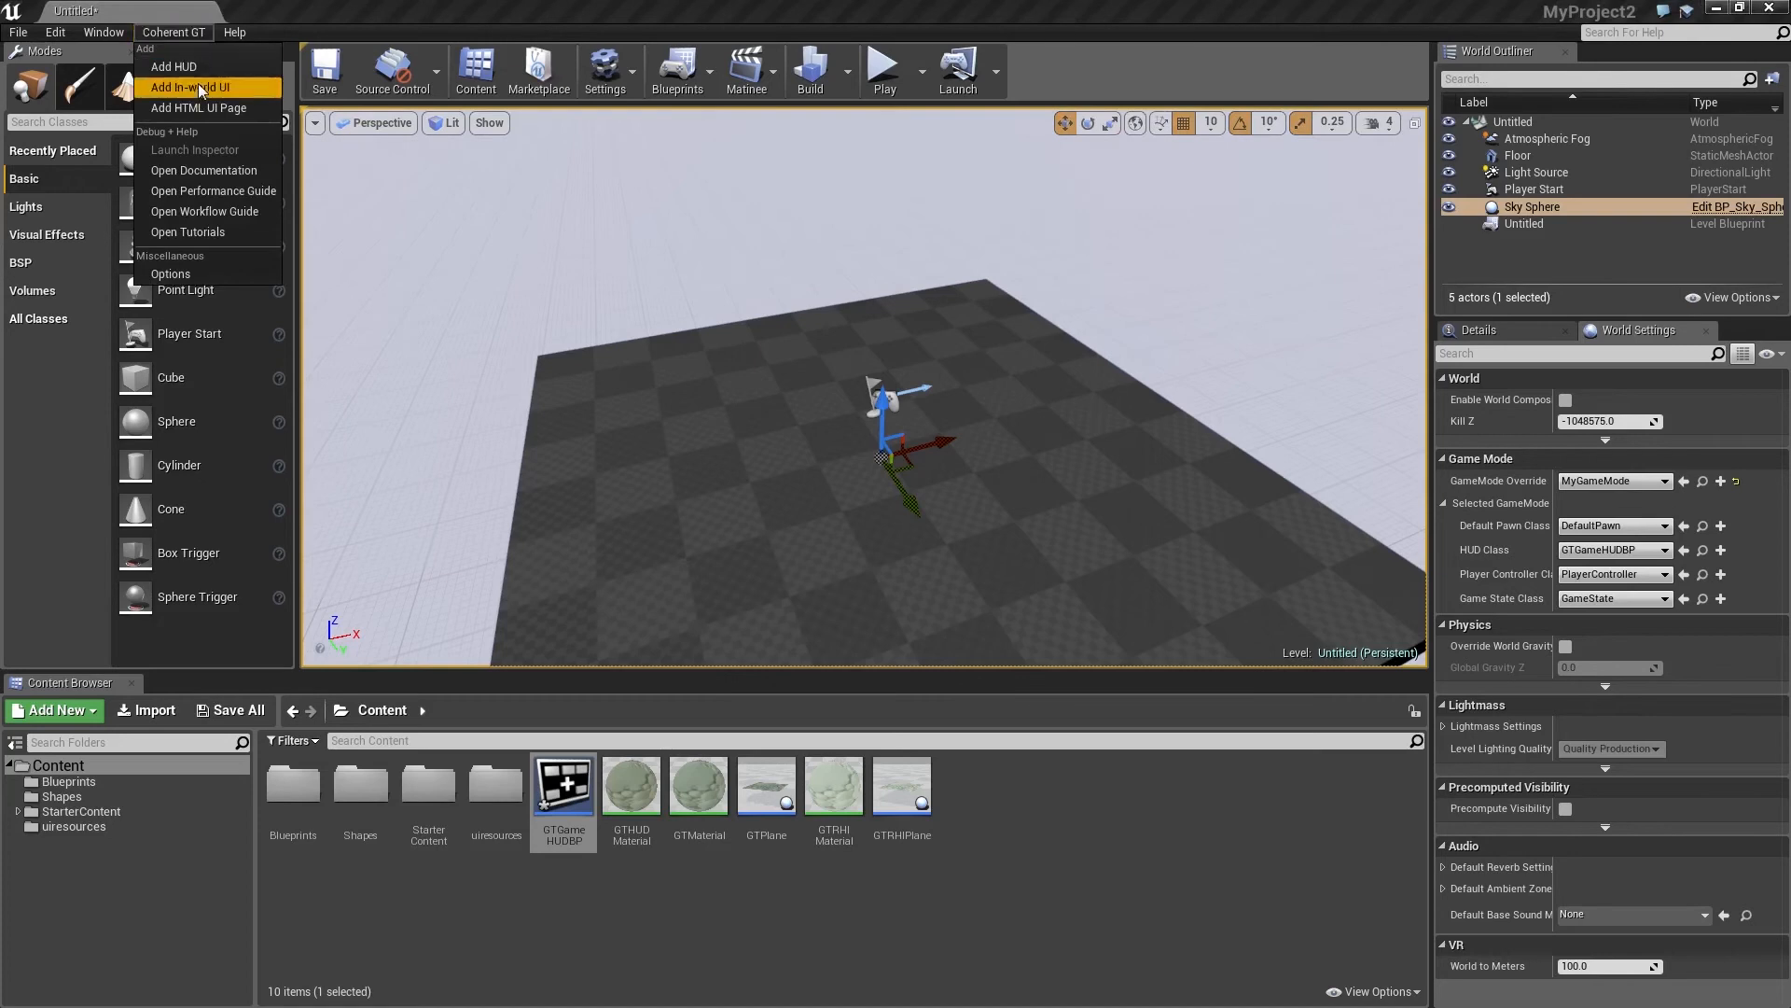
mouse_move(195, 91)
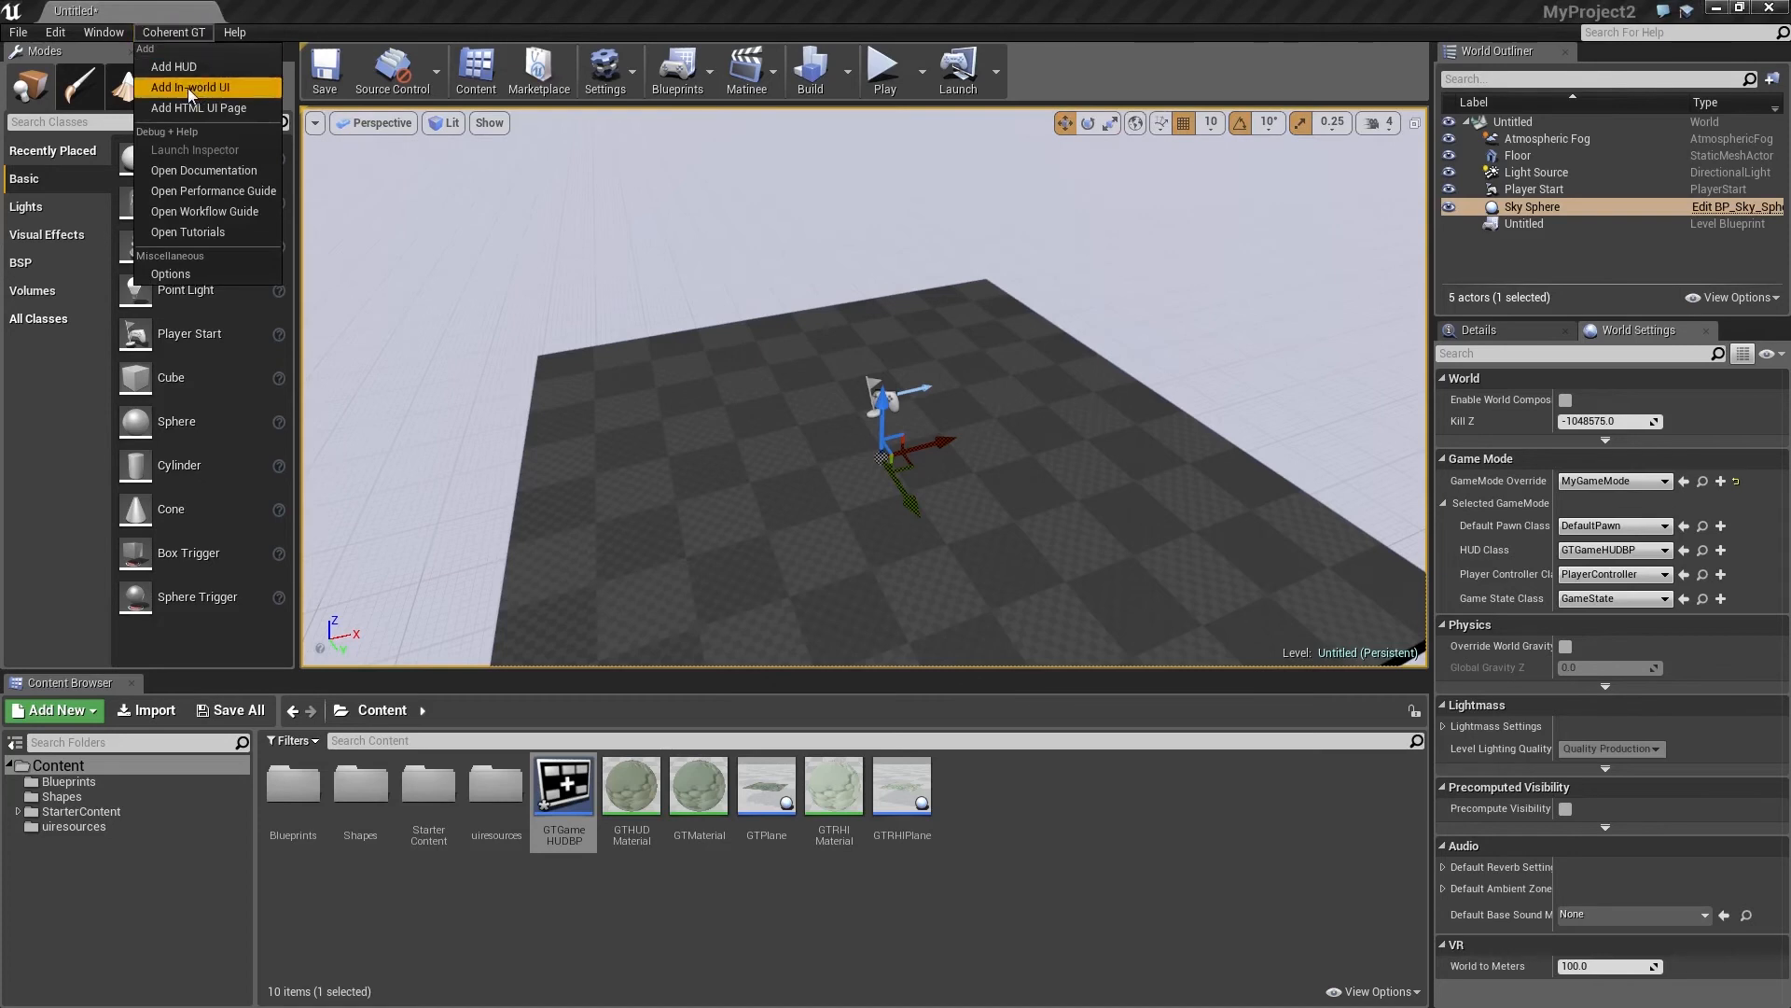
click(191, 88)
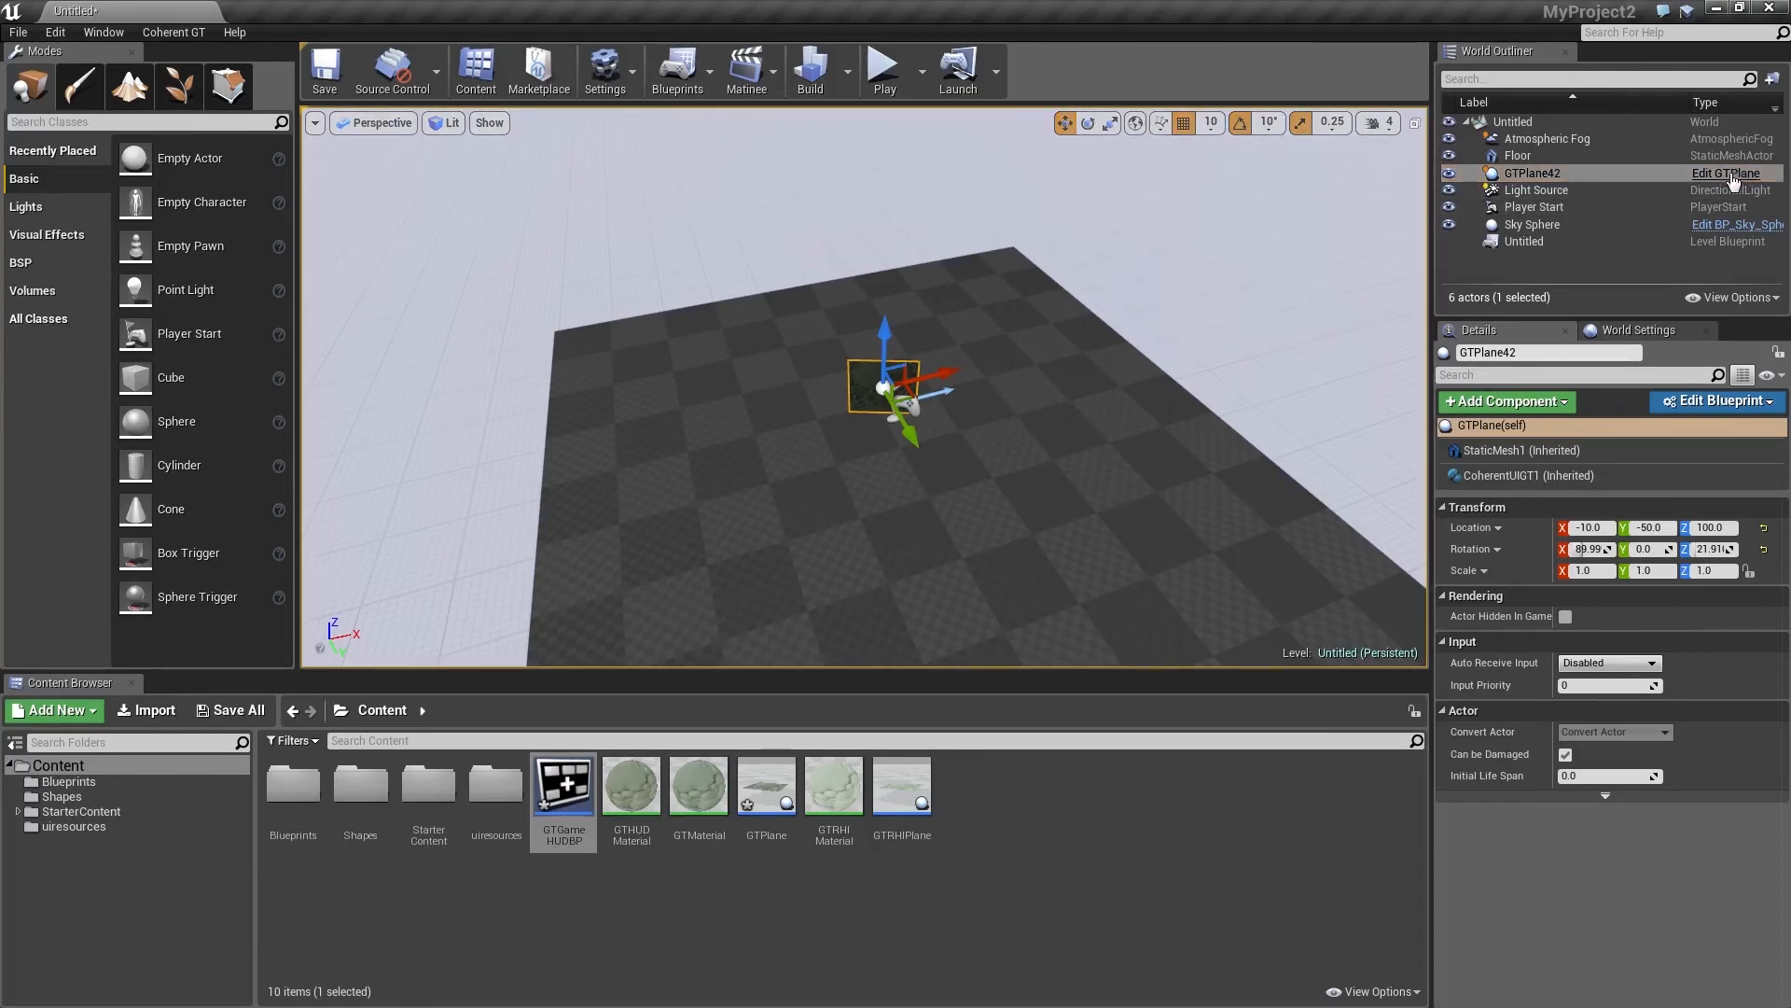
click(1730, 172)
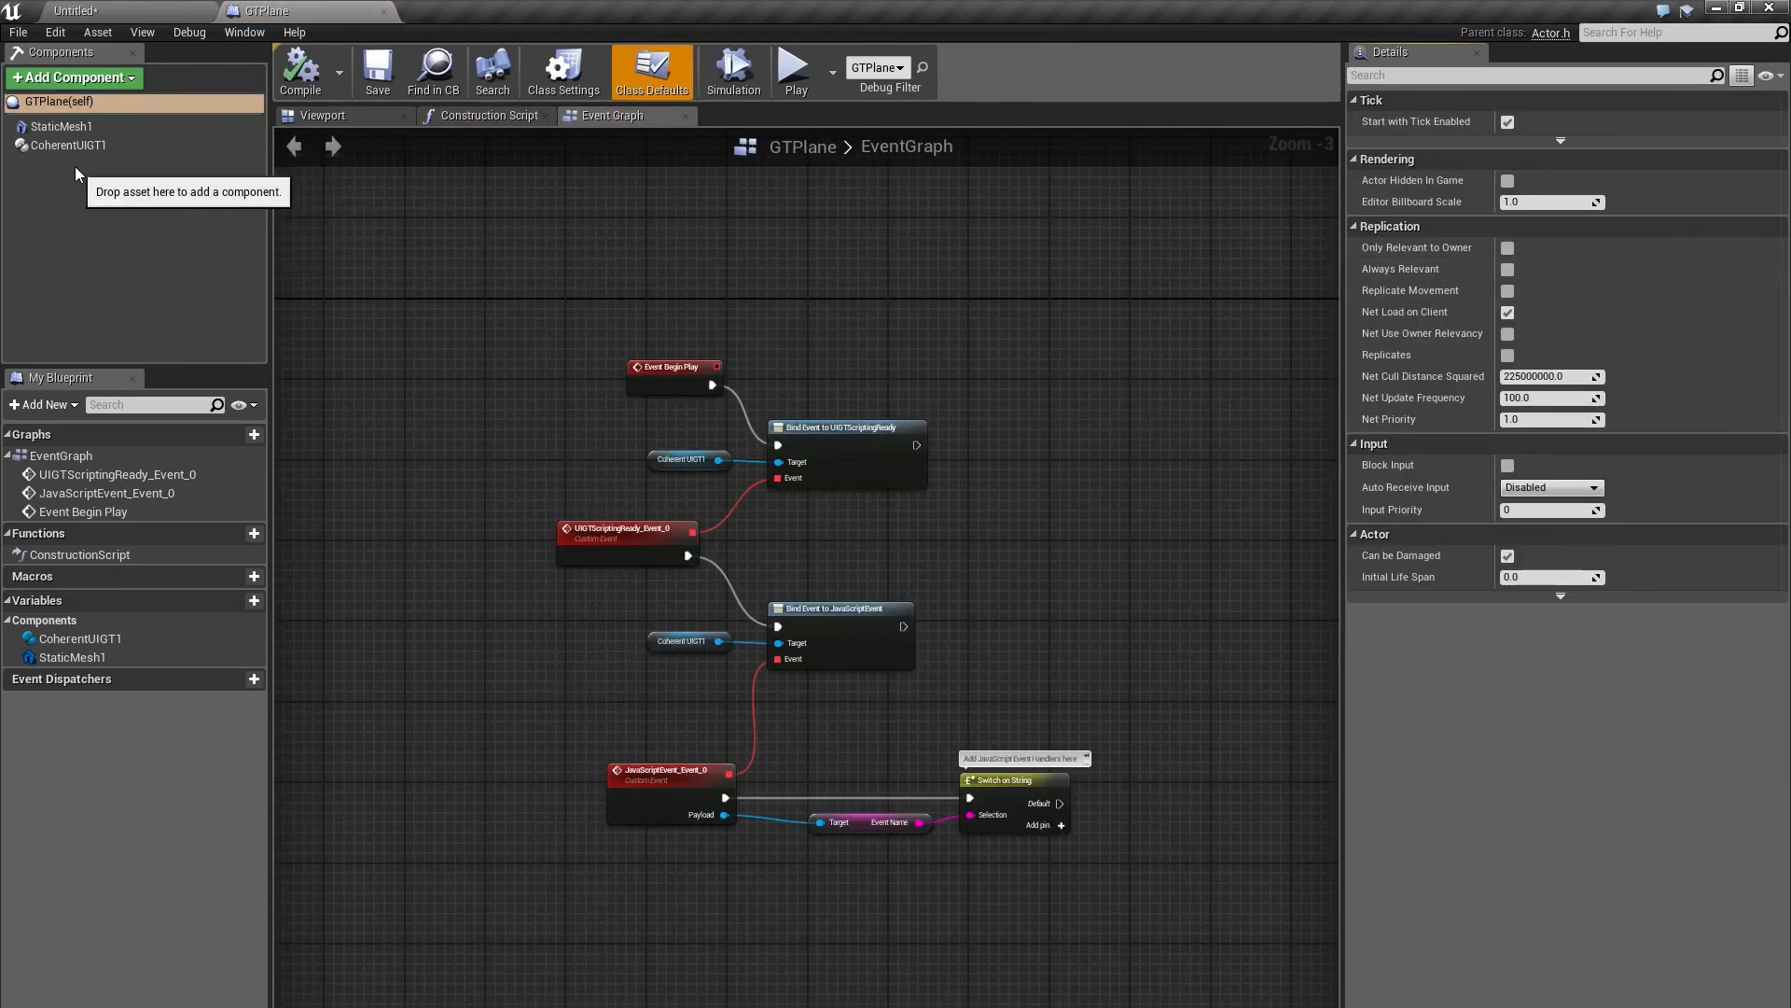
mouse_move(68, 146)
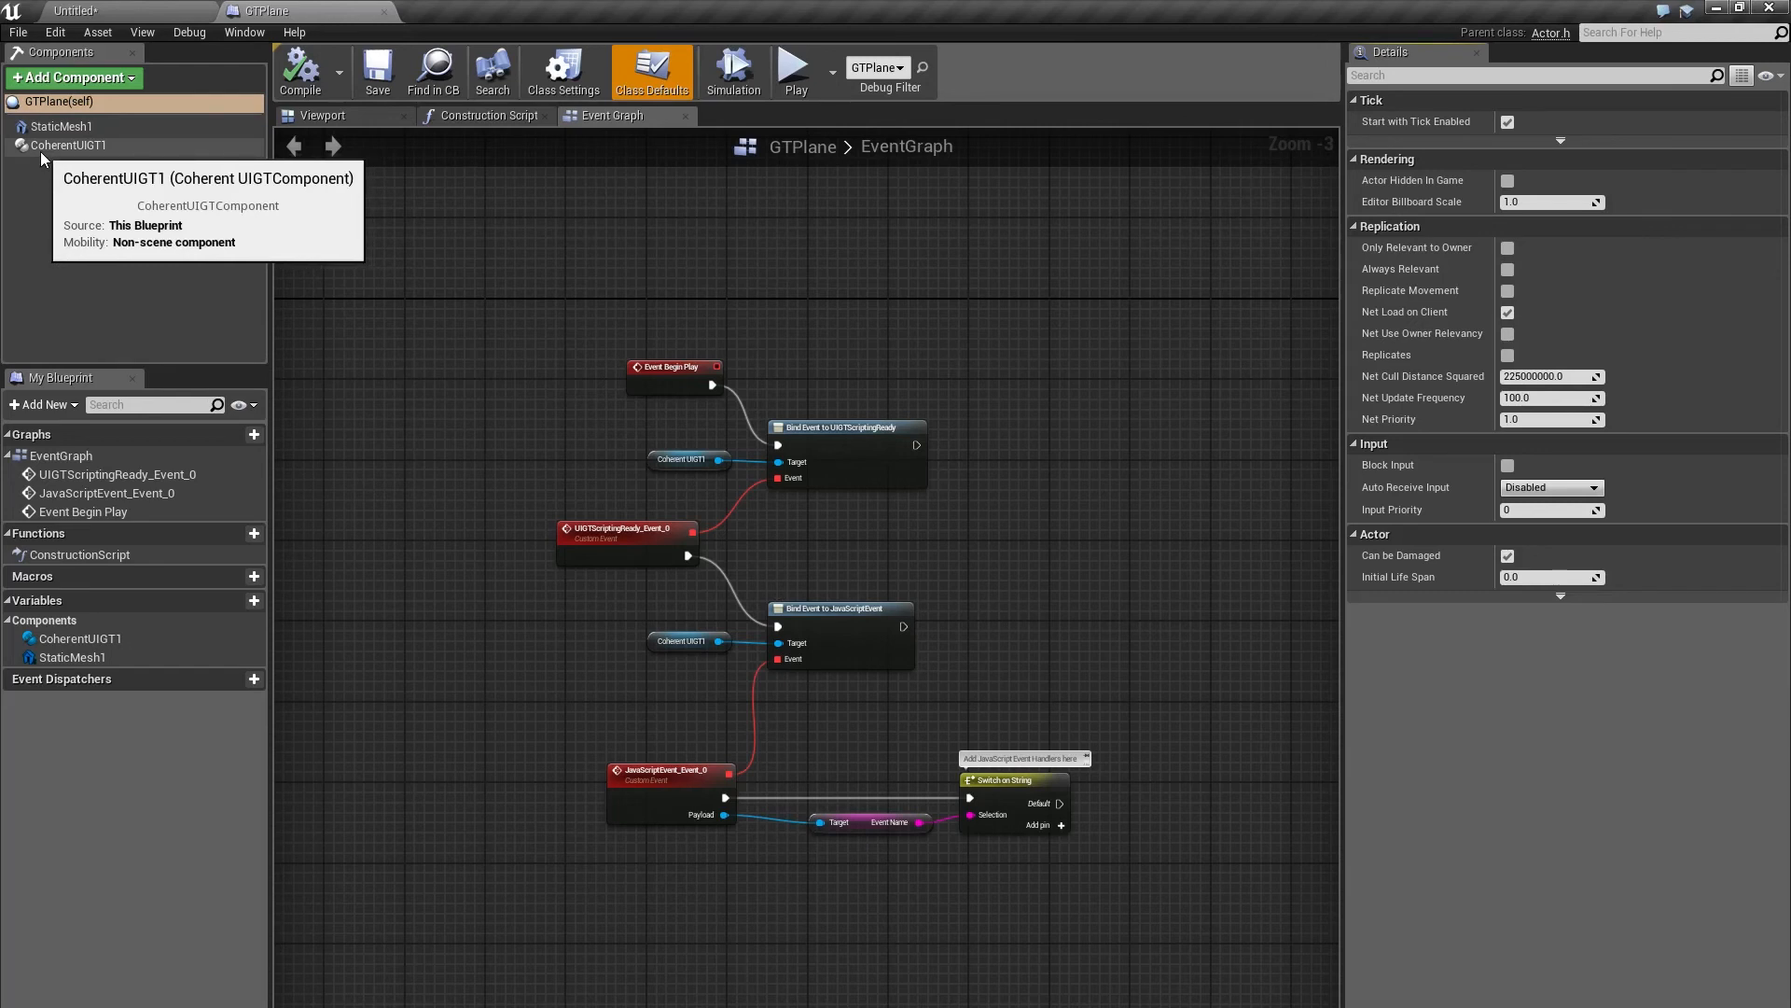
Select the CoherentUIGT1 component to show its coui:// page URL view settings.
click(69, 146)
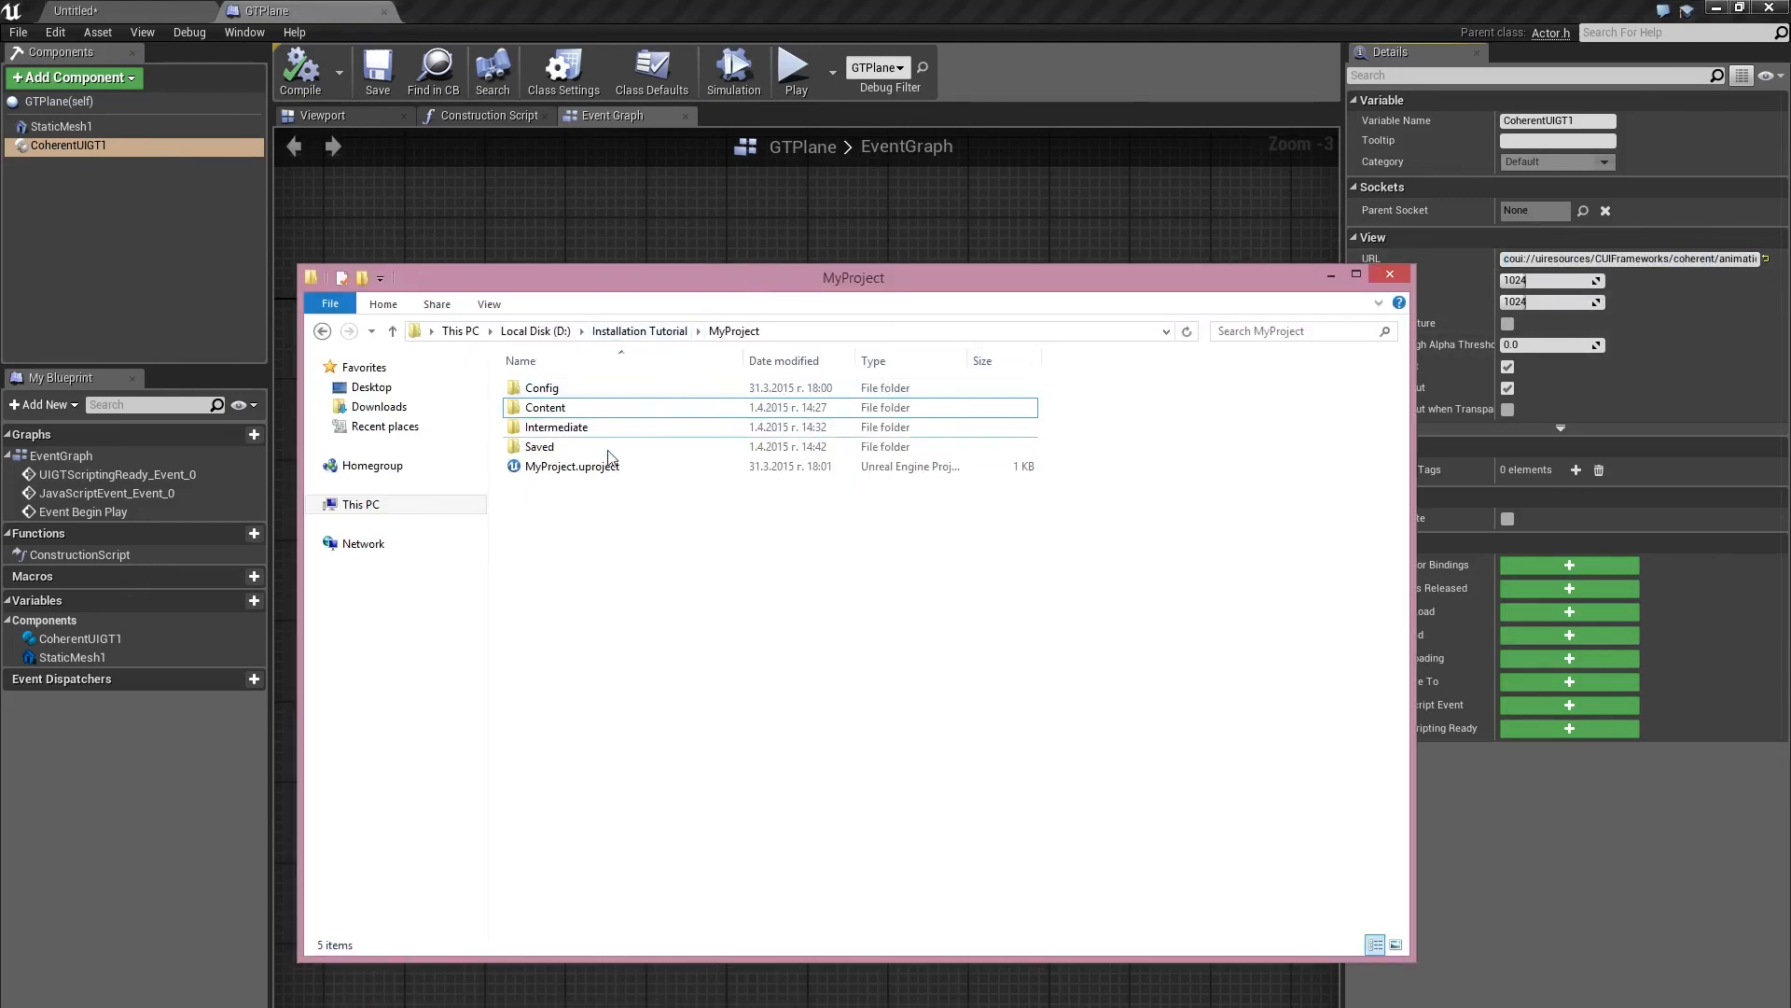
Browse Content > uiresources > CUIFrameworks > animation > edge in File Explorer and reveal the folder path.
double_click(543, 406)
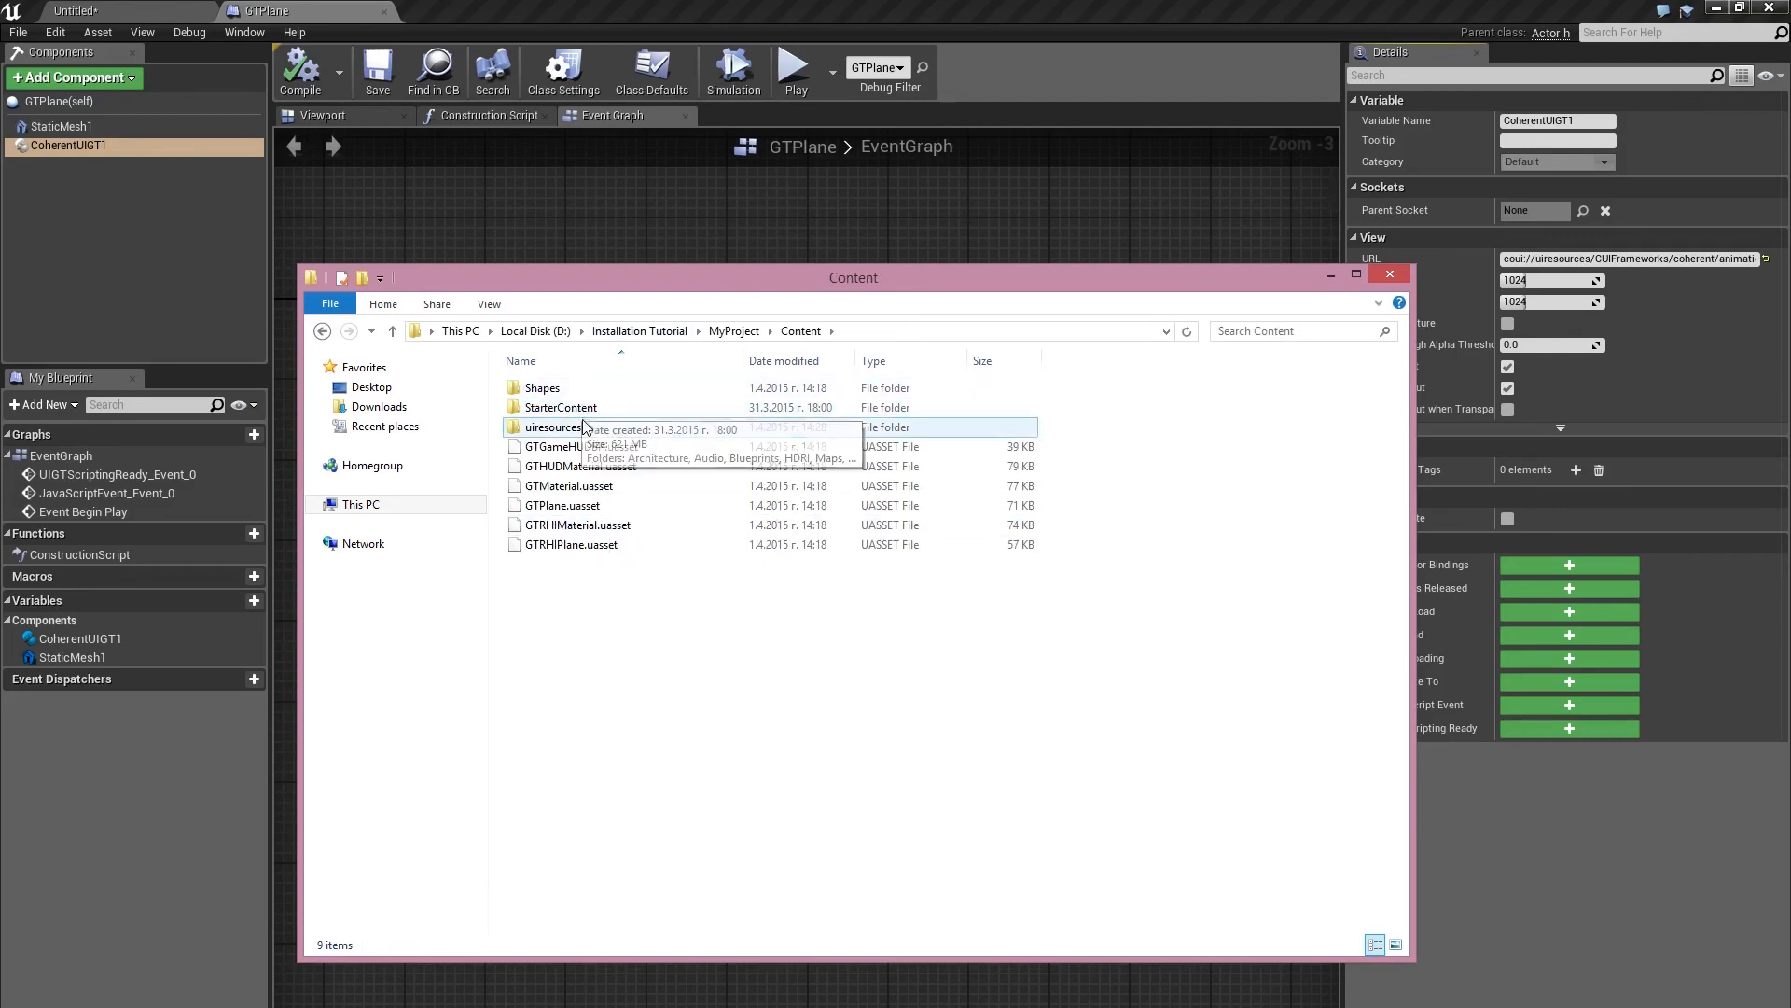
double_click(553, 426)
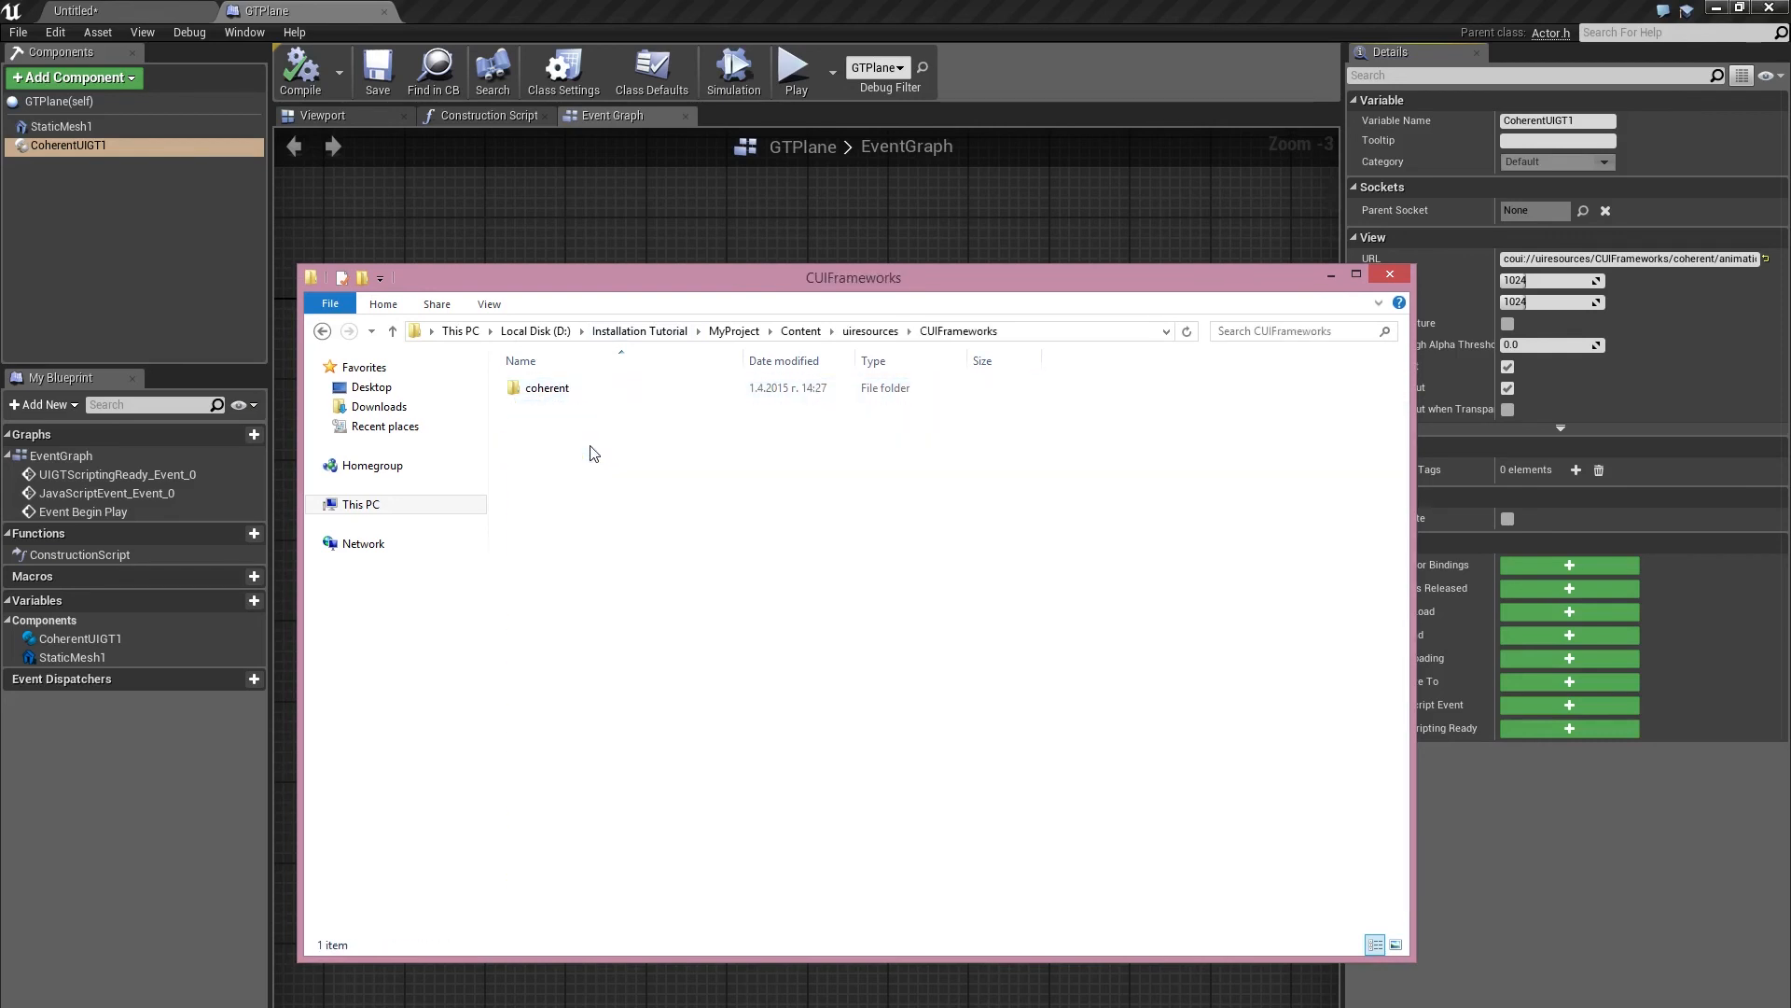
double_click(546, 388)
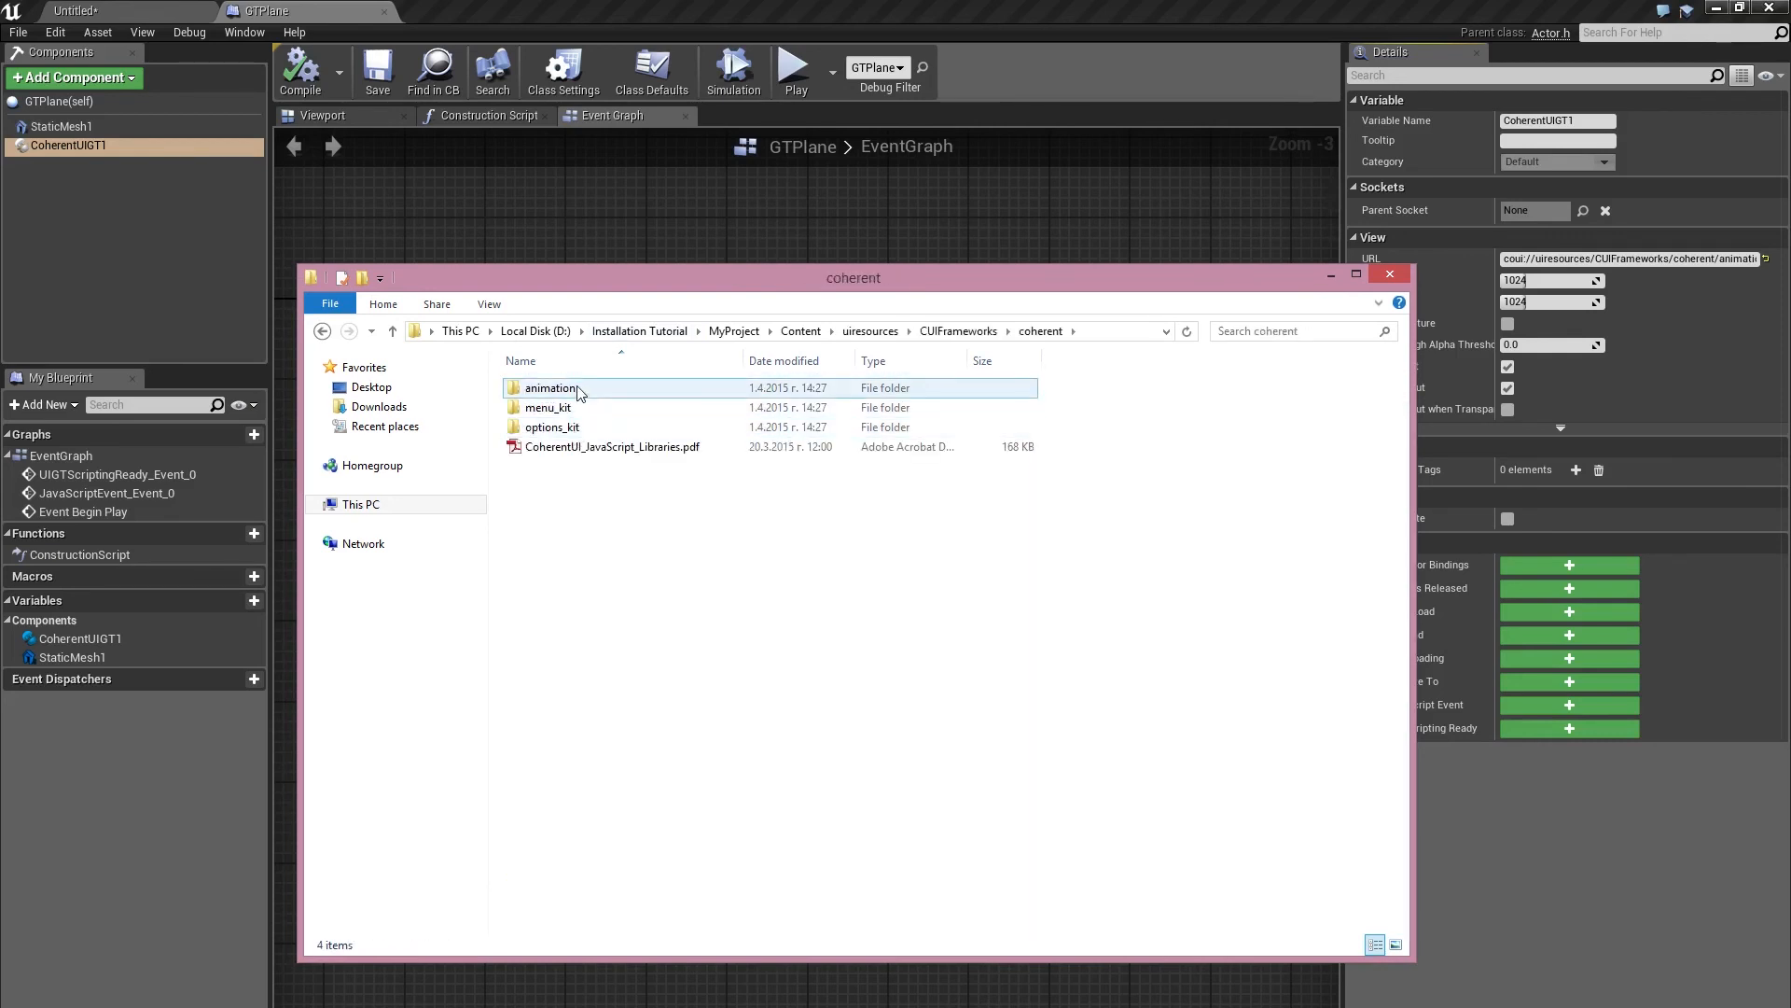
double_click(551, 388)
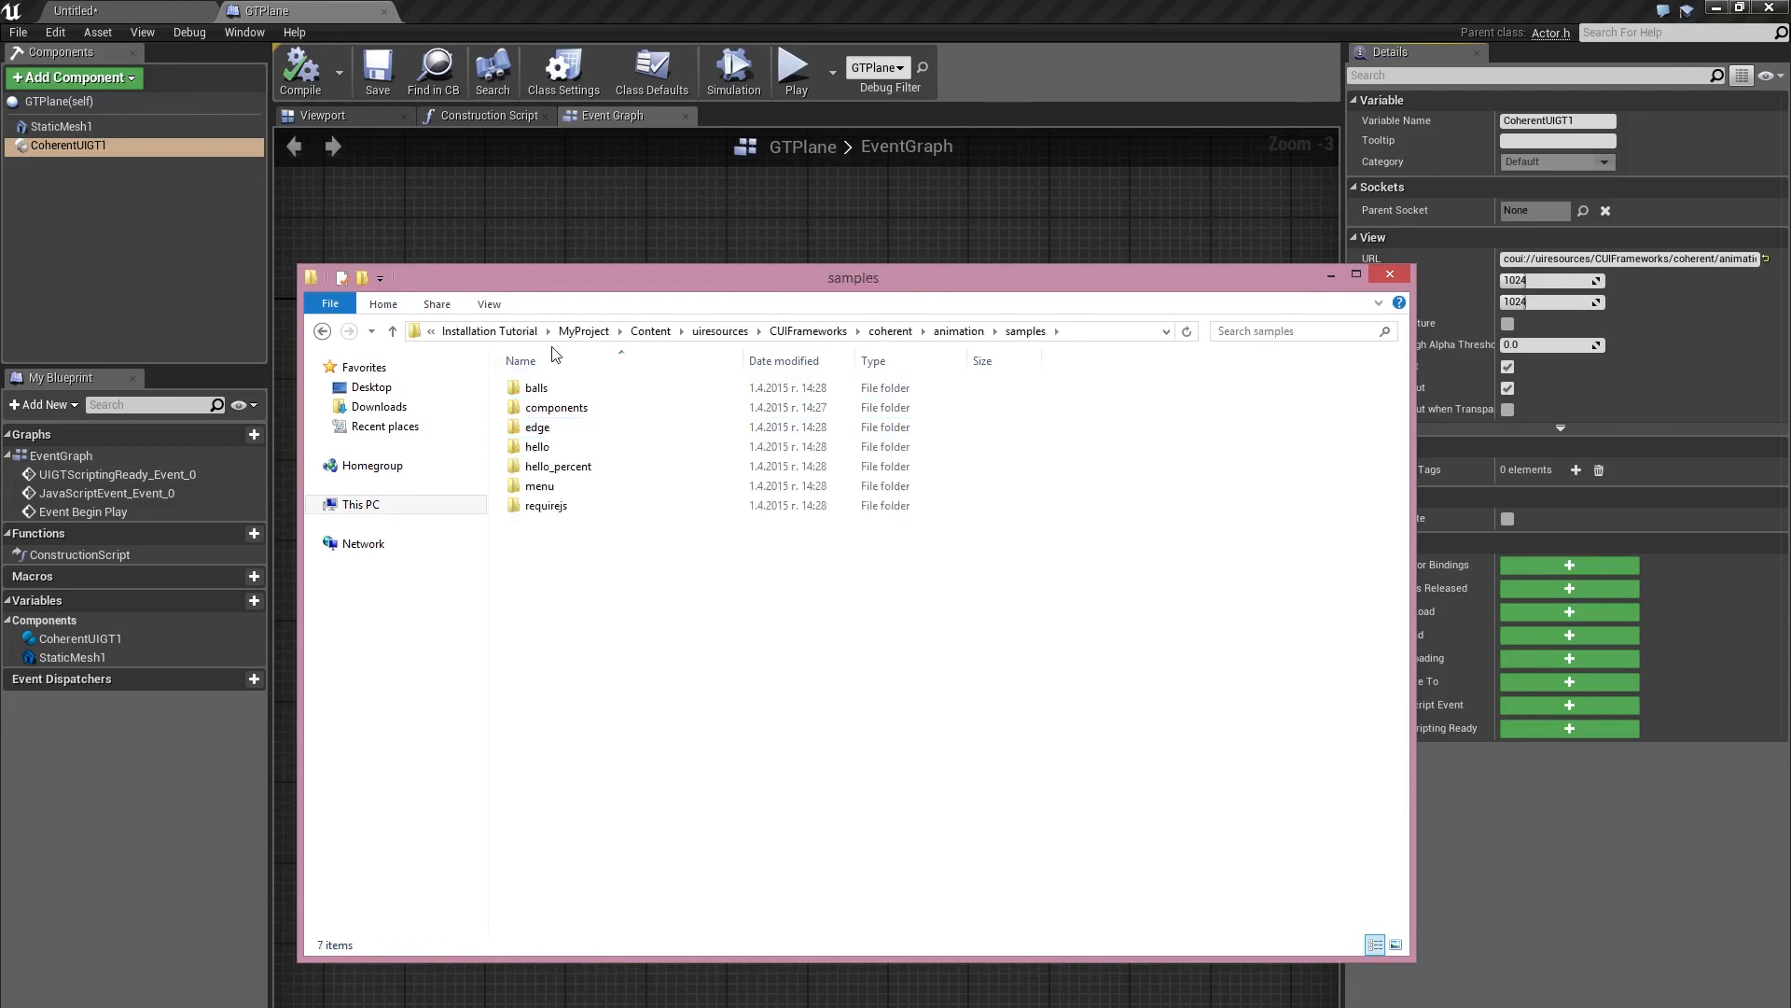
double_click(535, 425)
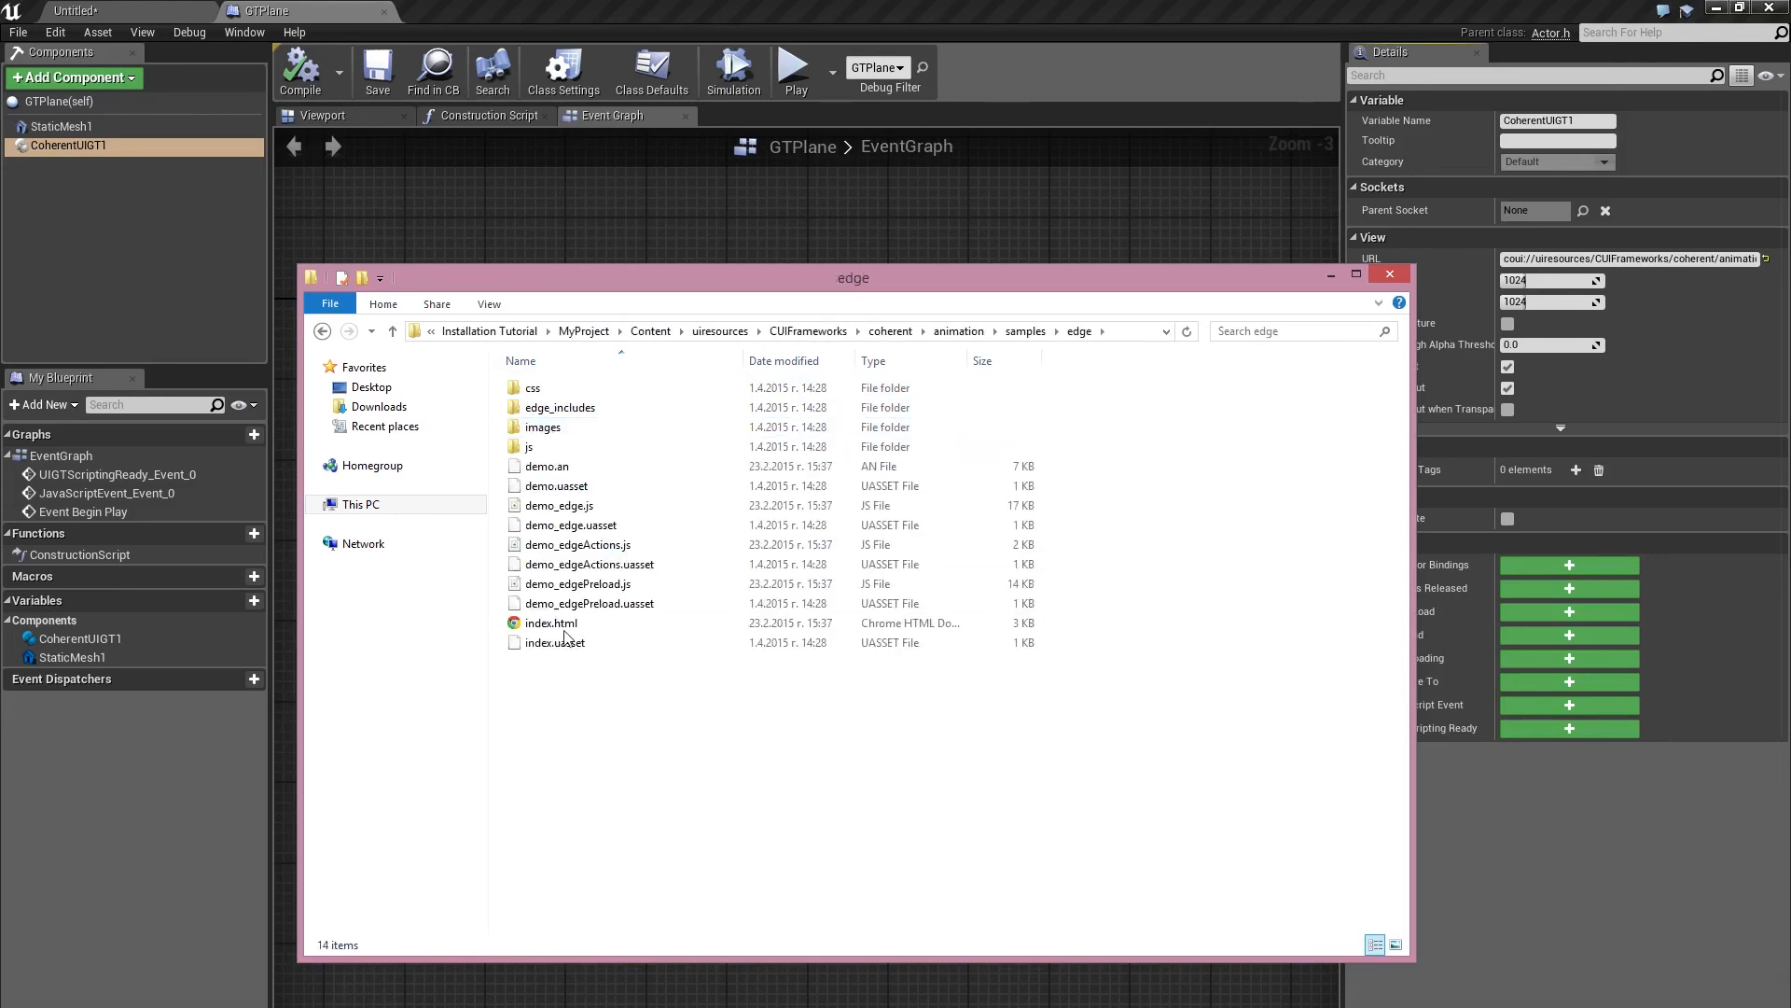
click(553, 623)
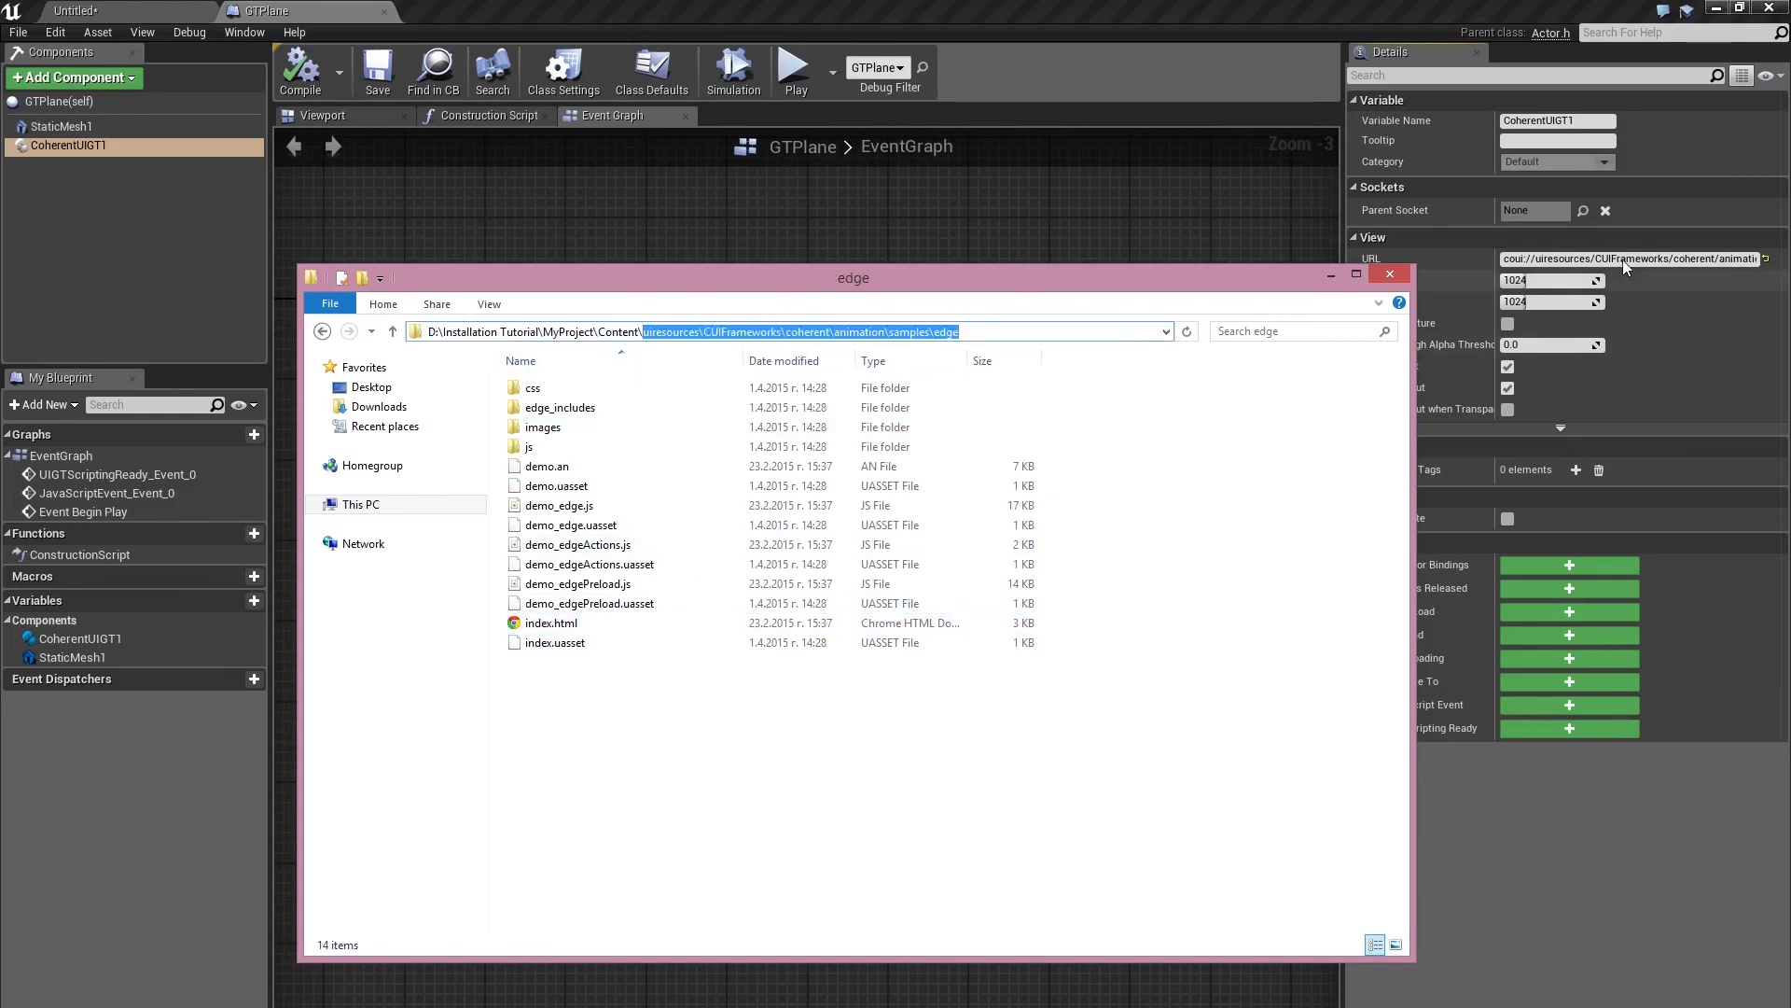
Begin editing the CoherentUIGT1 plane's page URL to point at the edge sample.
click(1388, 274)
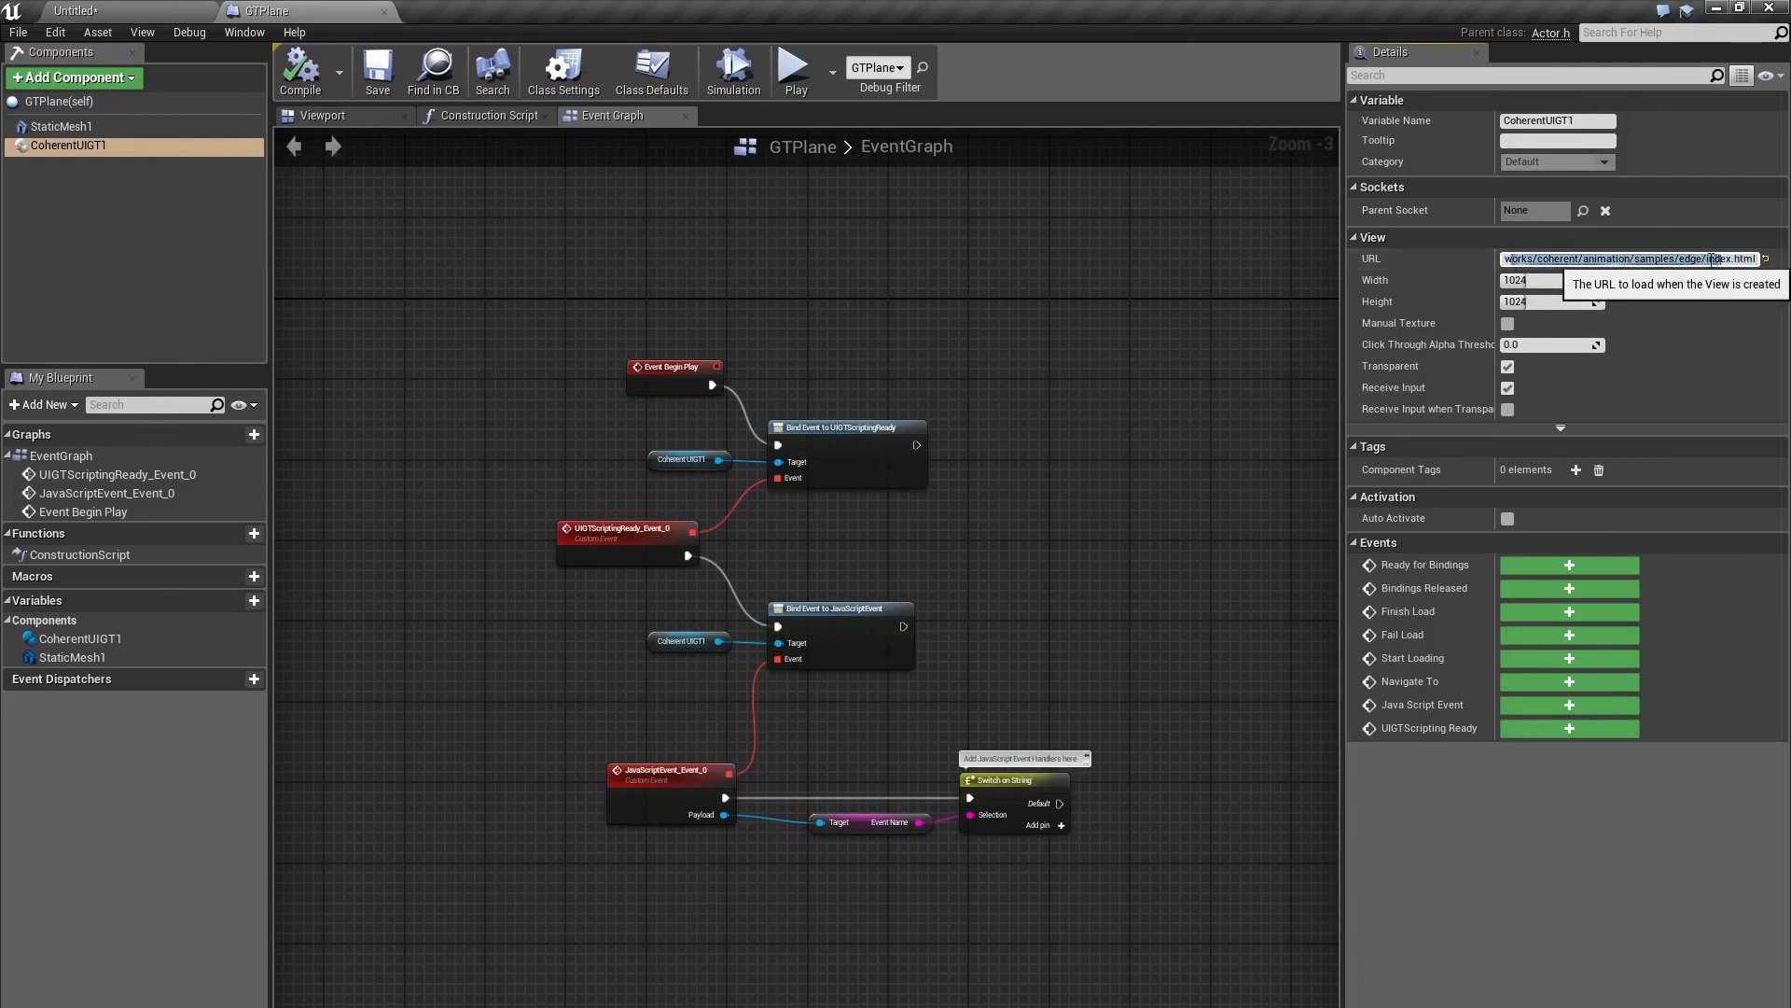
Confirm the edge sample index.html URL and play the level with the MainUI HUD overlay.
click(1627, 257)
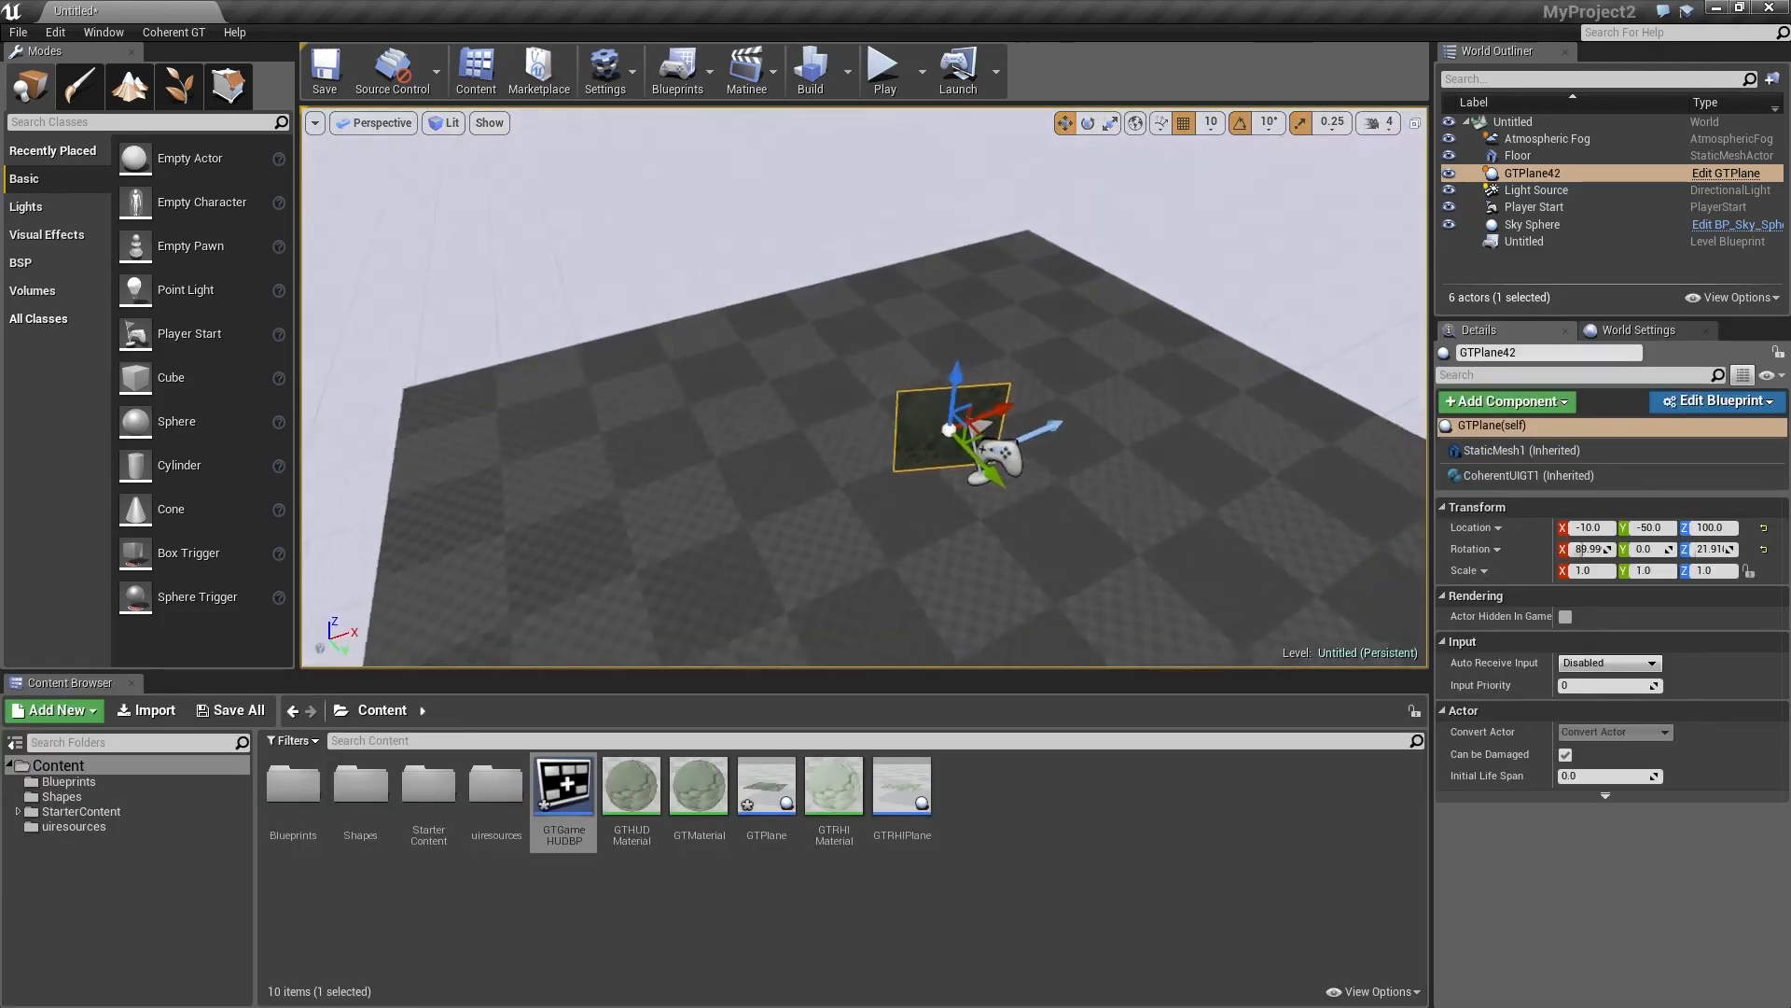
click(883, 65)
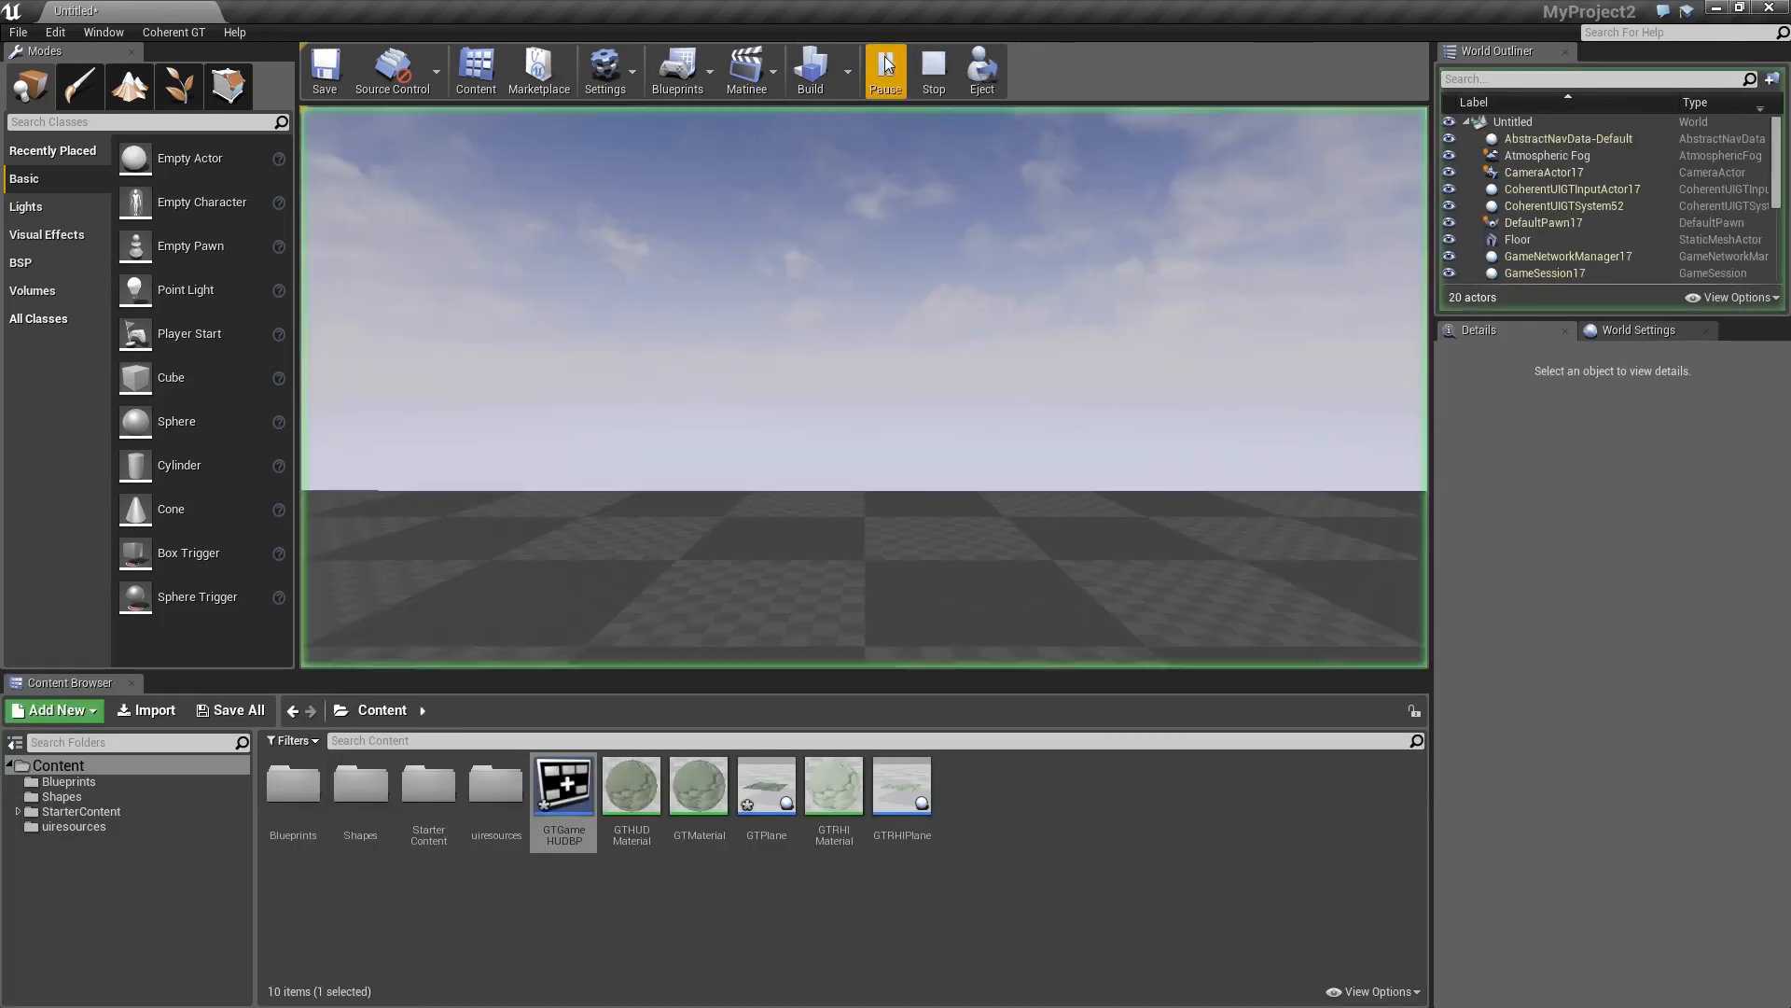
click(884, 71)
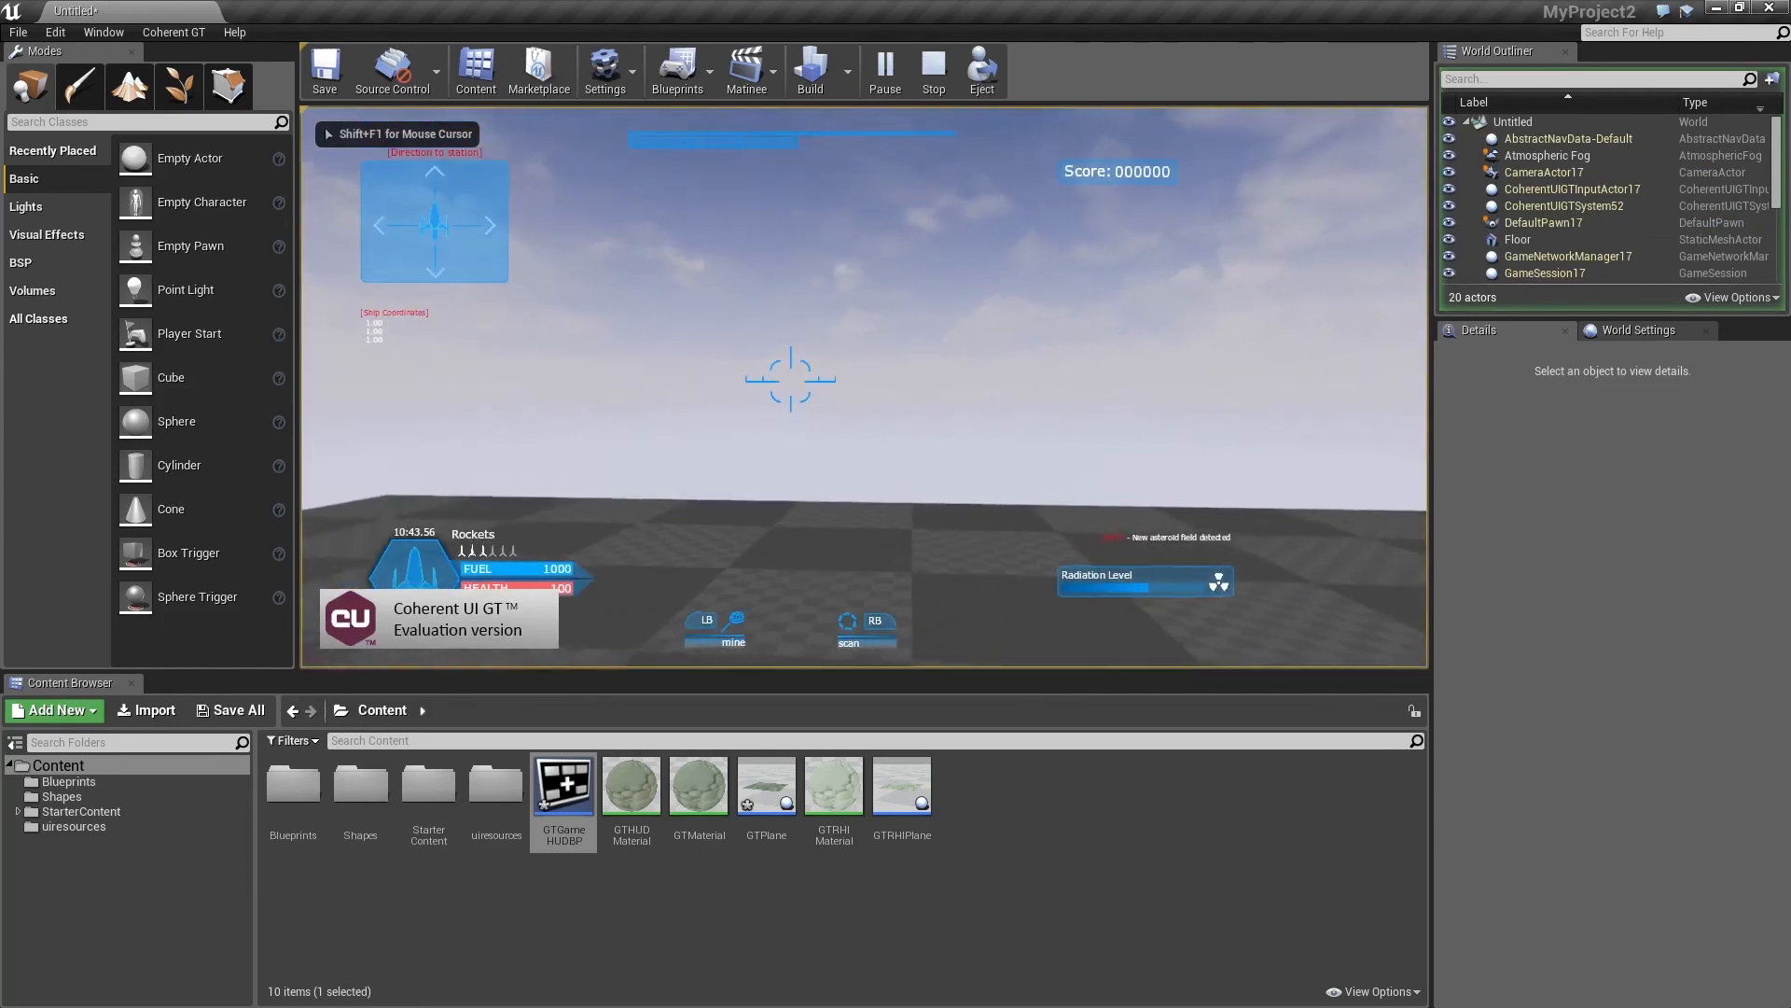